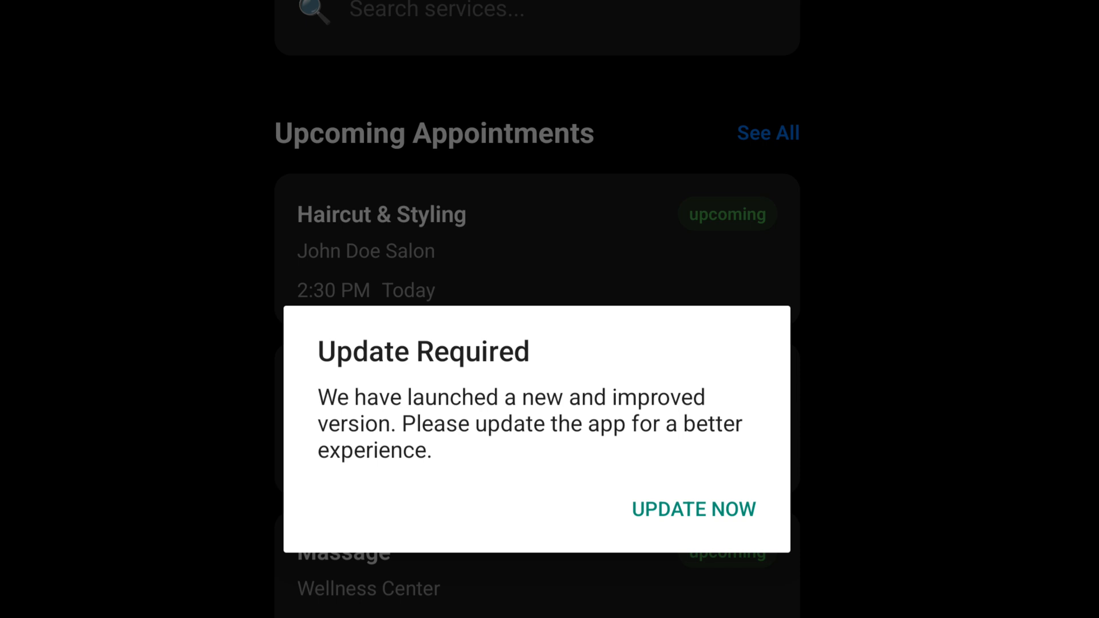
Accept the booking app's Update Required prompt with UPDATE NOW.
left_click(694, 508)
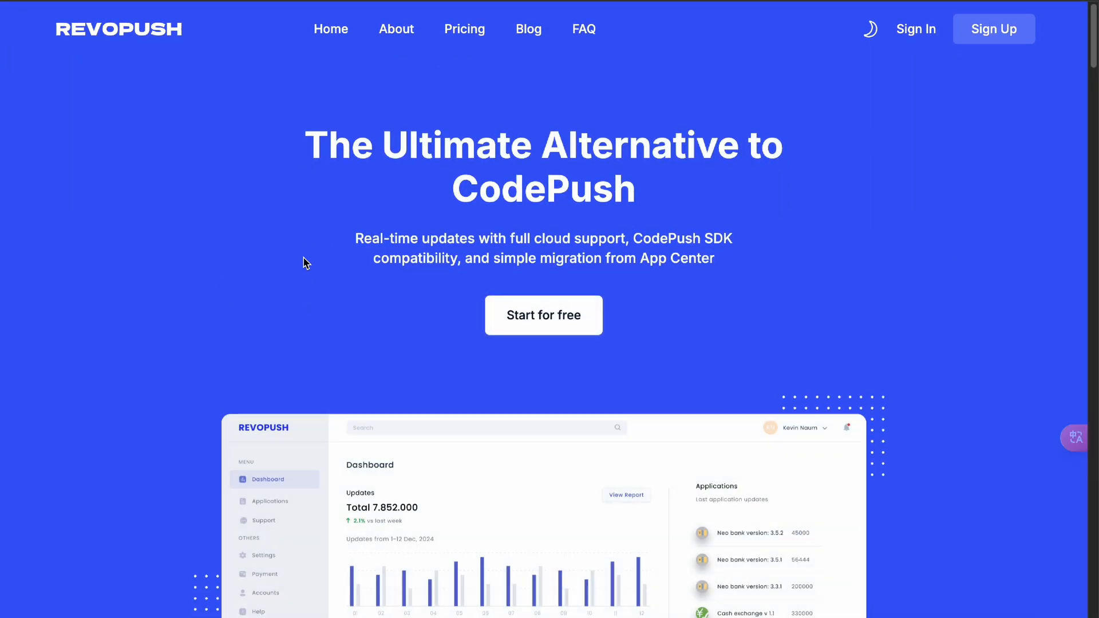
scroll("down", 3)
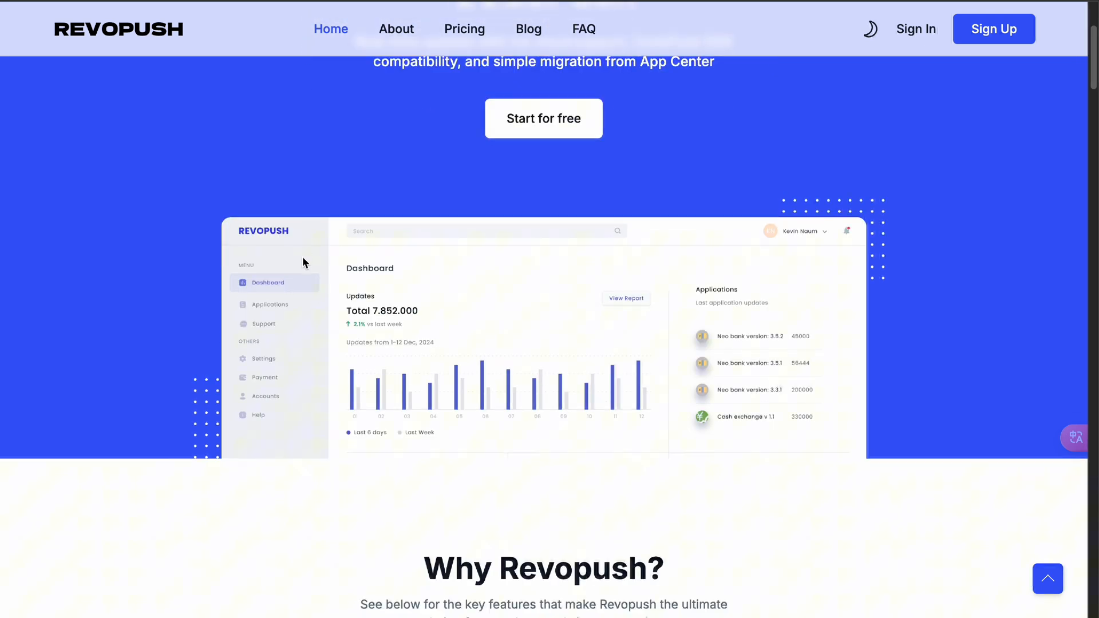
scroll("down", 3)
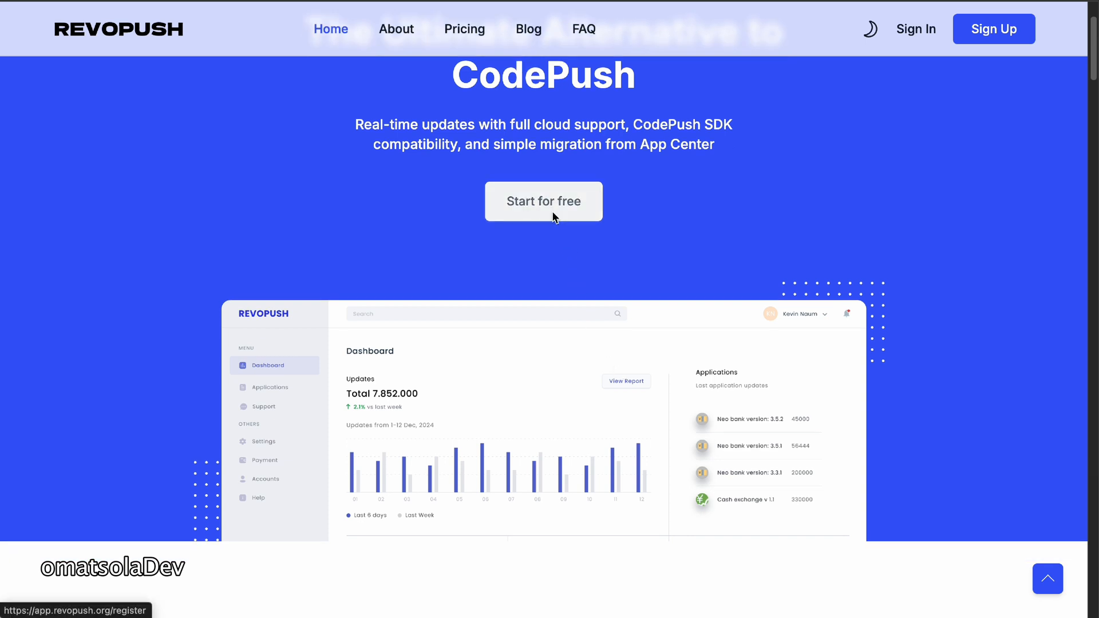
left_click(543, 200)
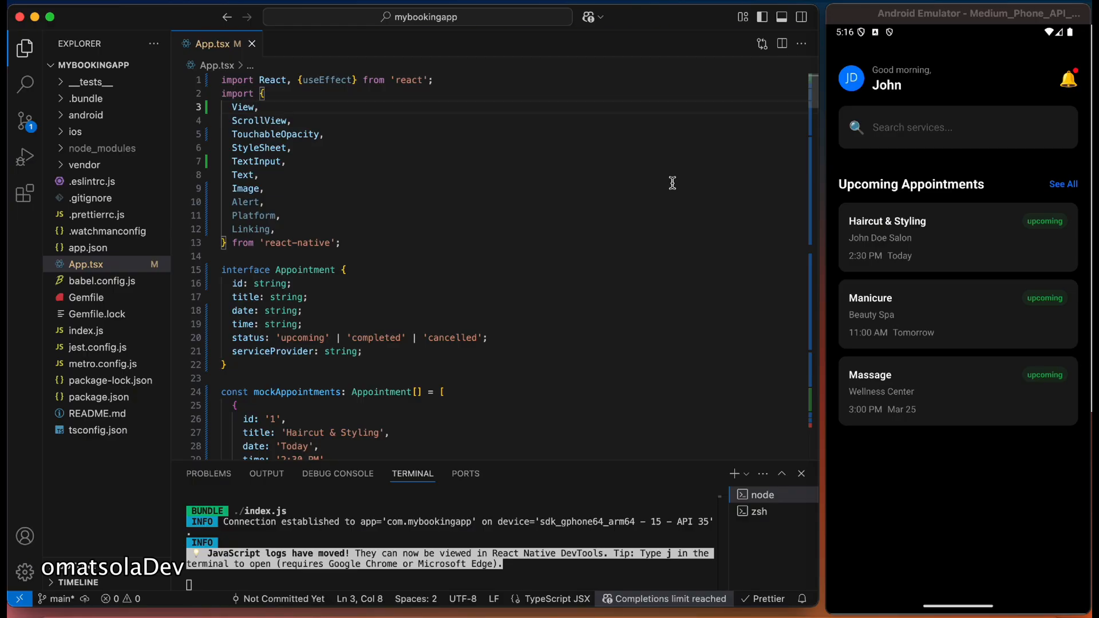
mouse_move(907, 53)
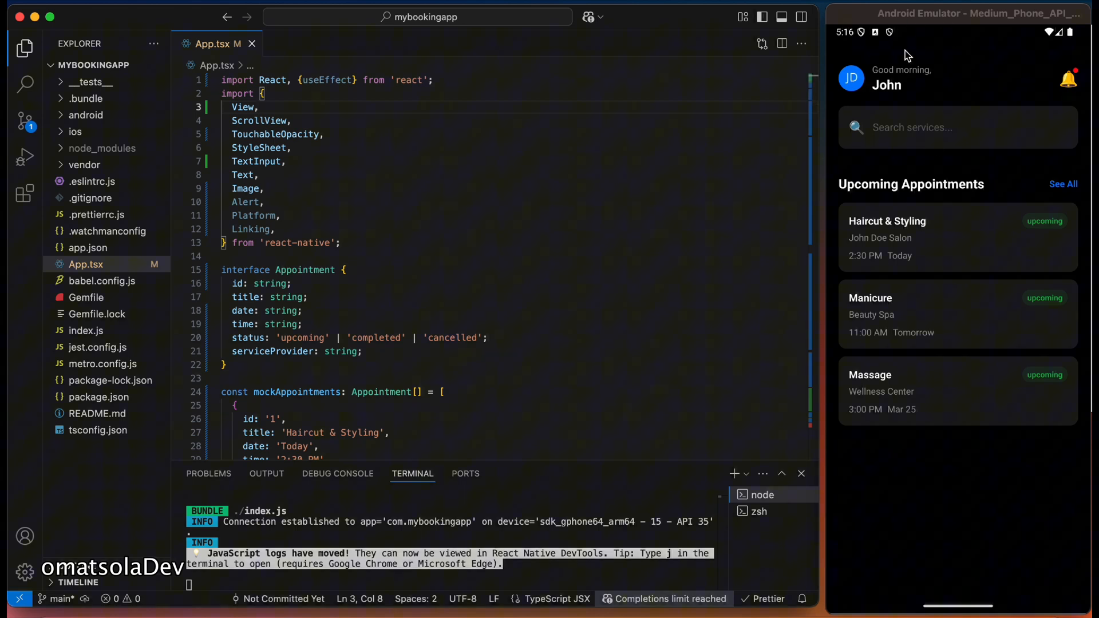
mouse_move(626, 340)
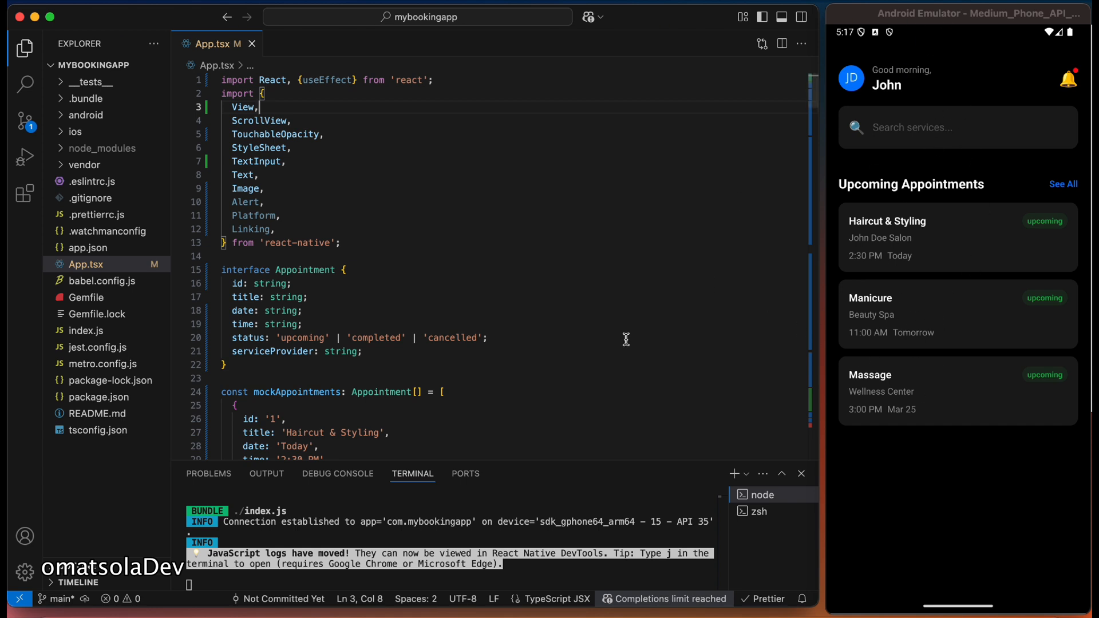
mouse_move(565, 350)
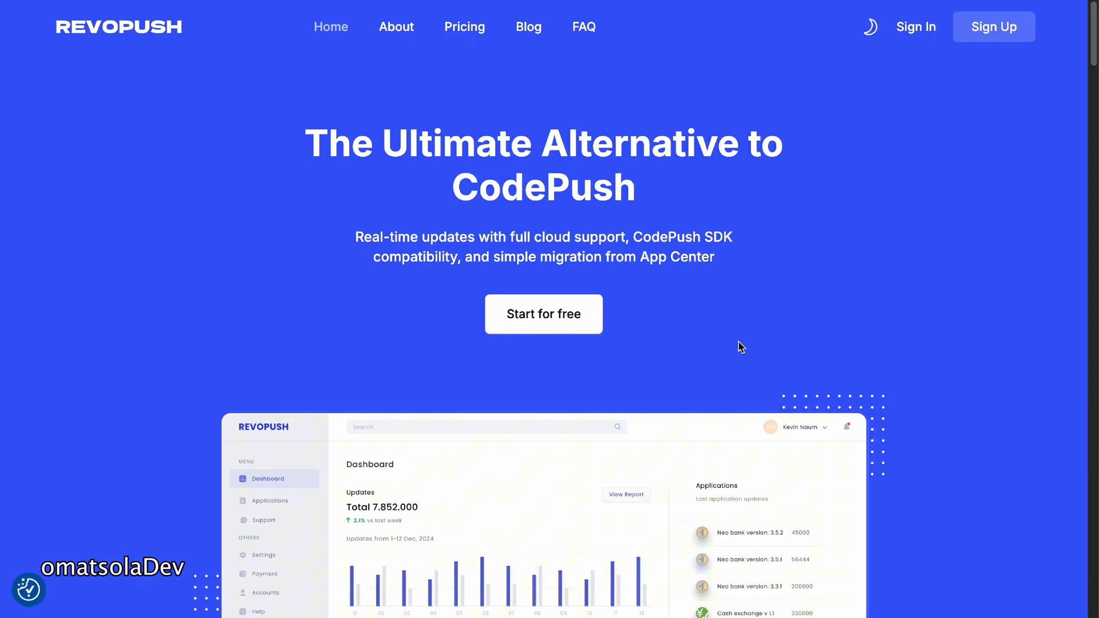
mouse_move(559, 312)
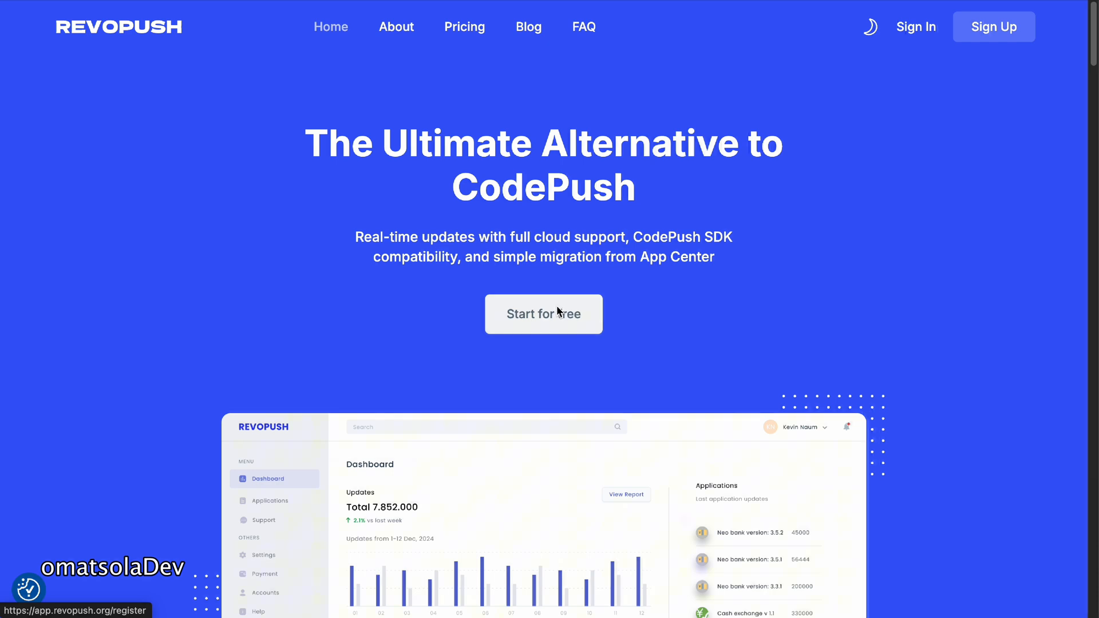
mouse_move(563, 309)
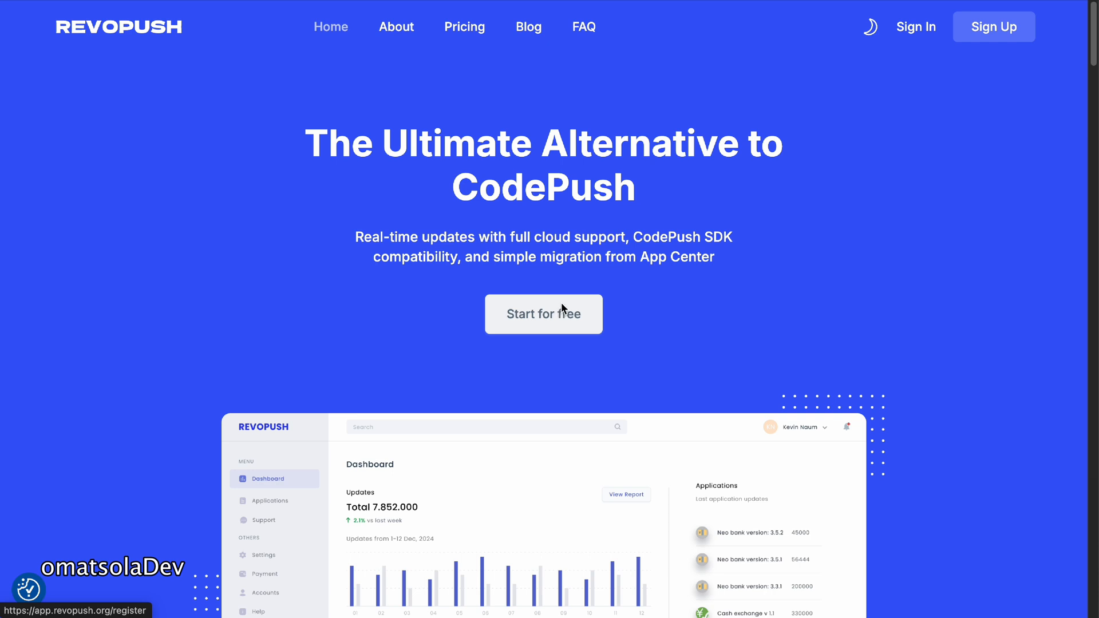
Sign up for Revopush via Continue with Google and confirm the Google consent screen.
left_click(542, 313)
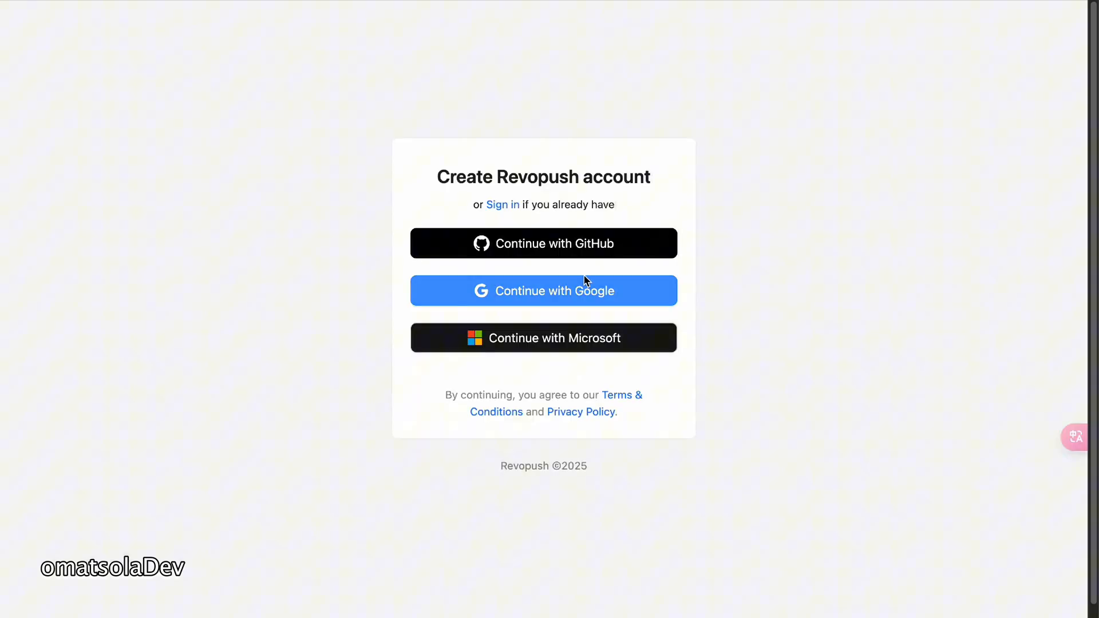
left_click(542, 291)
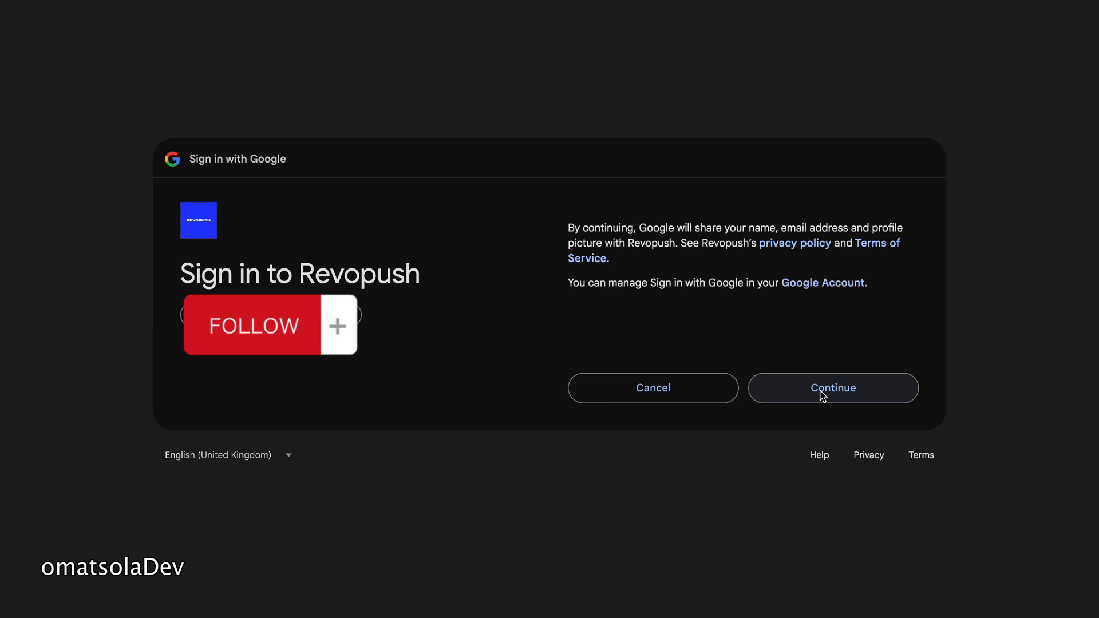
left_click(833, 388)
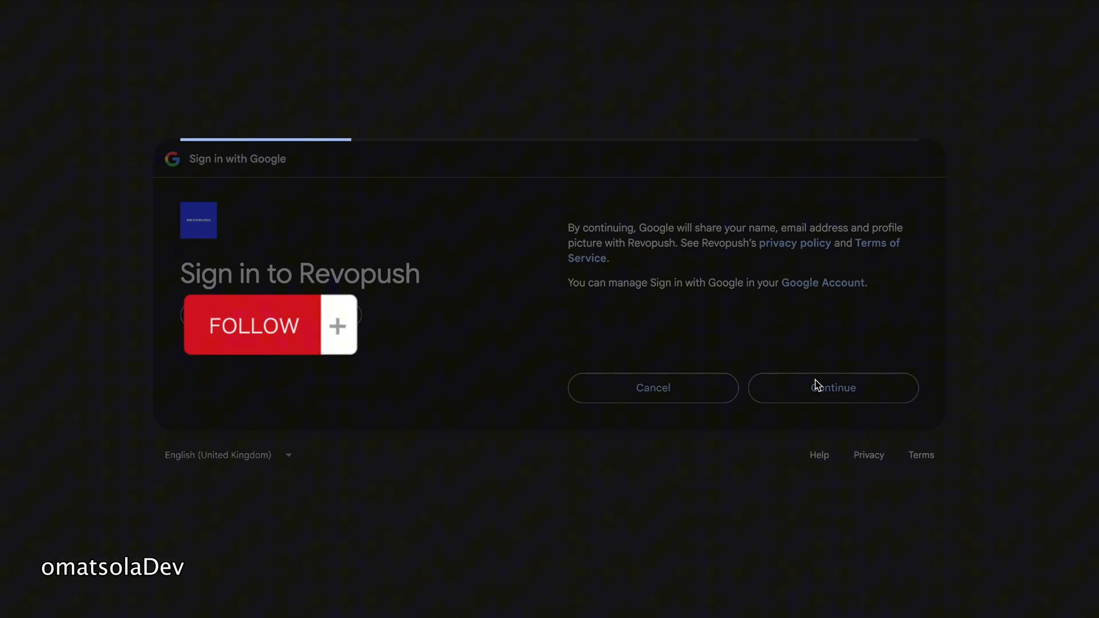
left_click(833, 388)
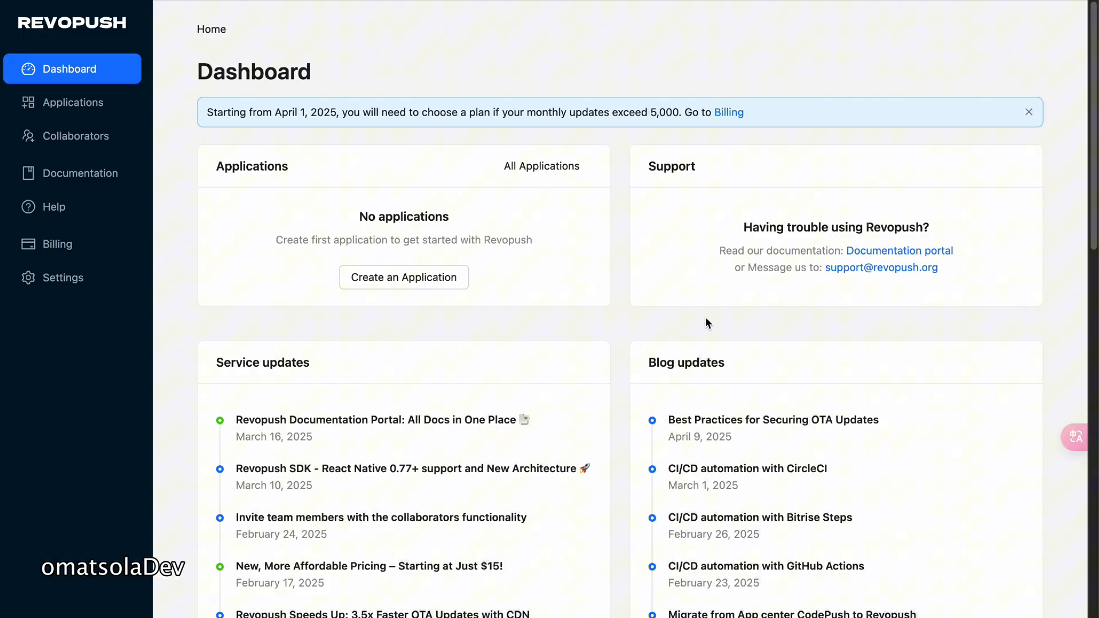
Add a new application named test-app from the Applications list.
left_click(73, 103)
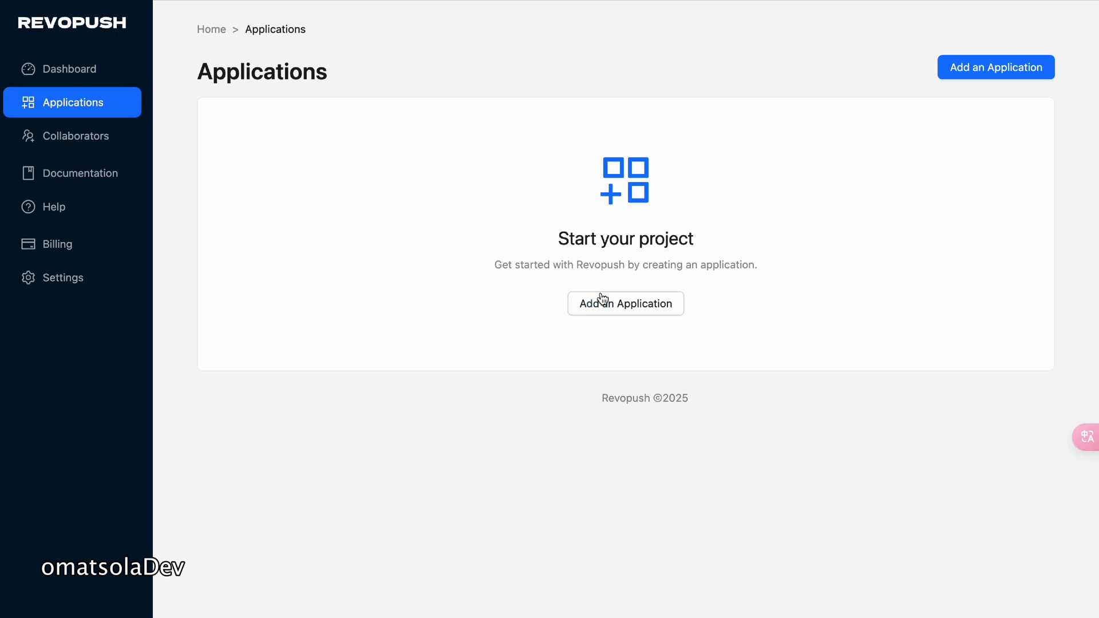
left_click(625, 303)
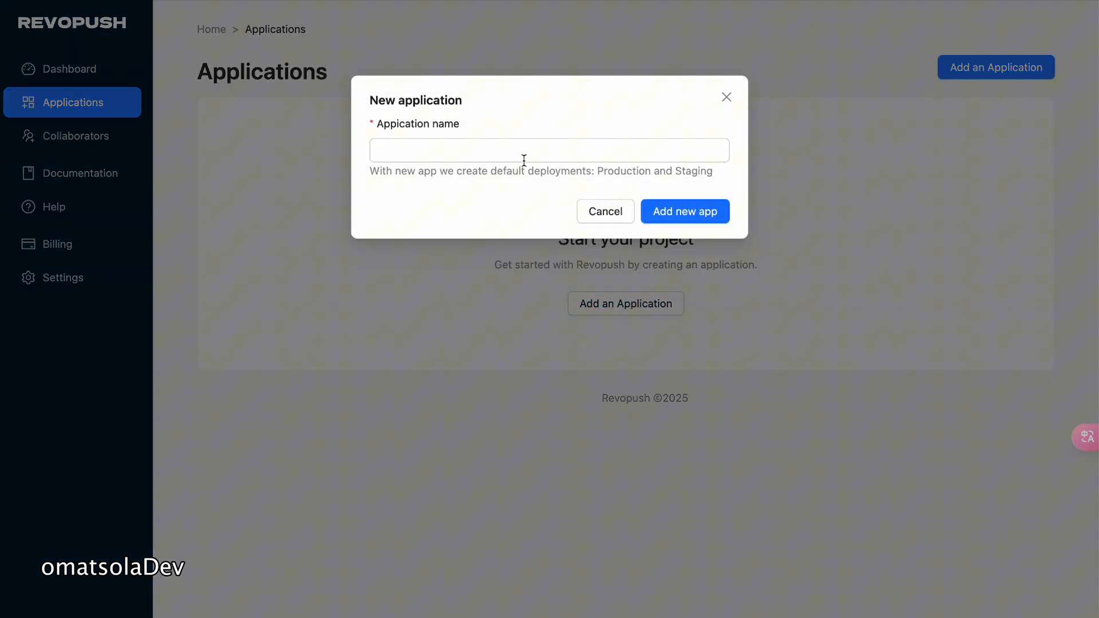
left_click(548, 150)
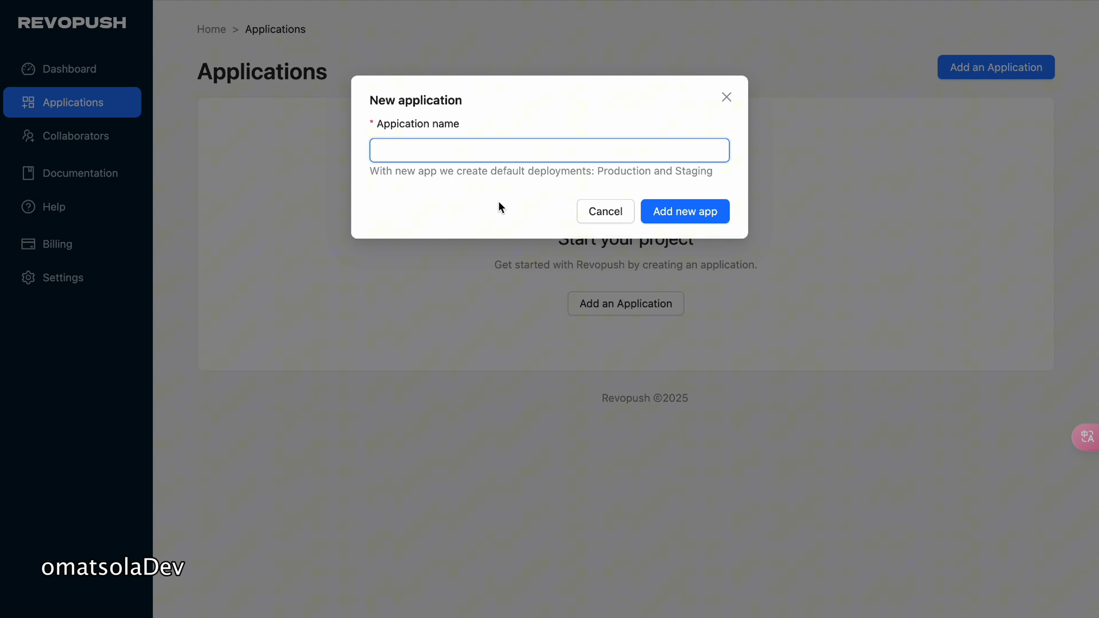
type("test-app")
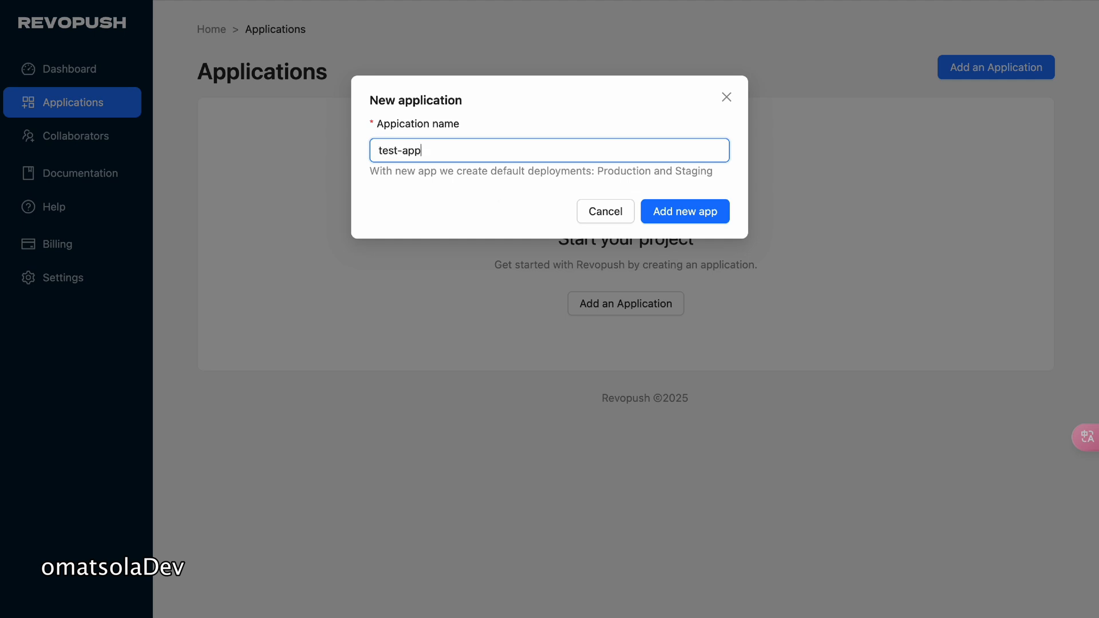
left_click(684, 211)
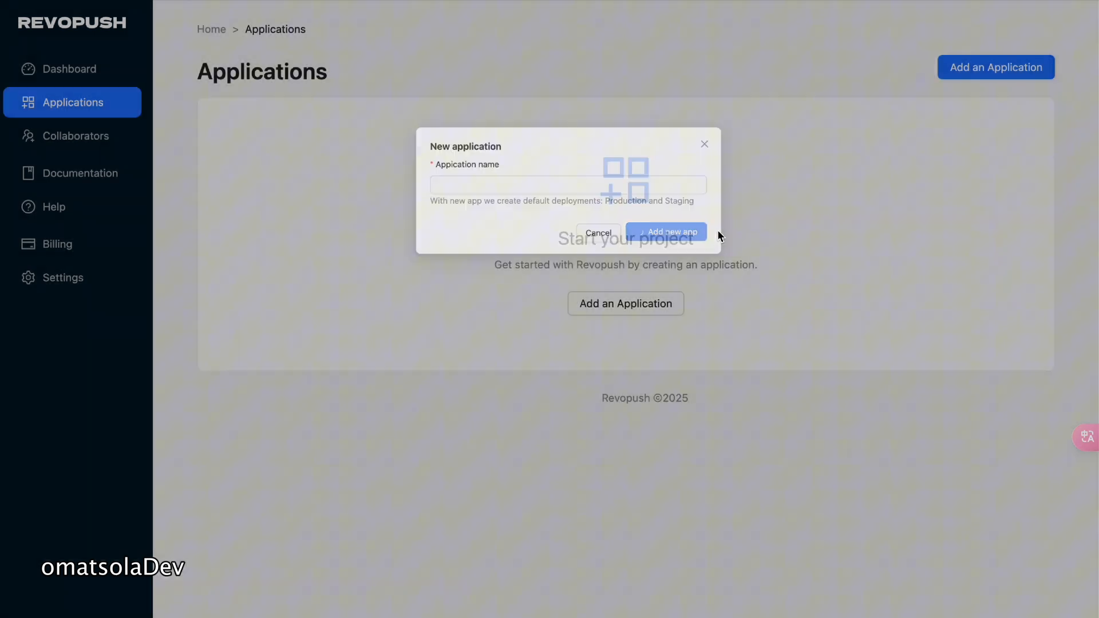
left_click(666, 231)
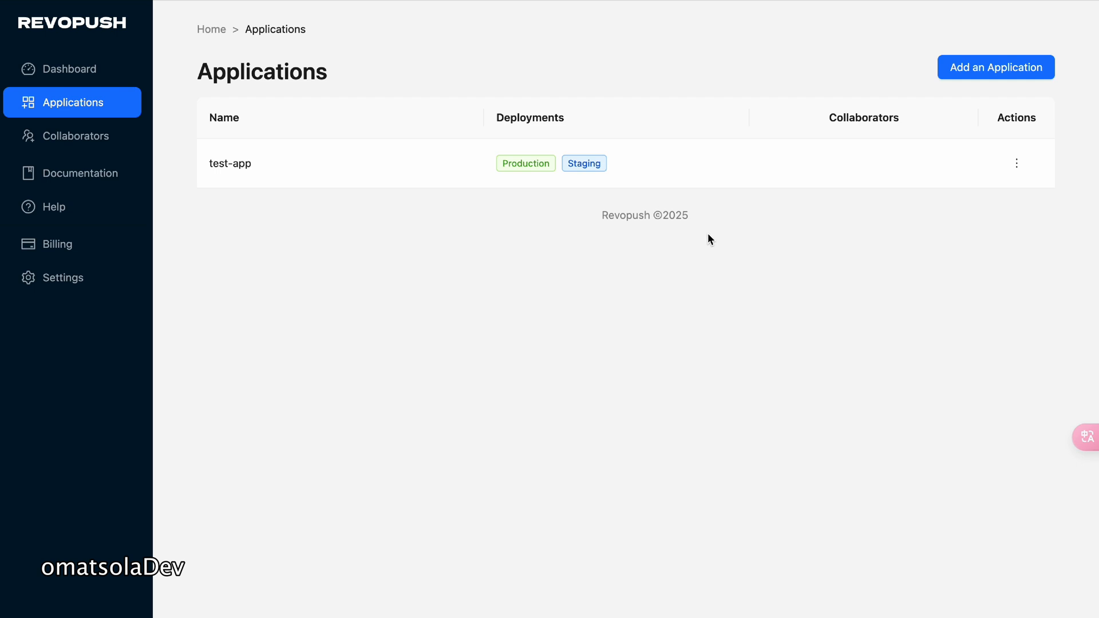
mouse_move(524, 178)
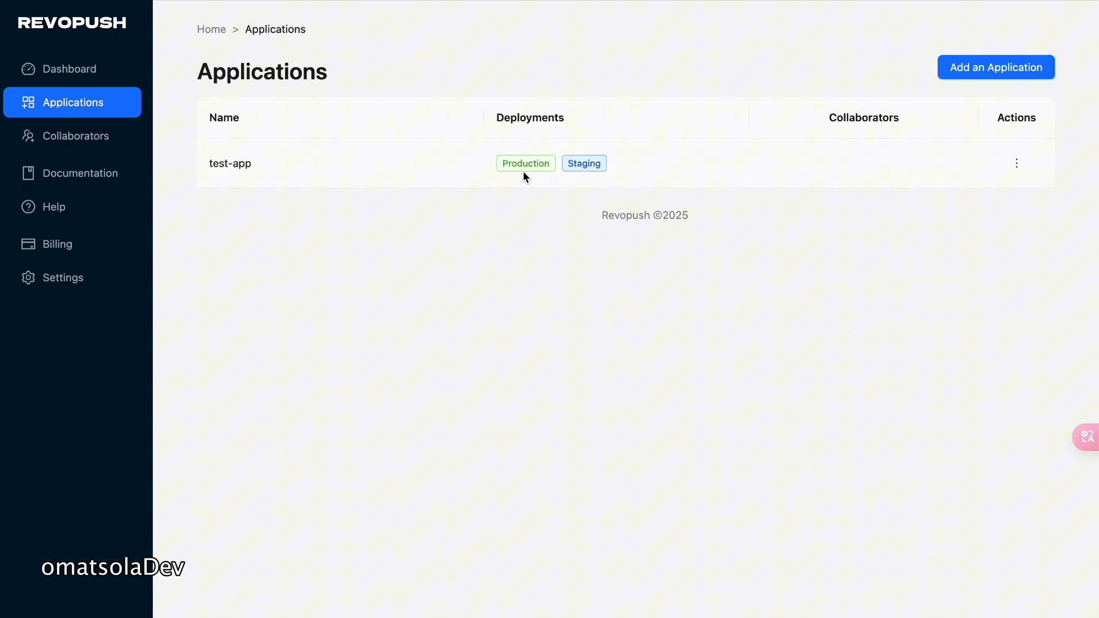
mouse_move(362, 169)
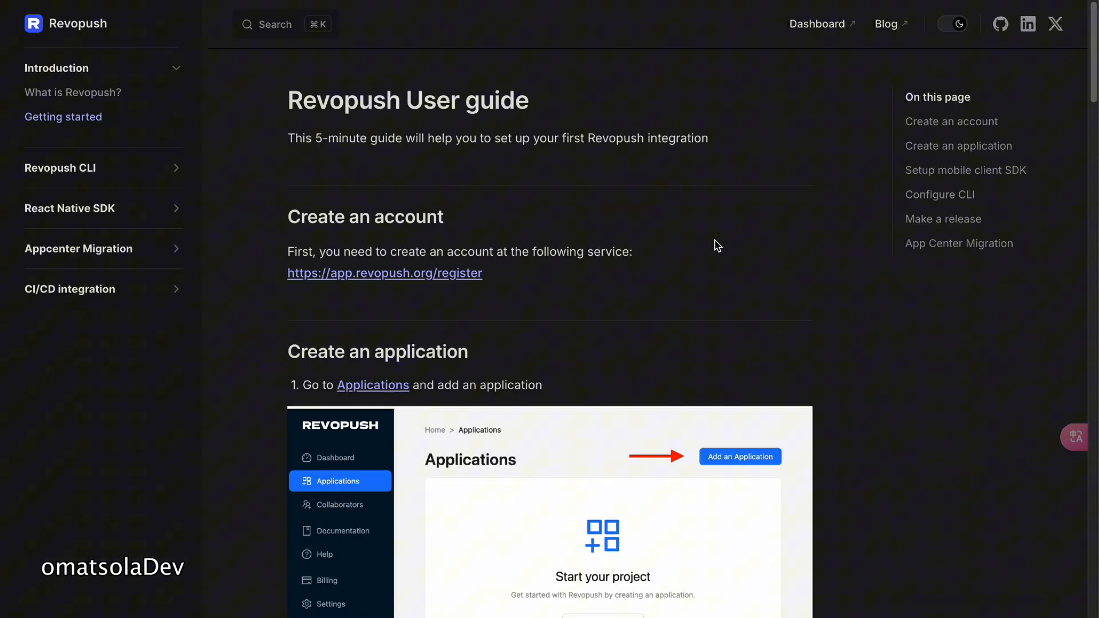
Scroll the Getting started guide down to the Setup mobile client SDK section.
scroll("down", 3)
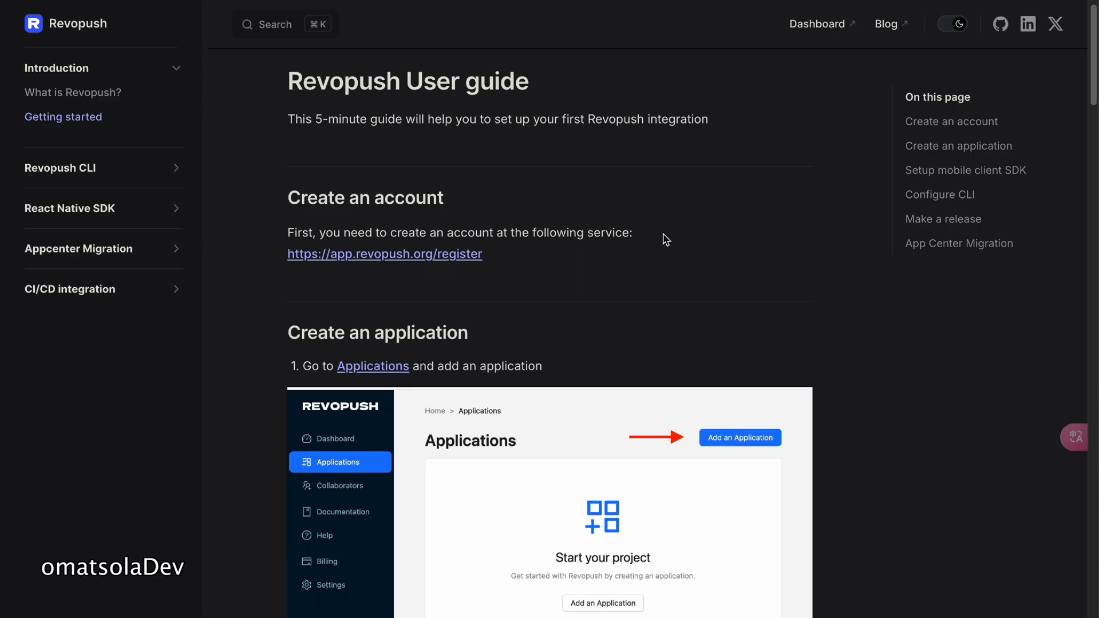
scroll("down", 3)
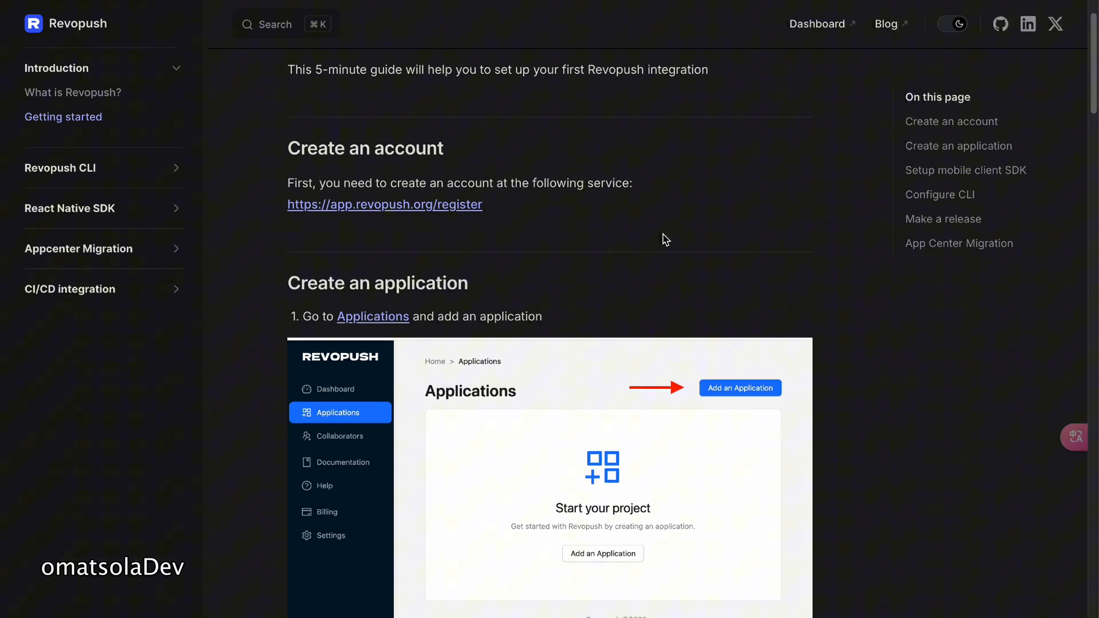
scroll("down", 3)
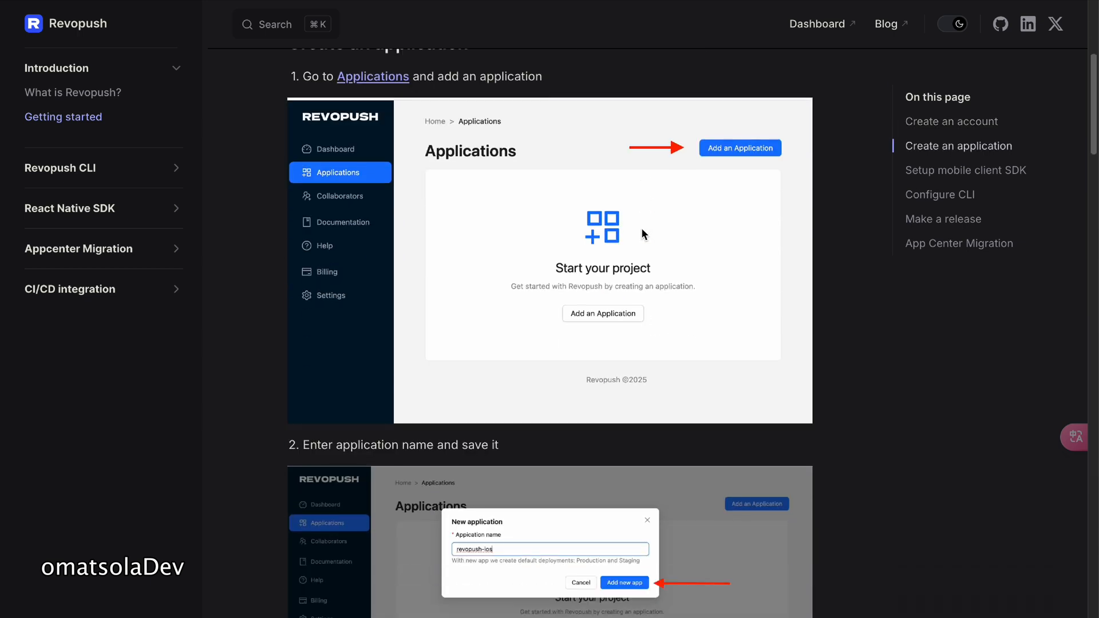
scroll("down", 3)
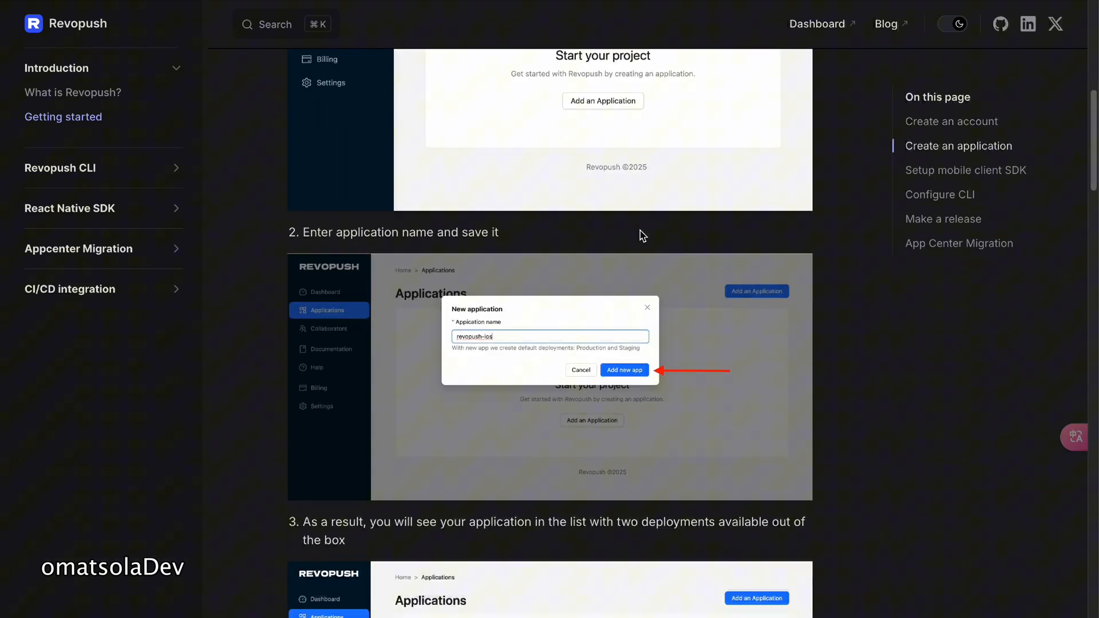
scroll("down", 3)
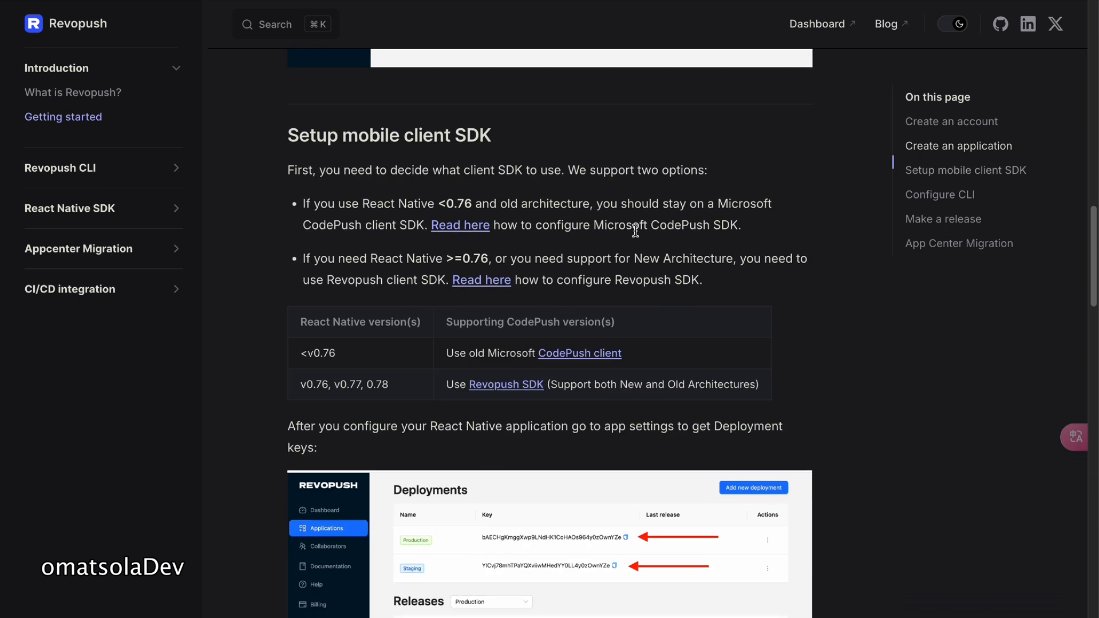
scroll("down", 3)
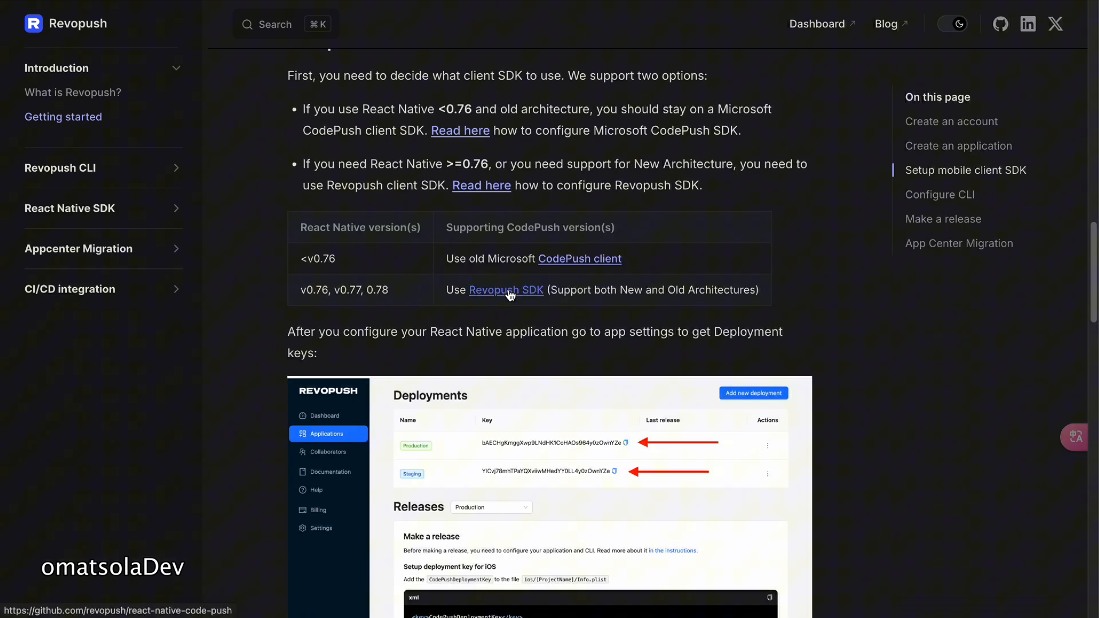
Reach the react-native-code-push README's Getting Started and run its npm install command in the terminal.
left_click(505, 289)
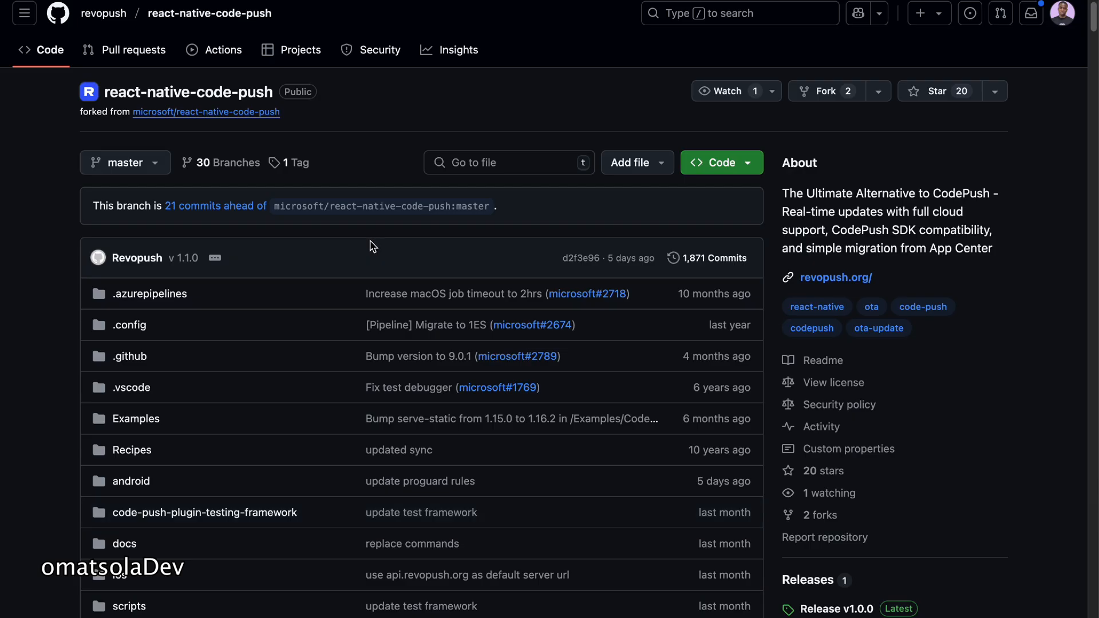
scroll("down", 3)
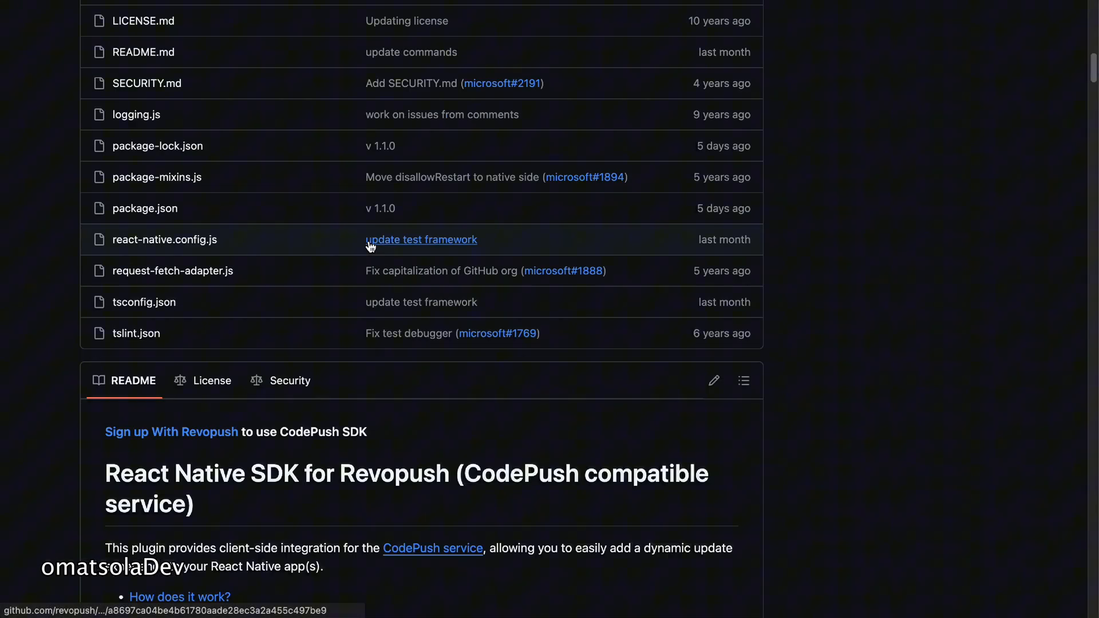
scroll("down", 3)
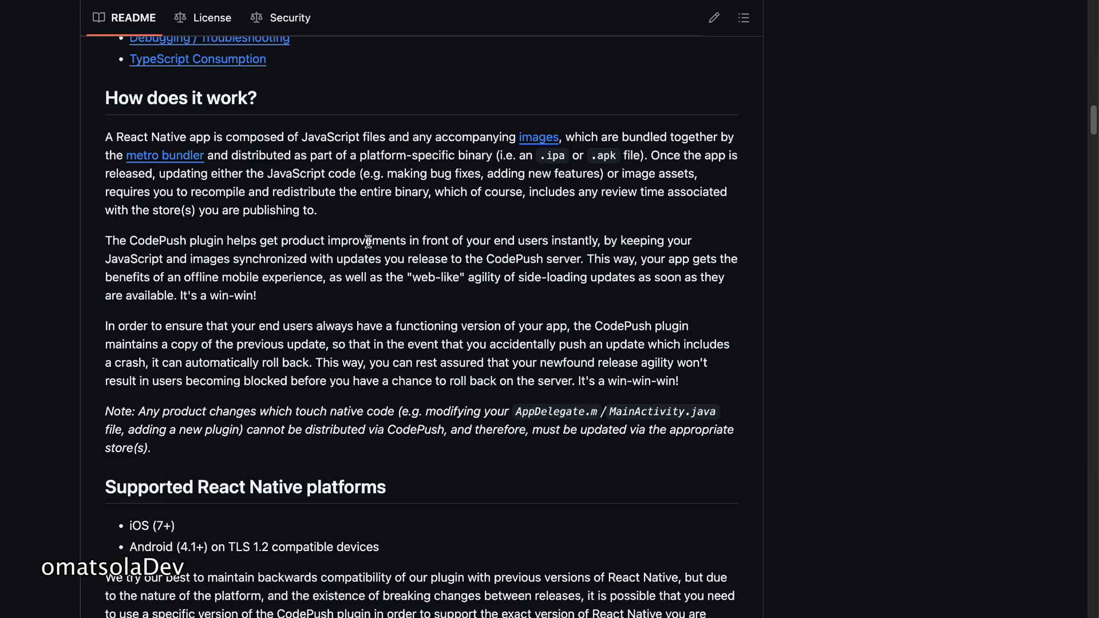
scroll("down", 3)
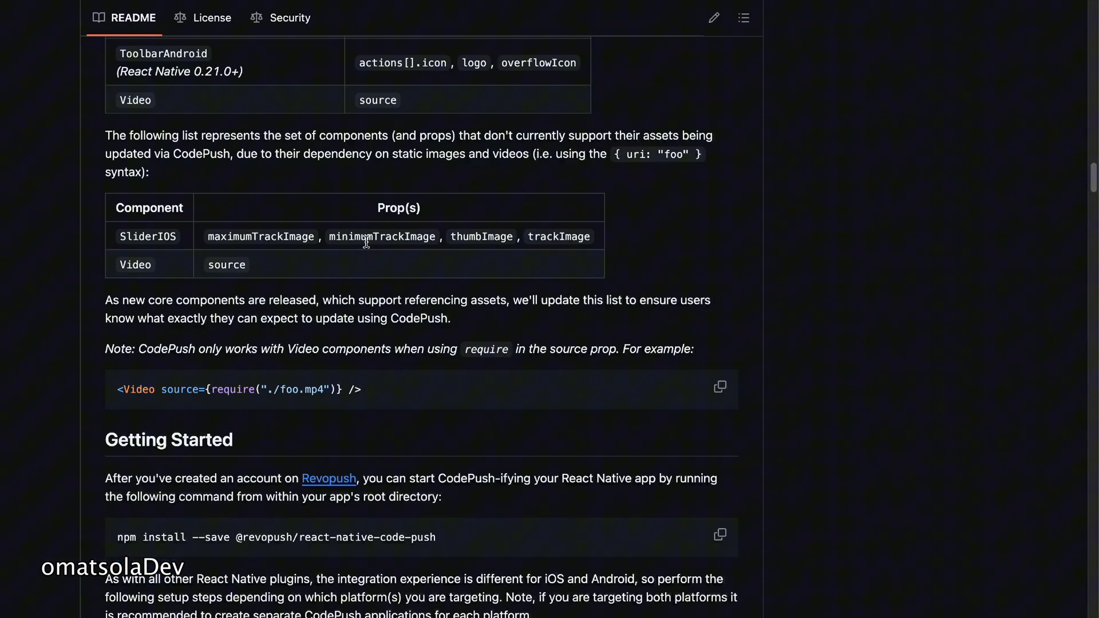
scroll("down", 3)
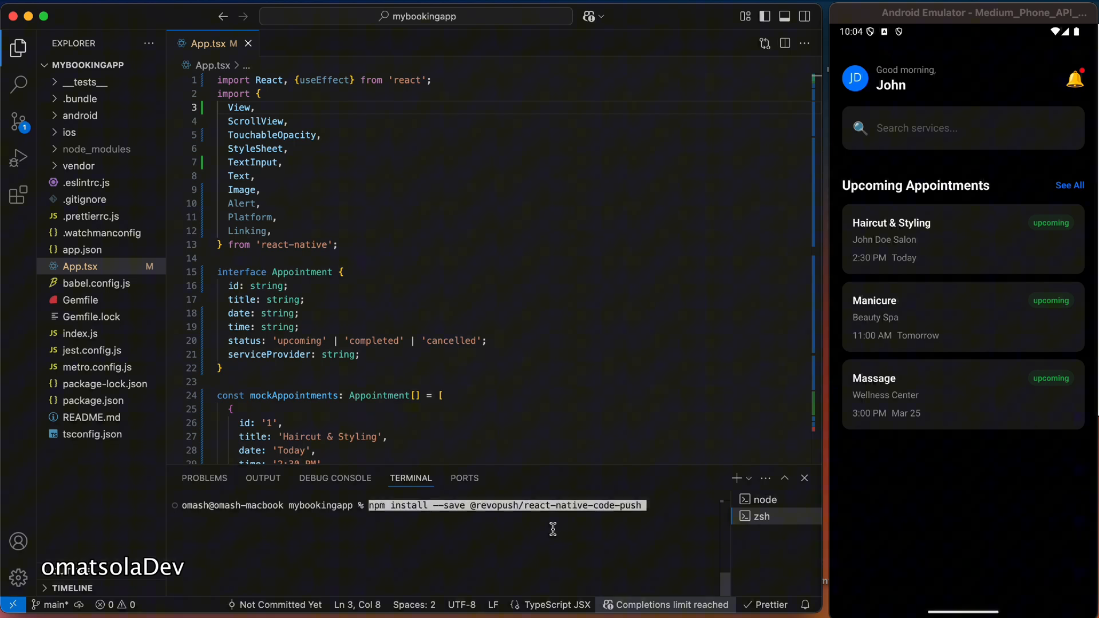
key("Enter")
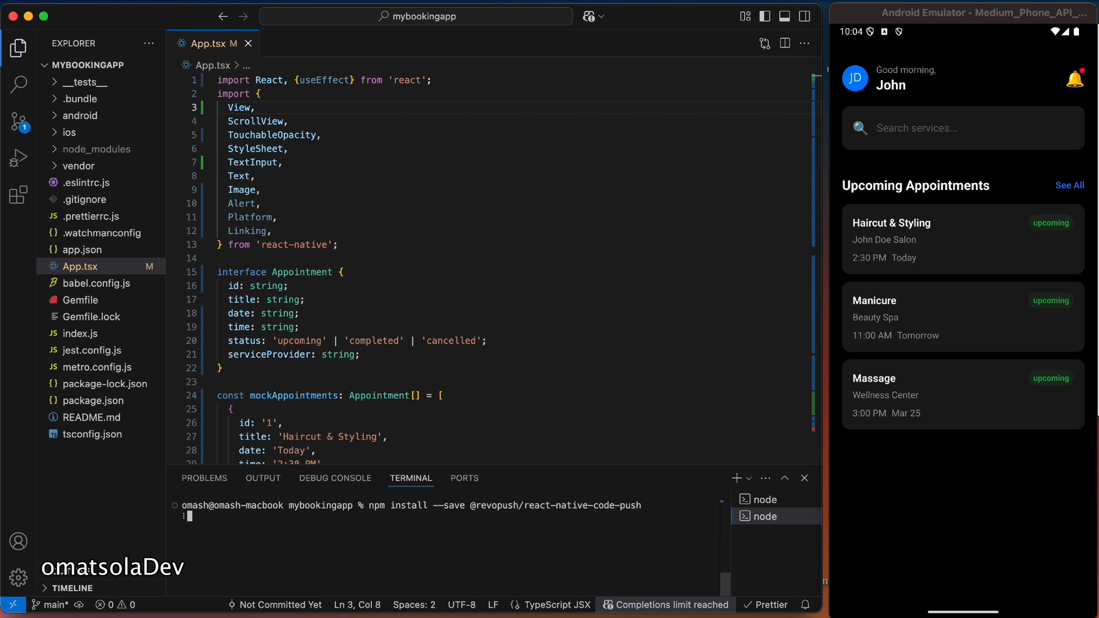
mouse_move(555, 522)
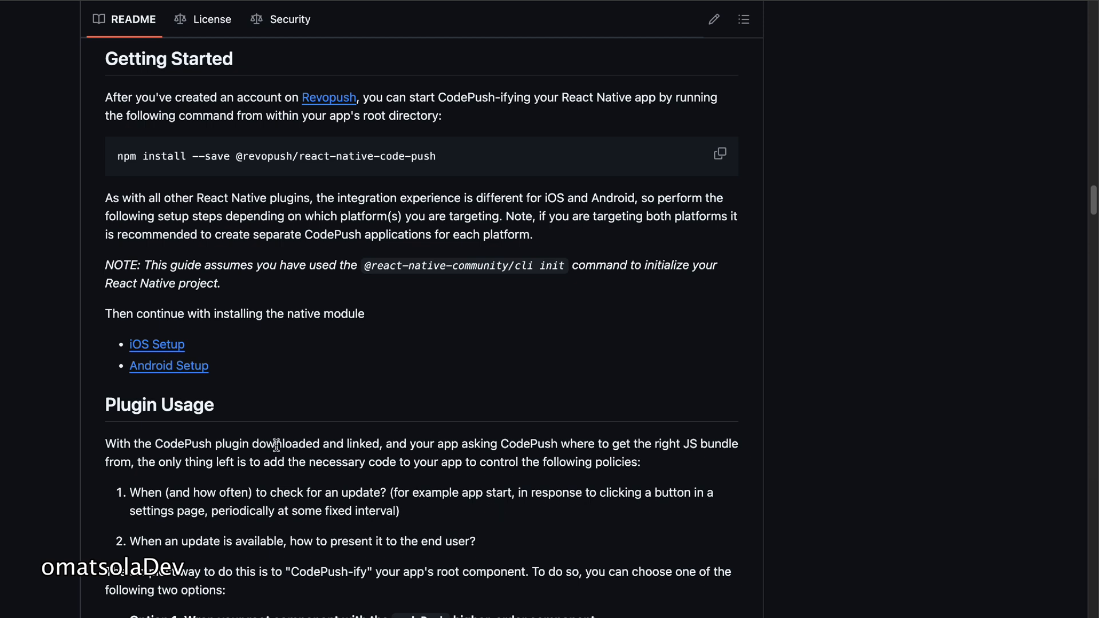
scroll("down", 3)
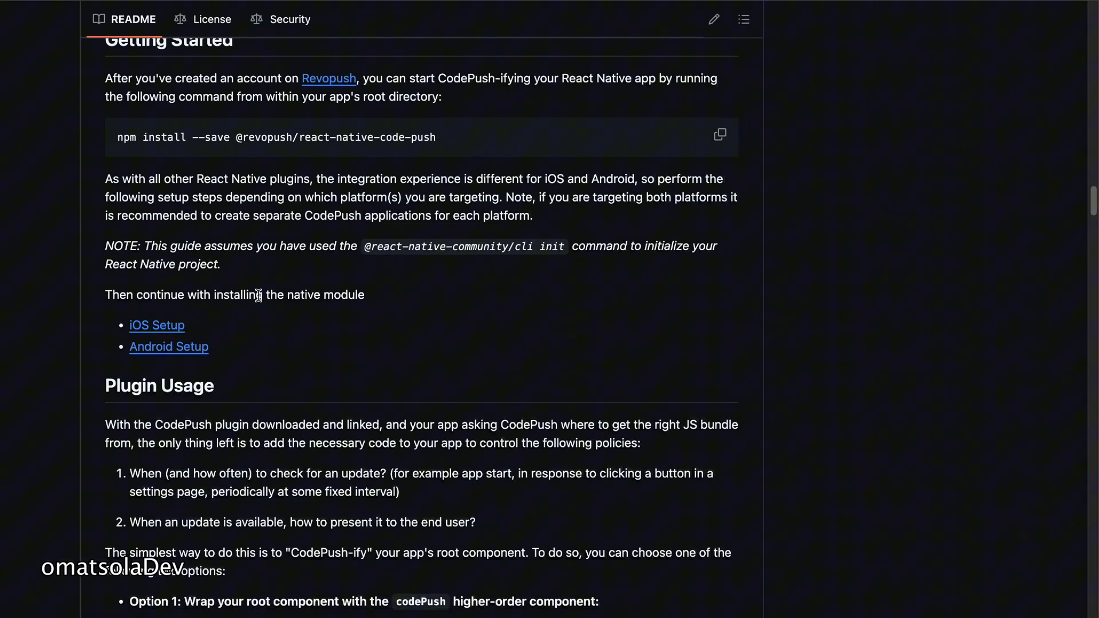
mouse_move(167, 325)
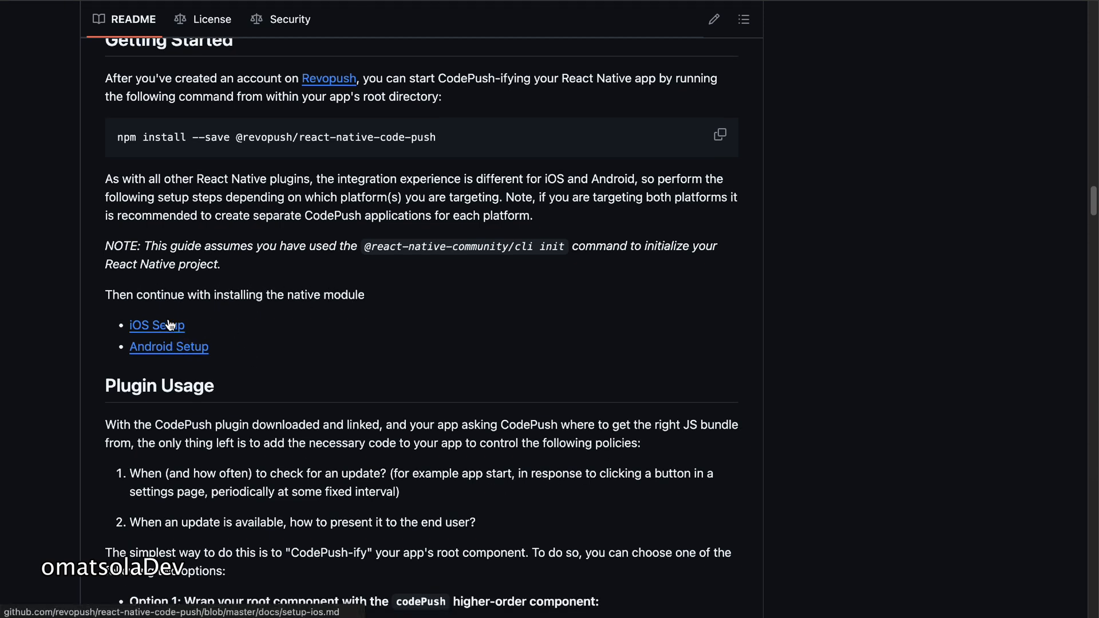
mouse_move(197, 349)
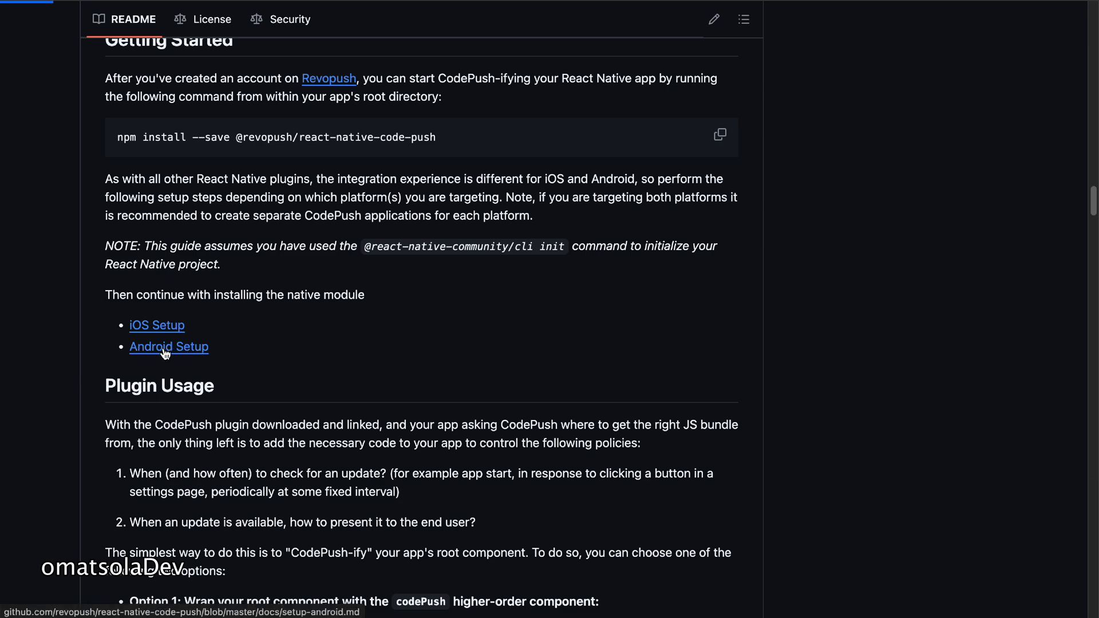
In the Android Setup guide, copy step 1's codepush.gradle apply-from line.
left_click(168, 345)
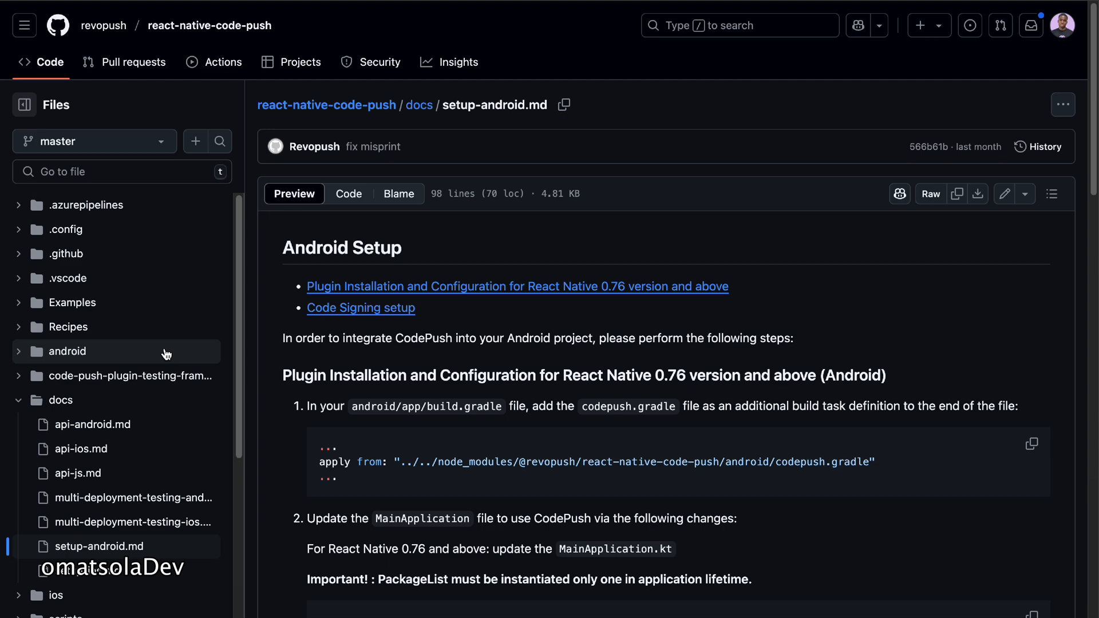
scroll("down", 3)
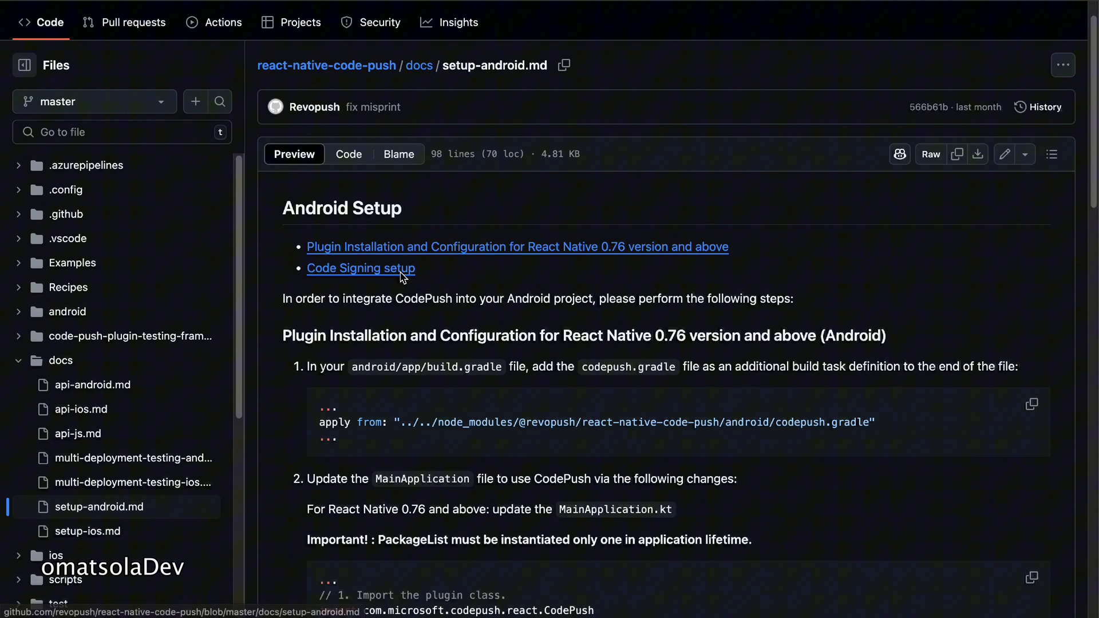
scroll("down", 3)
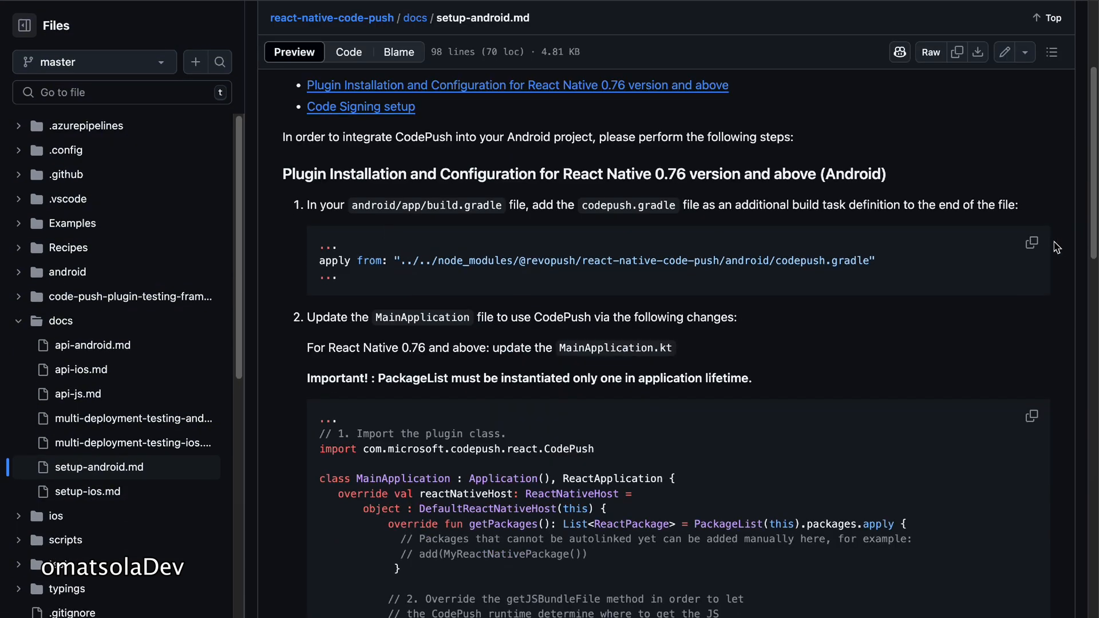
double_click(333, 261)
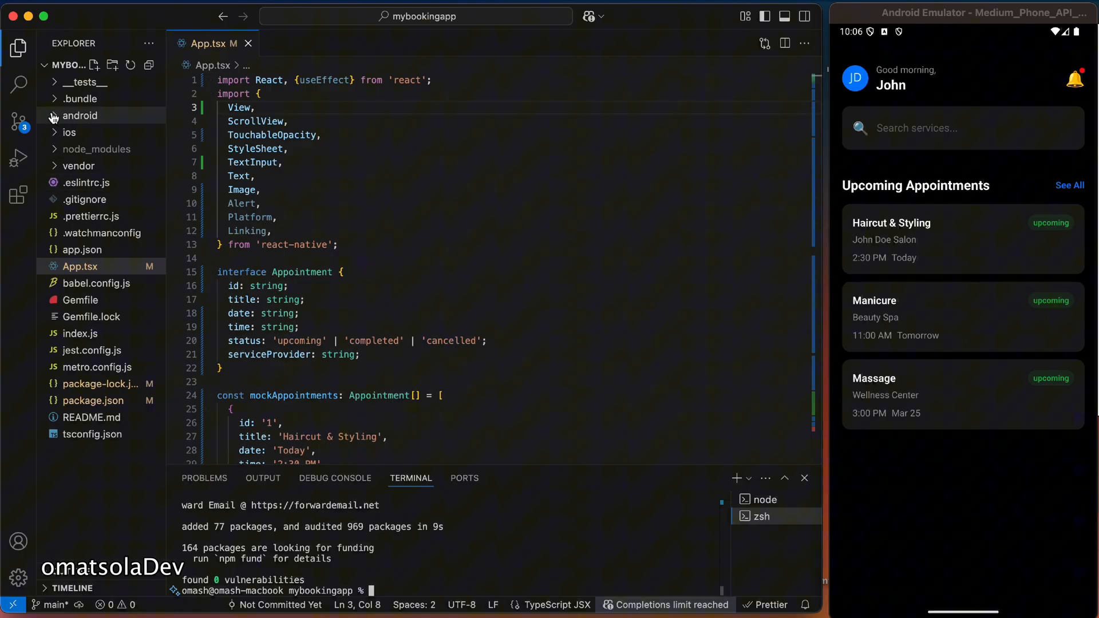
Paste the react-native-code-push codepush.gradle apply-from line at the end of android/app/build.gradle and save.
left_click(80, 115)
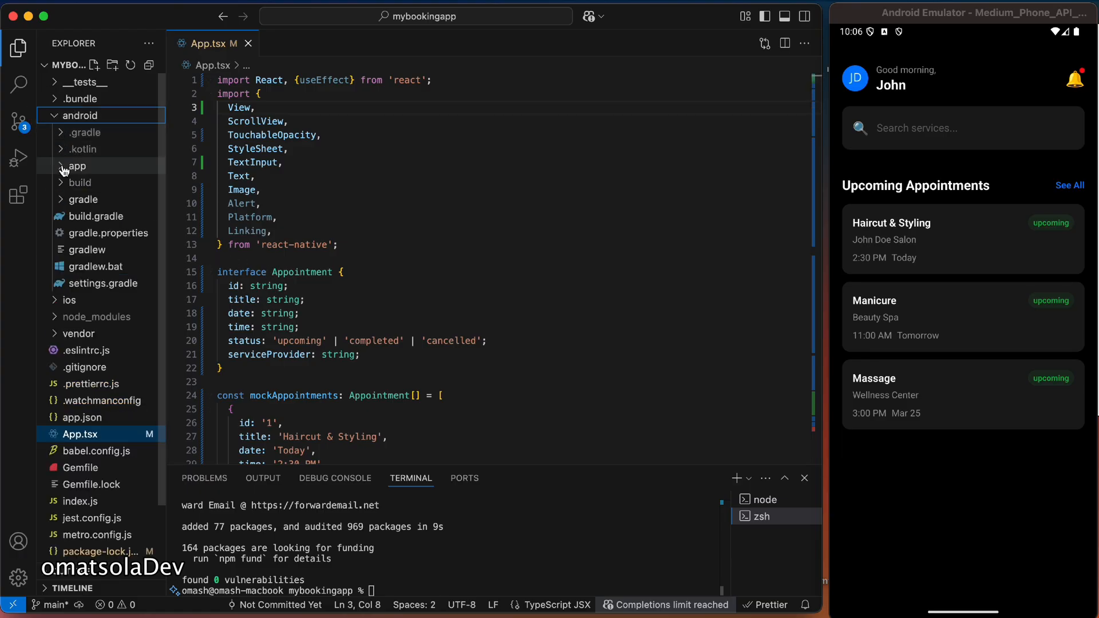
left_click(78, 166)
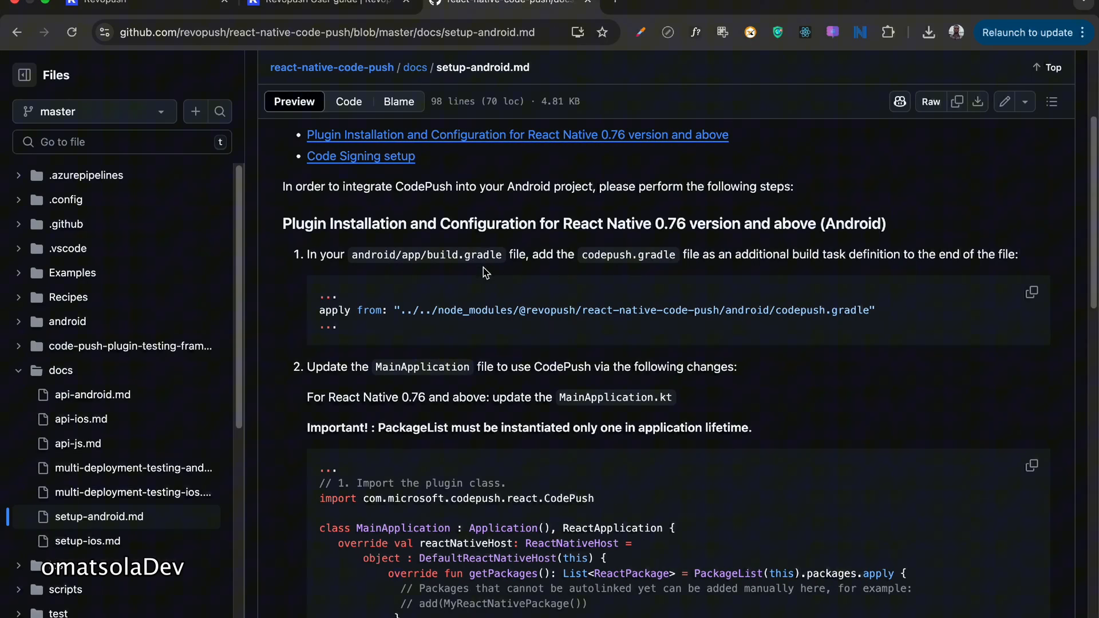
mouse_move(919, 262)
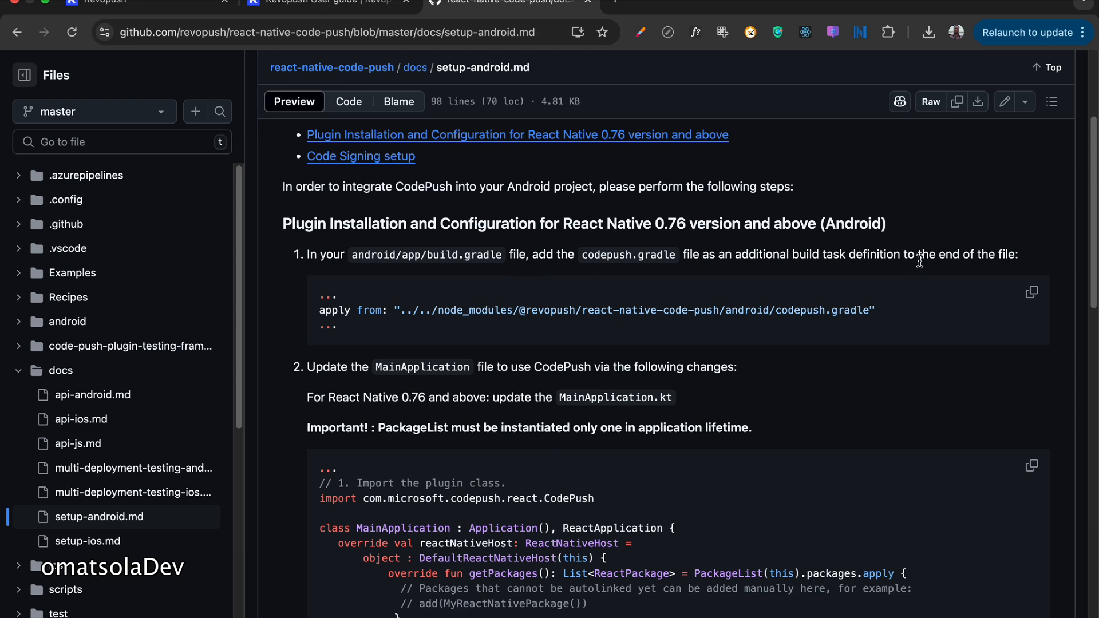
mouse_move(902, 256)
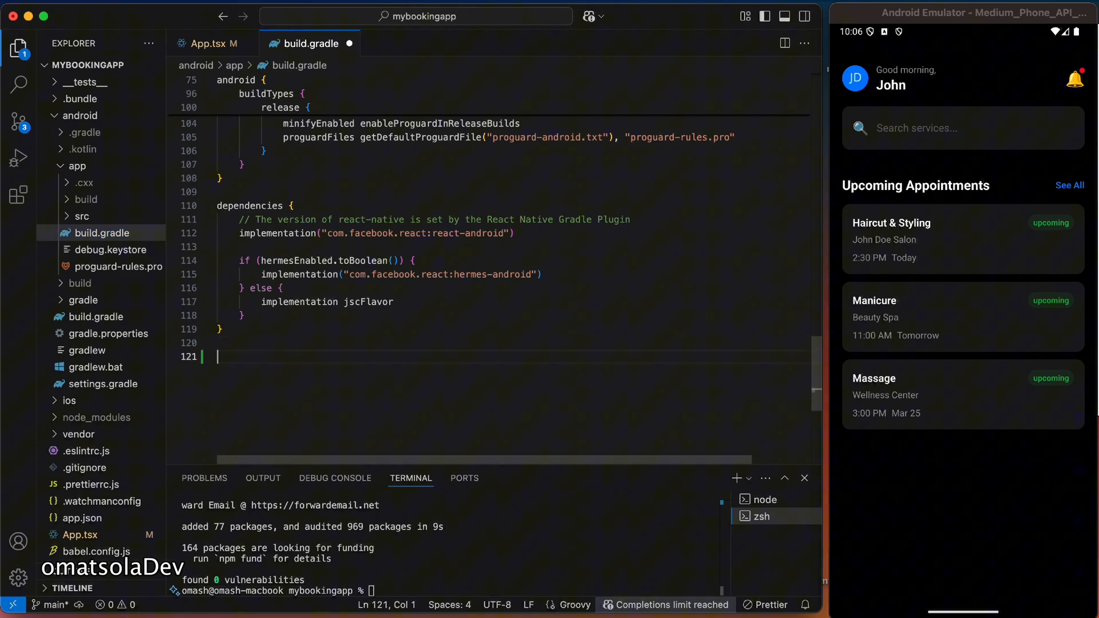
type("apply from: \"../../node_modules/@revopush/react-native-code-push/android/codepush.gradle\"")
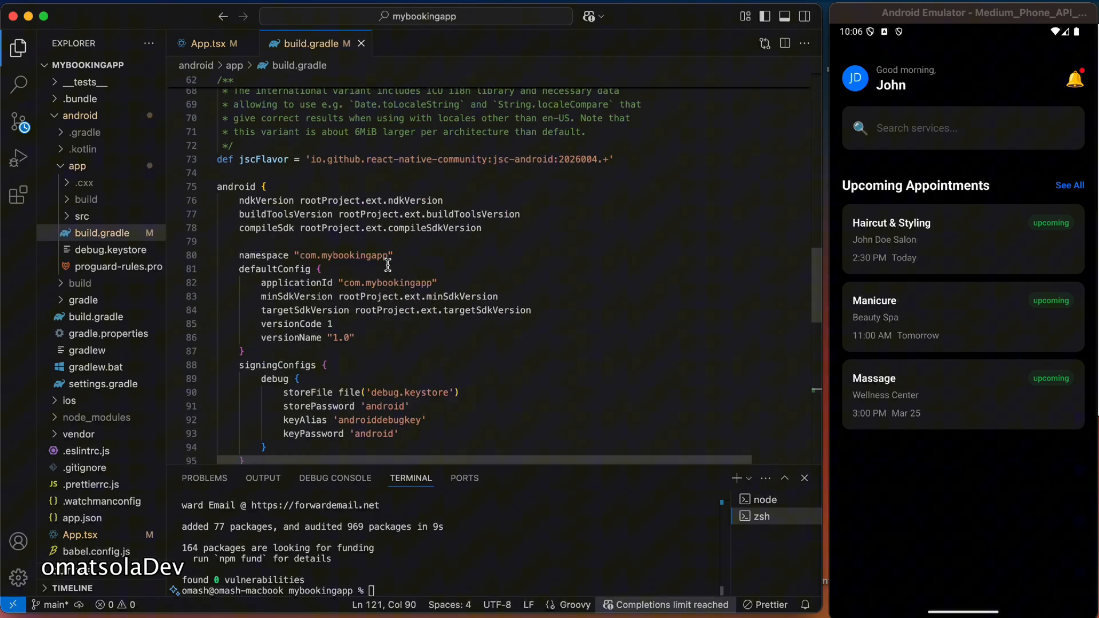
left_click(208, 43)
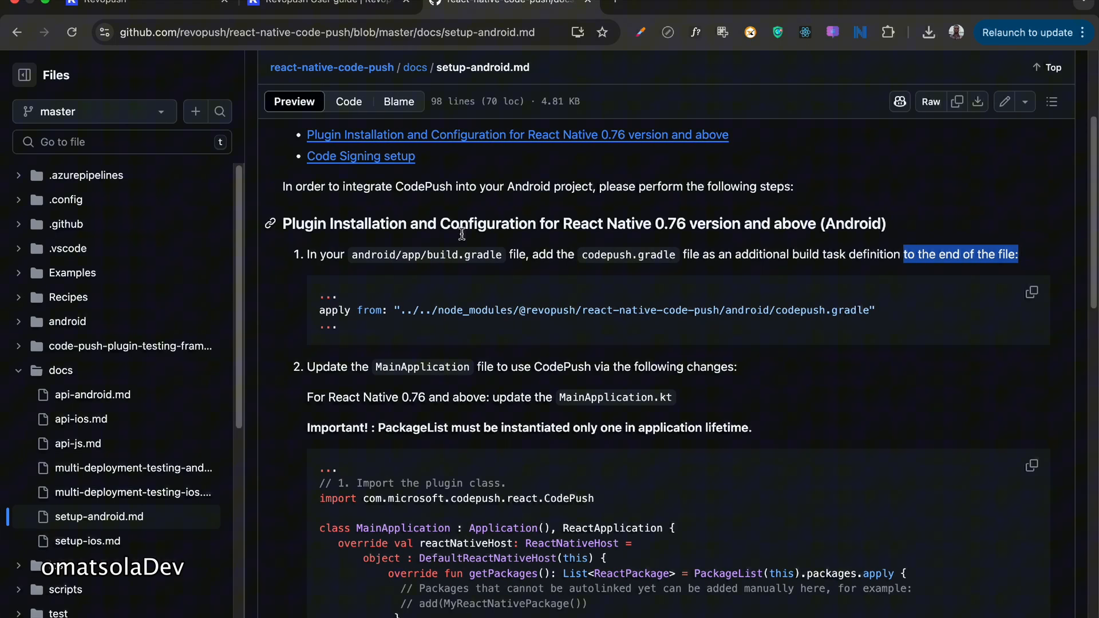
mouse_move(406, 368)
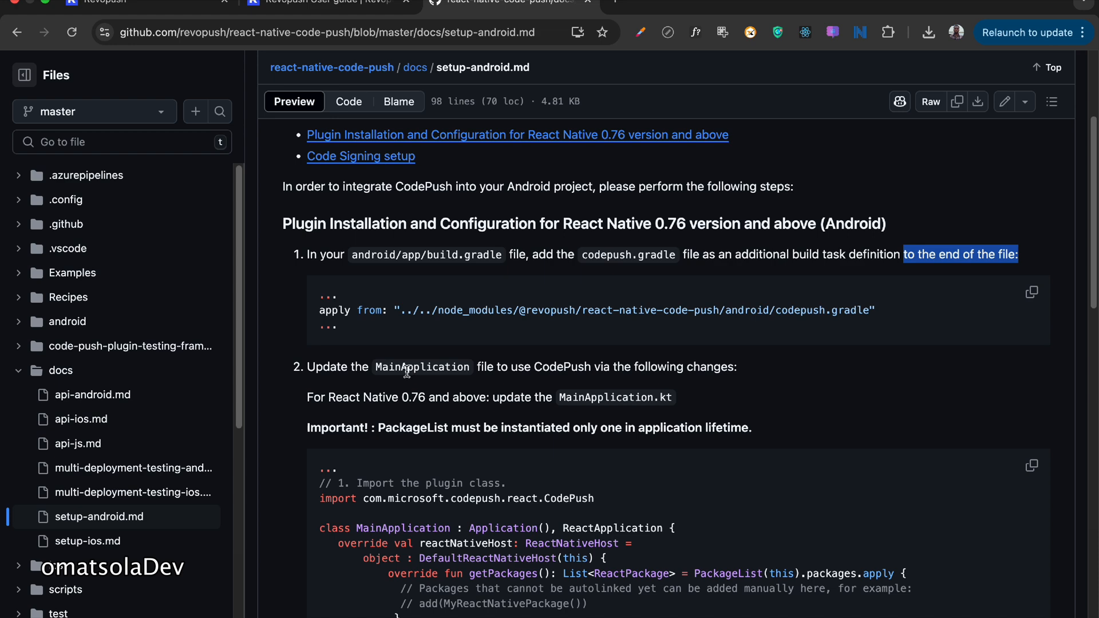
Scroll setup-android.md to step 2, the MainApplication update with its Kotlin snippet.
scroll("down", 3)
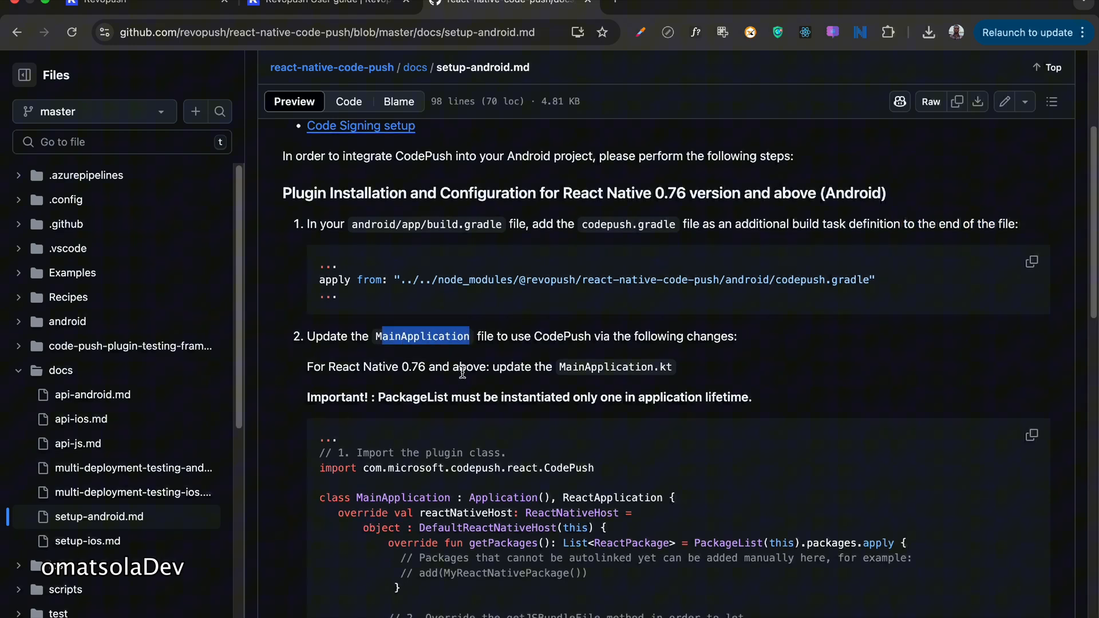
scroll("down", 3)
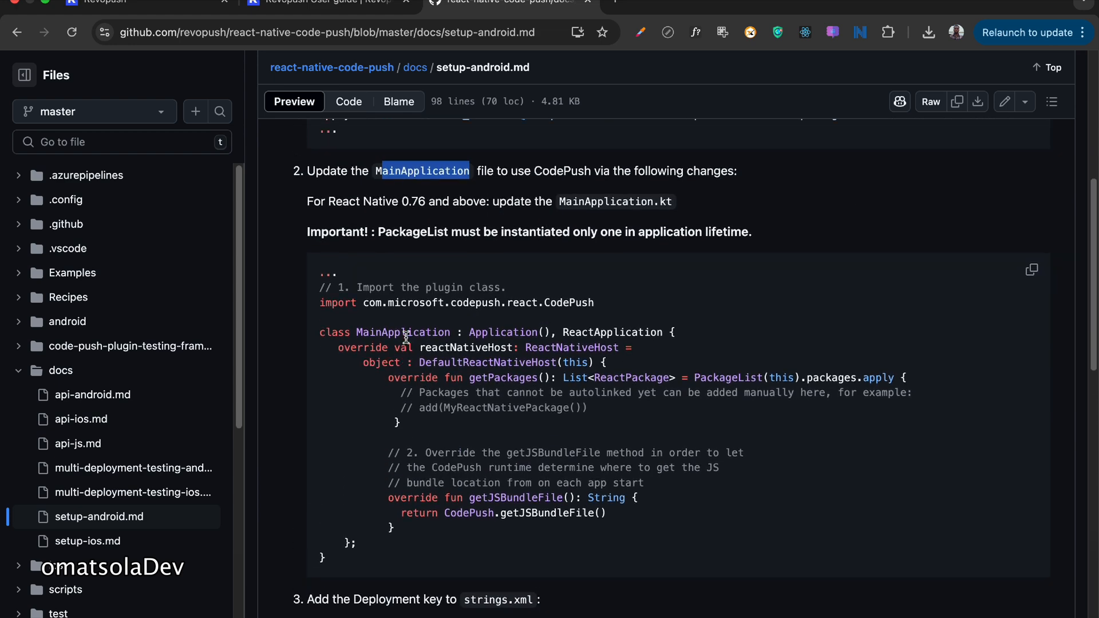
scroll("down", 3)
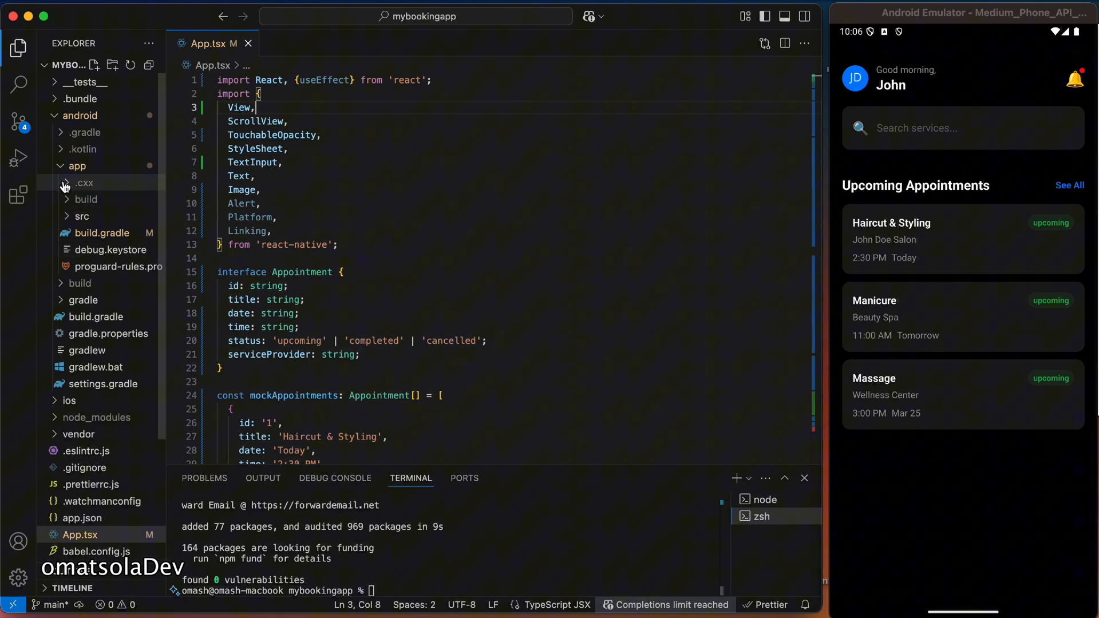
In MainApplication.kt add the com.microsoft.codepush.react.CodePush import and the getJSBundleFile override.
left_click(82, 215)
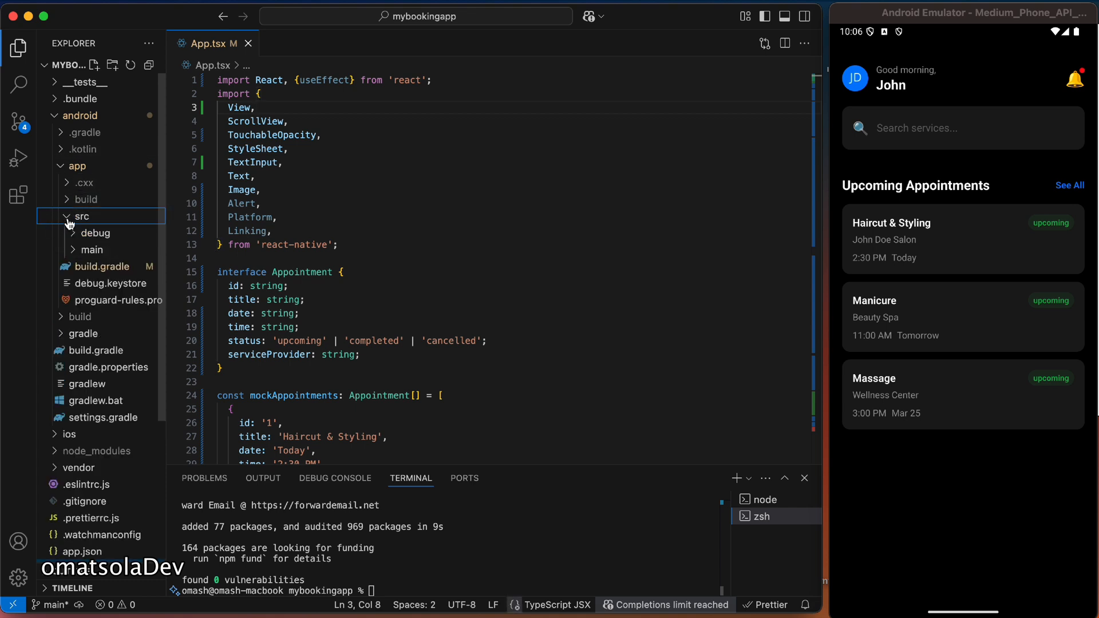
left_click(92, 249)
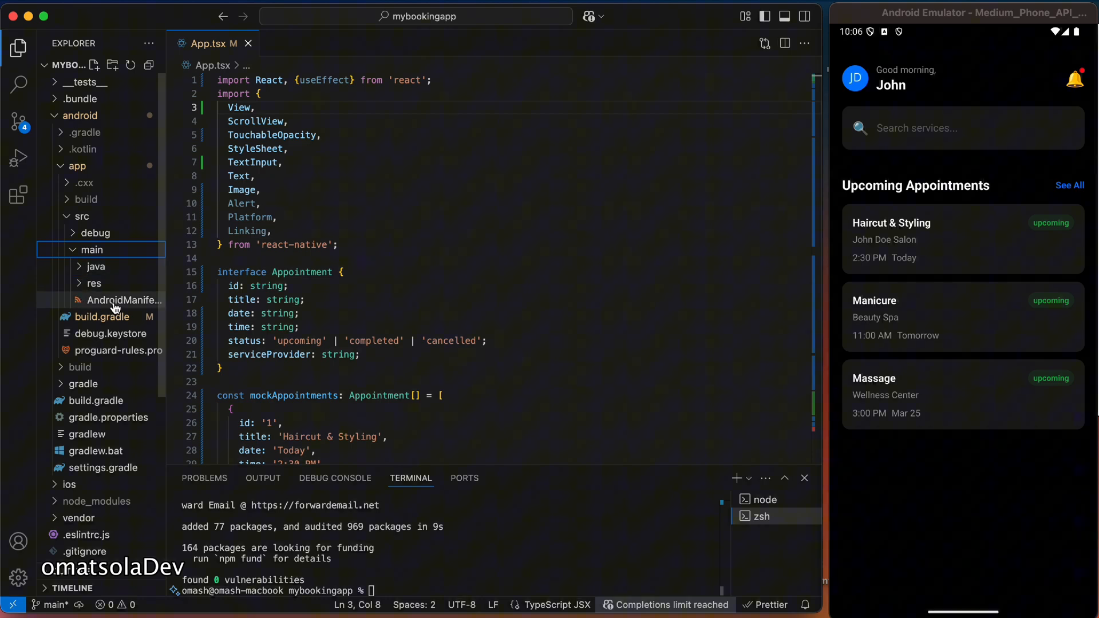
left_click(124, 300)
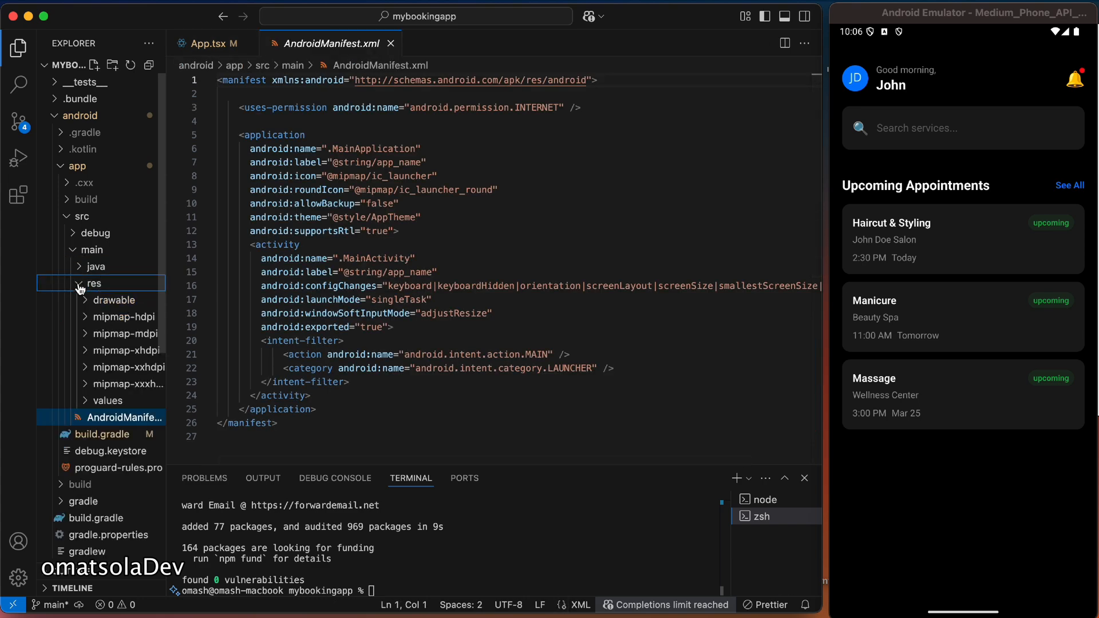
left_click(126, 300)
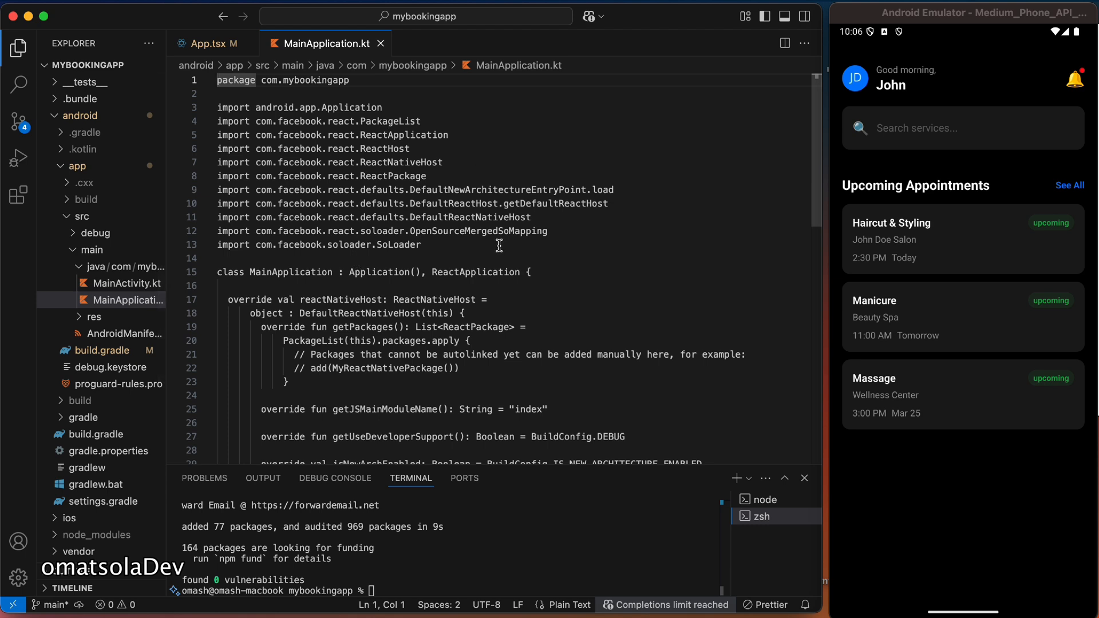
type("import com.microsoft.codepush.react.CodePush")
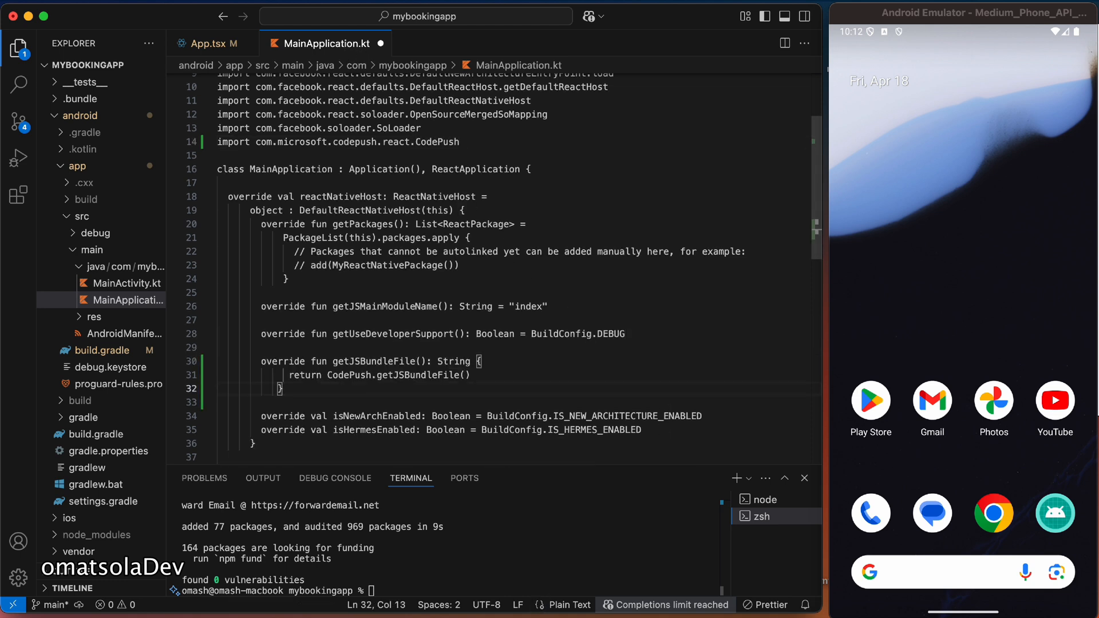
left_click(609, 344)
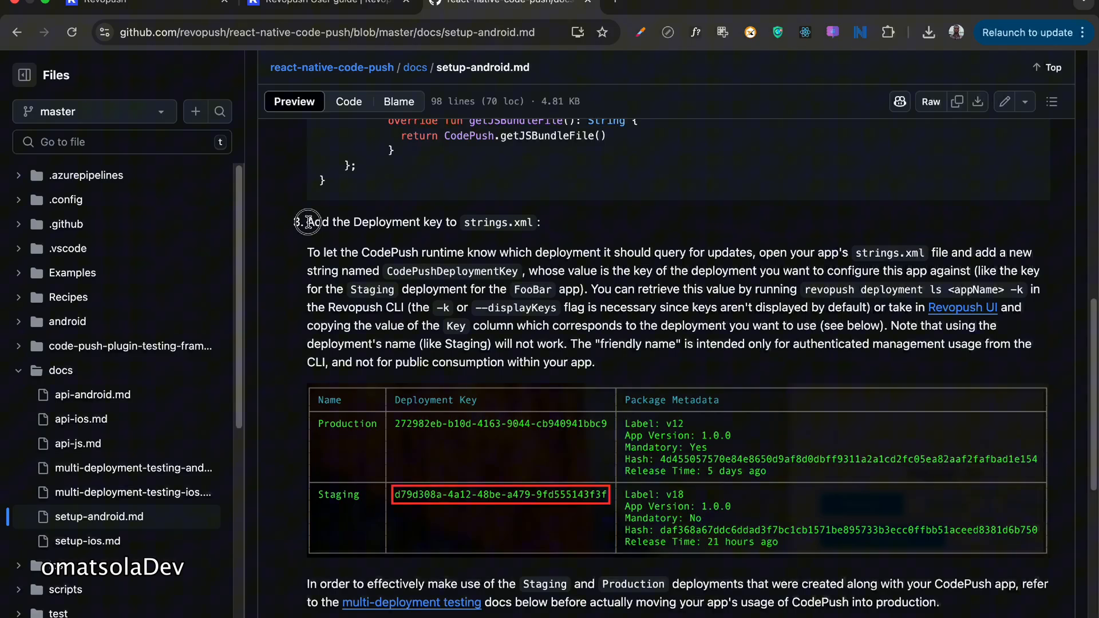
Switch to the Revopush test-app page and scroll to its Make a release deployment key snippet.
left_click_drag(306, 222, 529, 222)
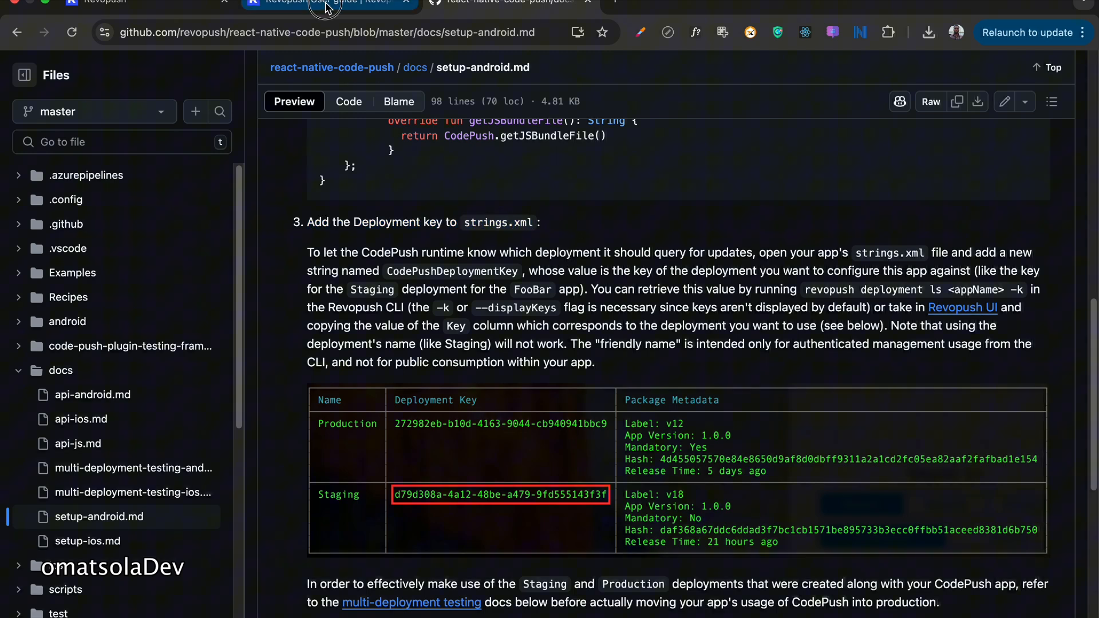
left_click(329, 5)
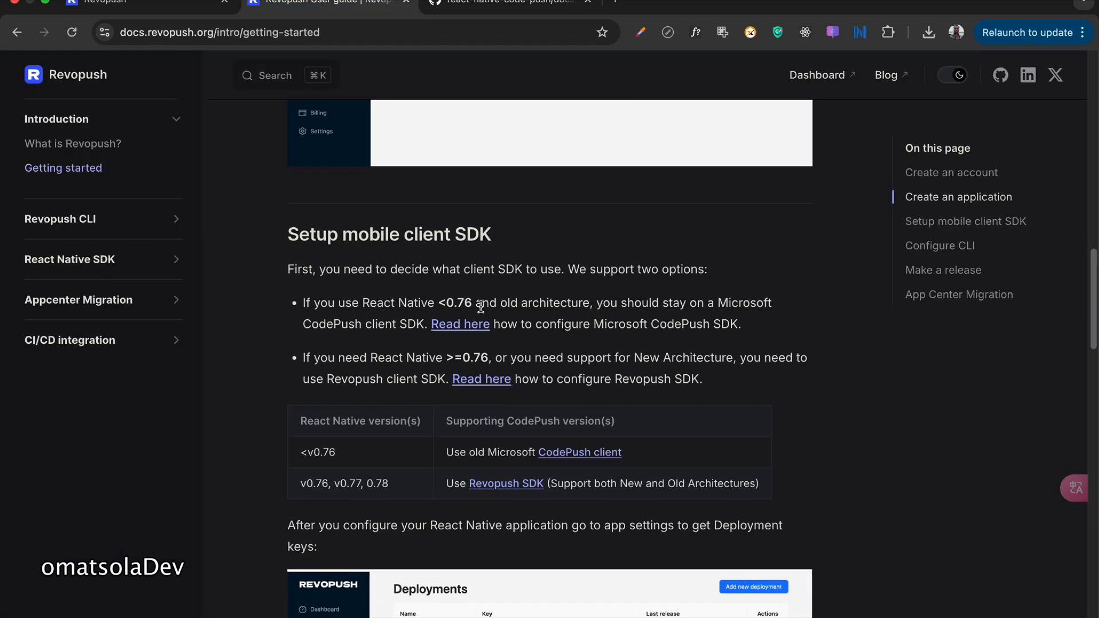
scroll("down", 3)
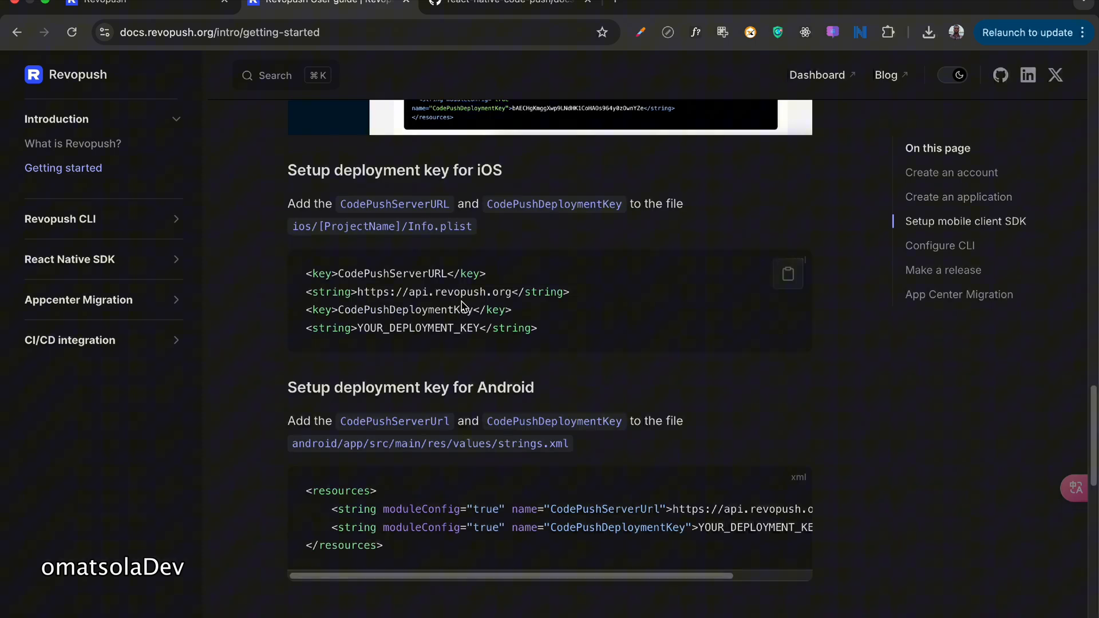
scroll("down", 3)
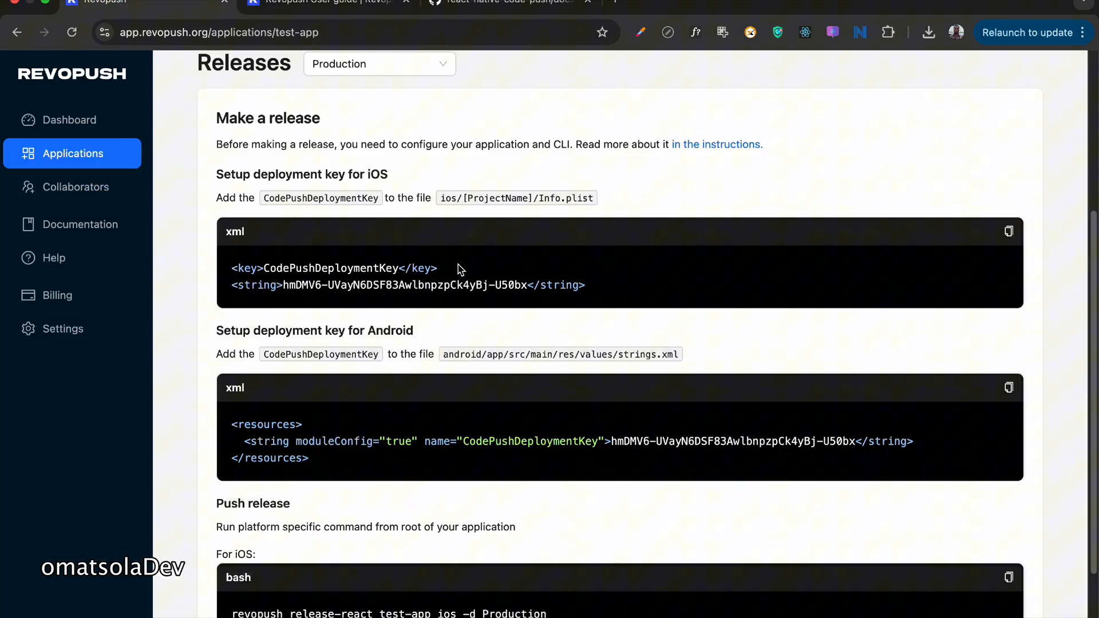
scroll("down", 3)
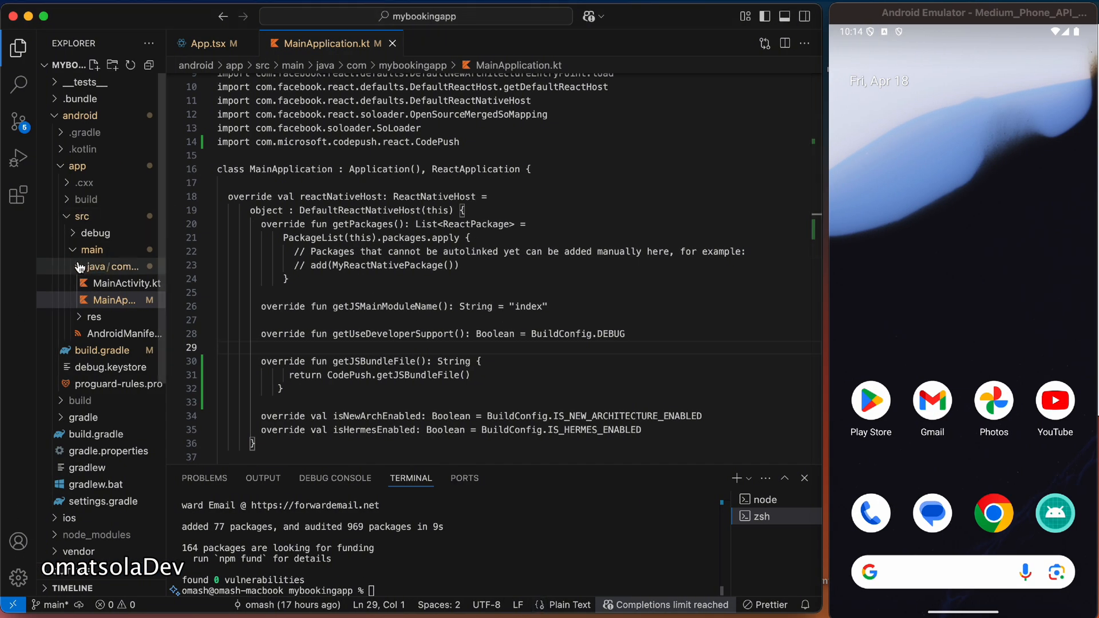
Navigate the Explorer to android/app/src/main/res/values and open strings.xml.
left_click(109, 267)
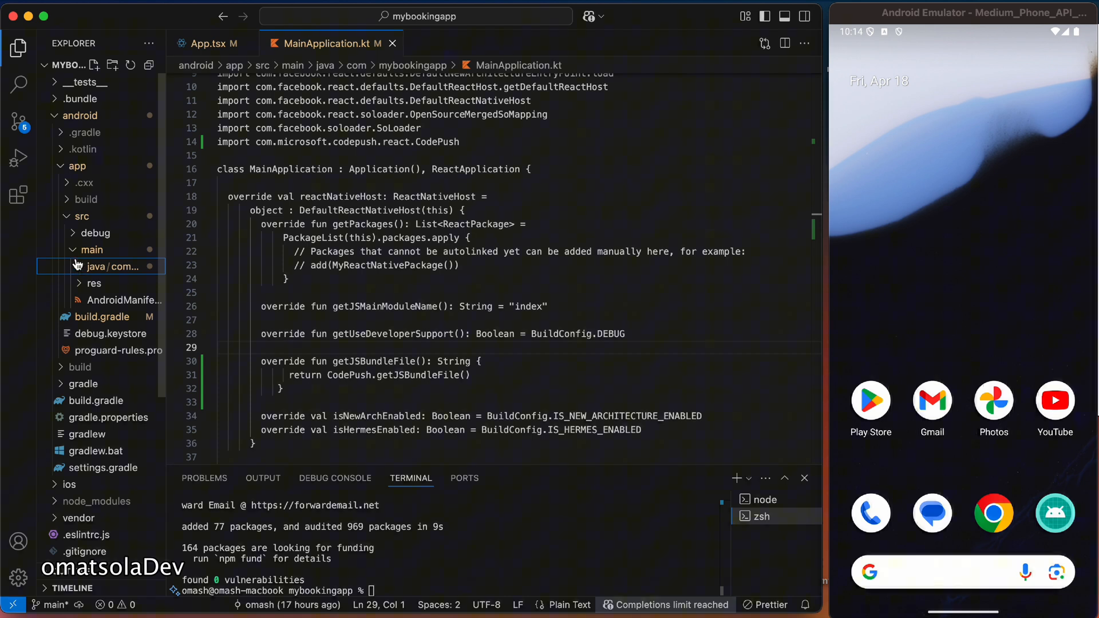
left_click(92, 250)
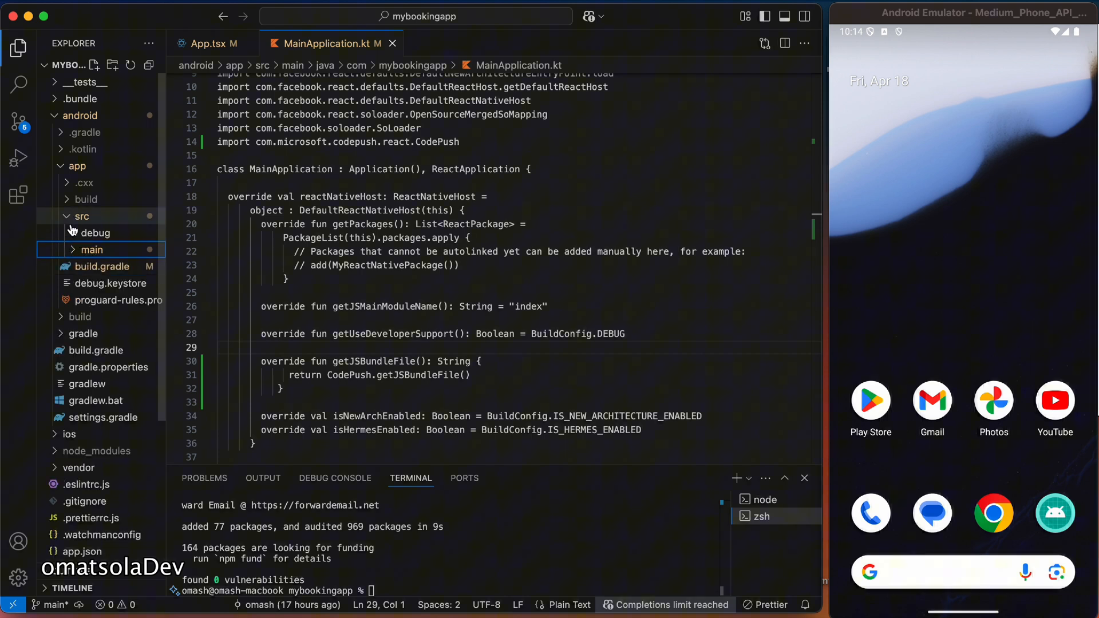
left_click(92, 249)
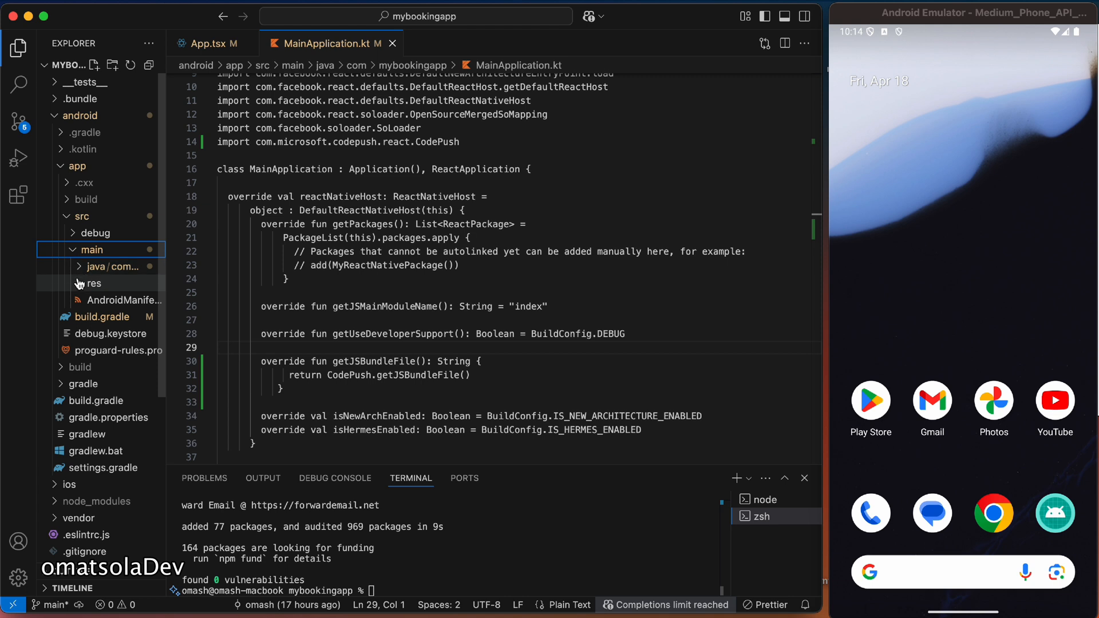
left_click(93, 284)
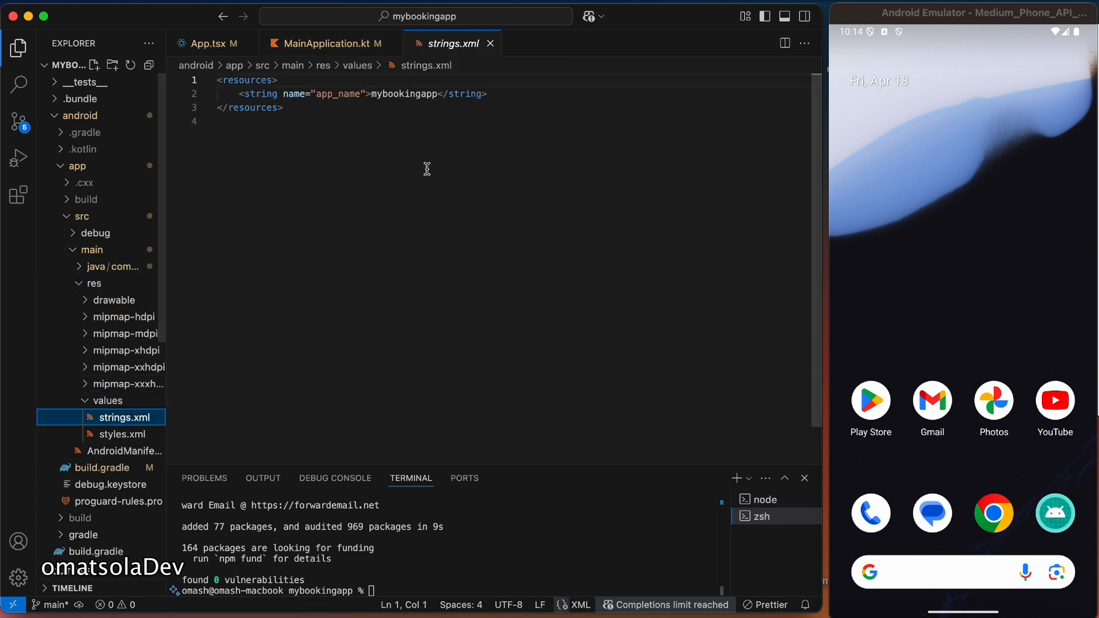
left_click(244, 121)
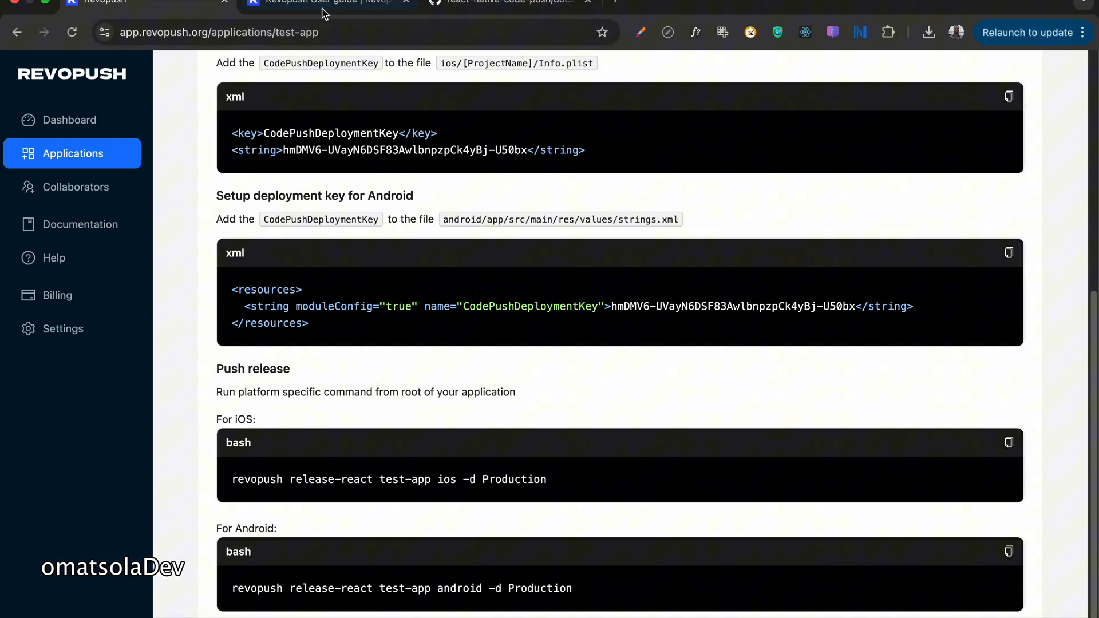
Copy the test-app Android CodePushDeploymentKey <string> line from Revopush.
left_click(325, 3)
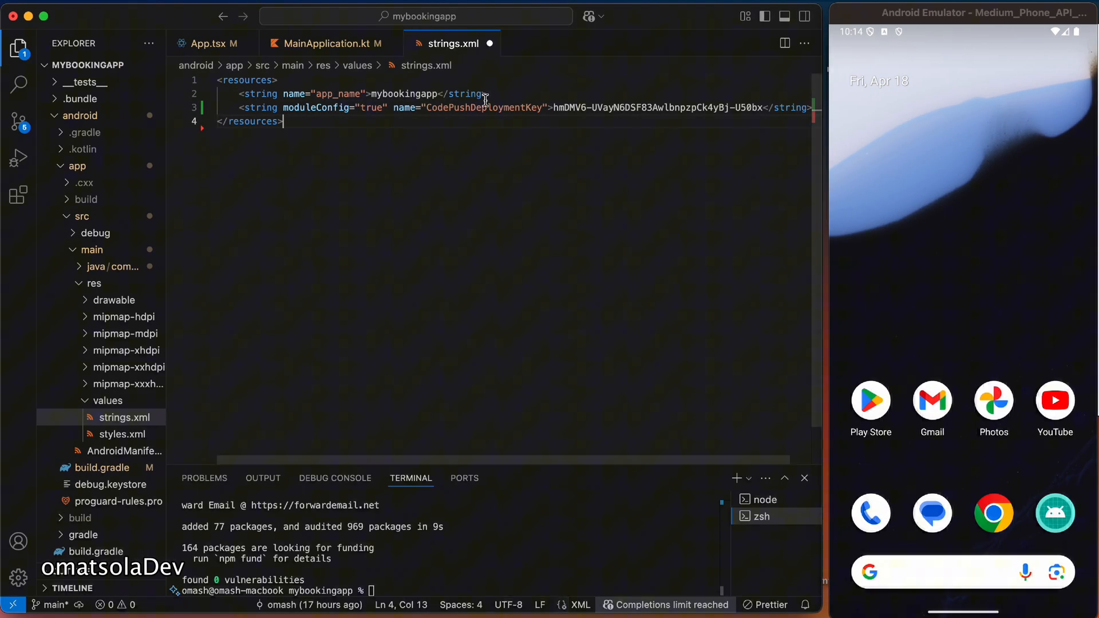
type("<string moduleConfig=\"true\" name=\"CodePushServerUrl\">https://api.revopush.org</string>")
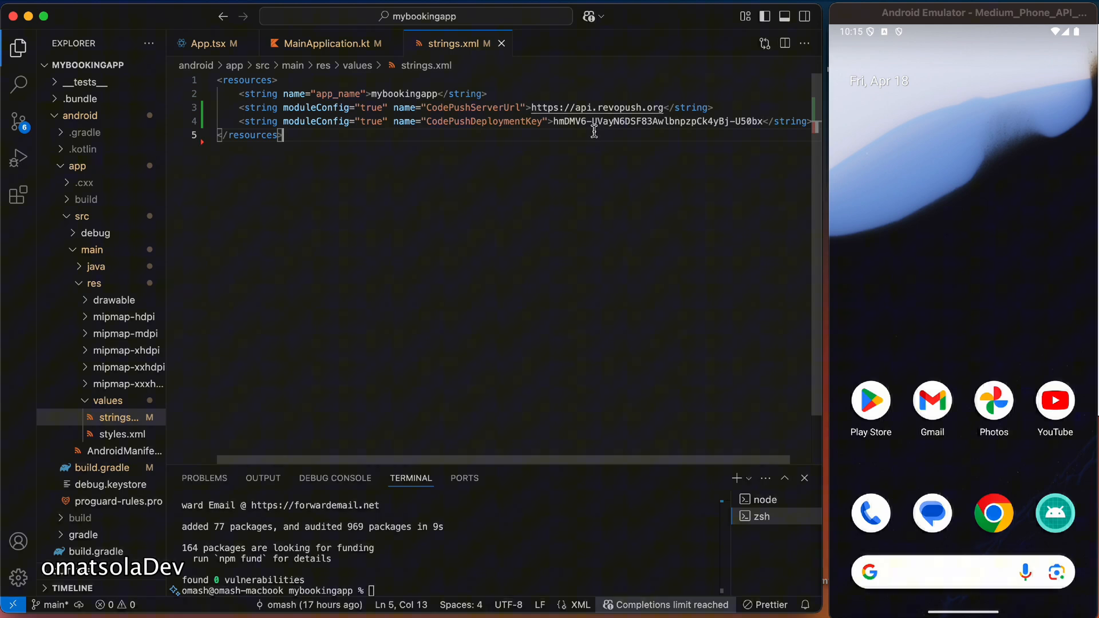
mouse_move(589, 142)
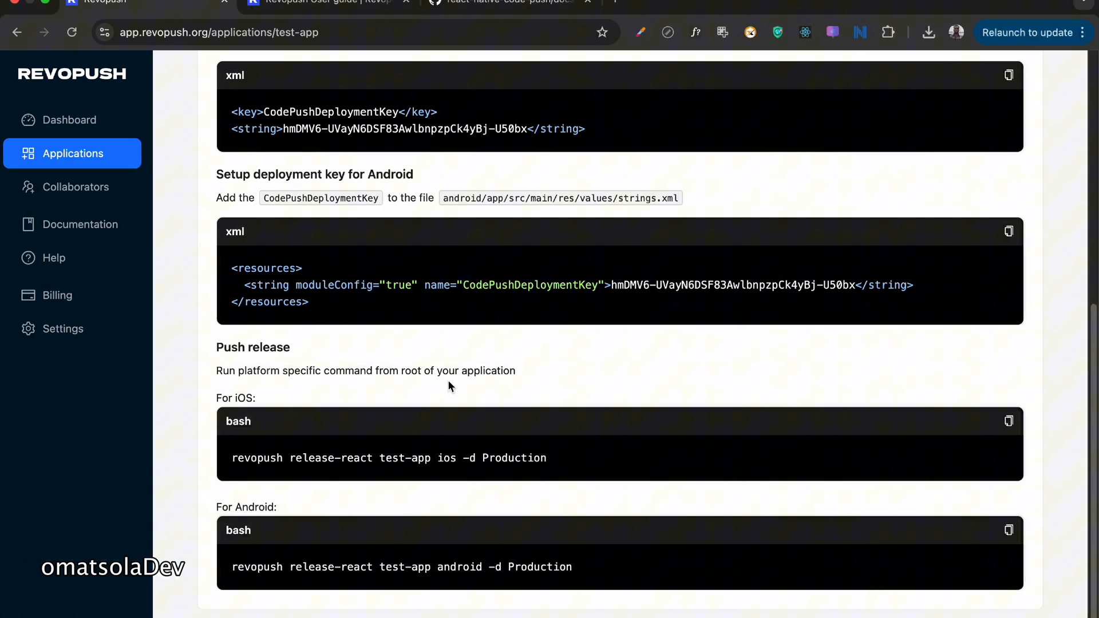
mouse_move(928, 292)
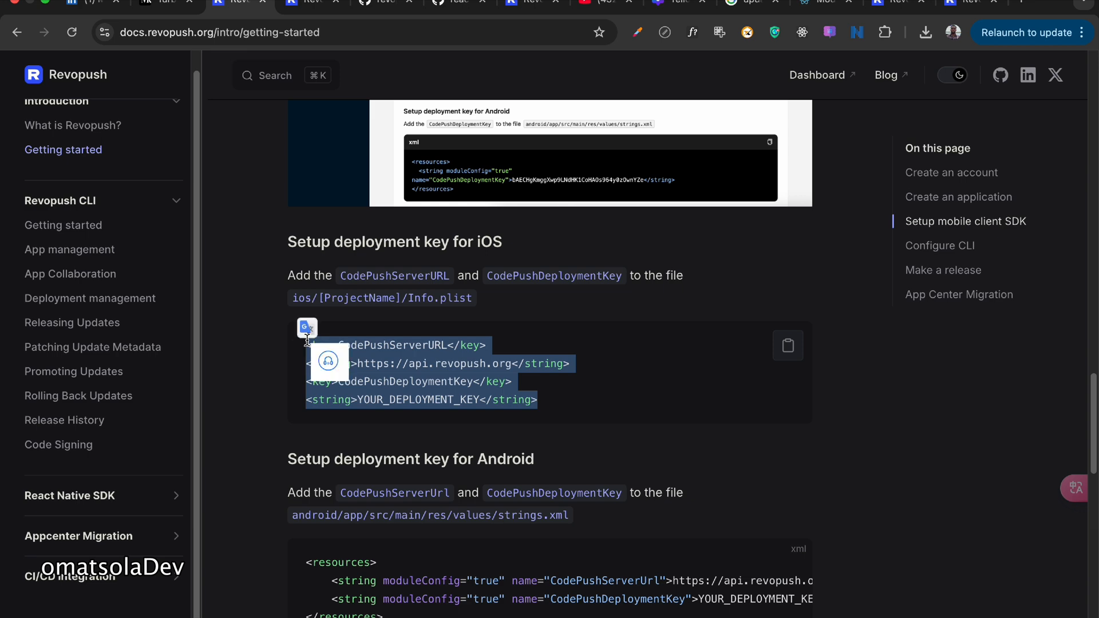
mouse_move(654, 359)
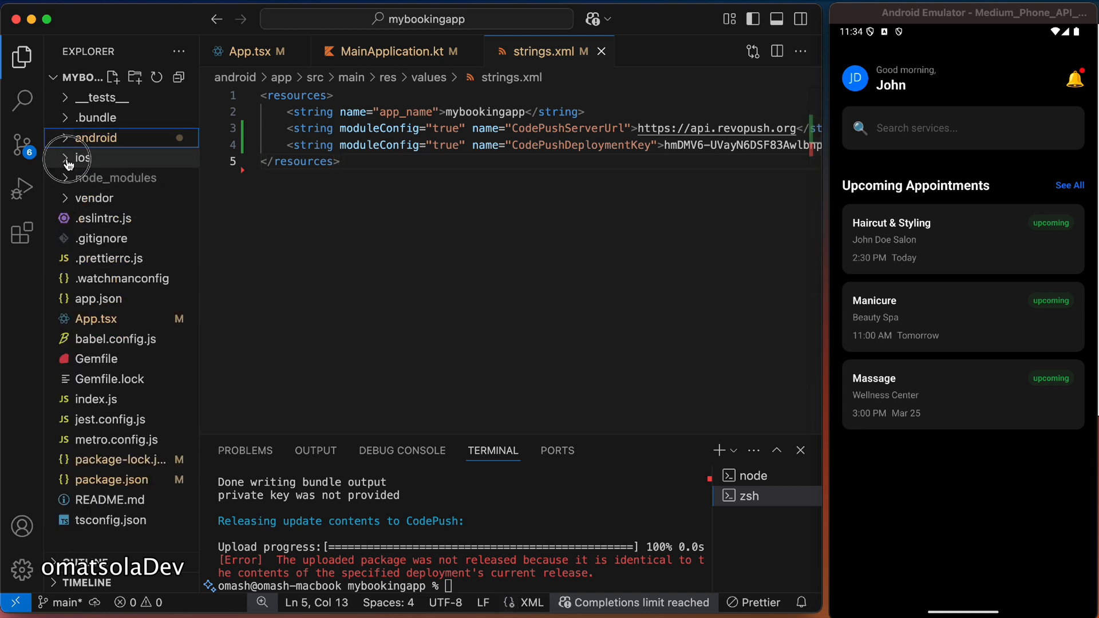
Expand ios > mybookingapp and open Info.plist.
left_click(80, 158)
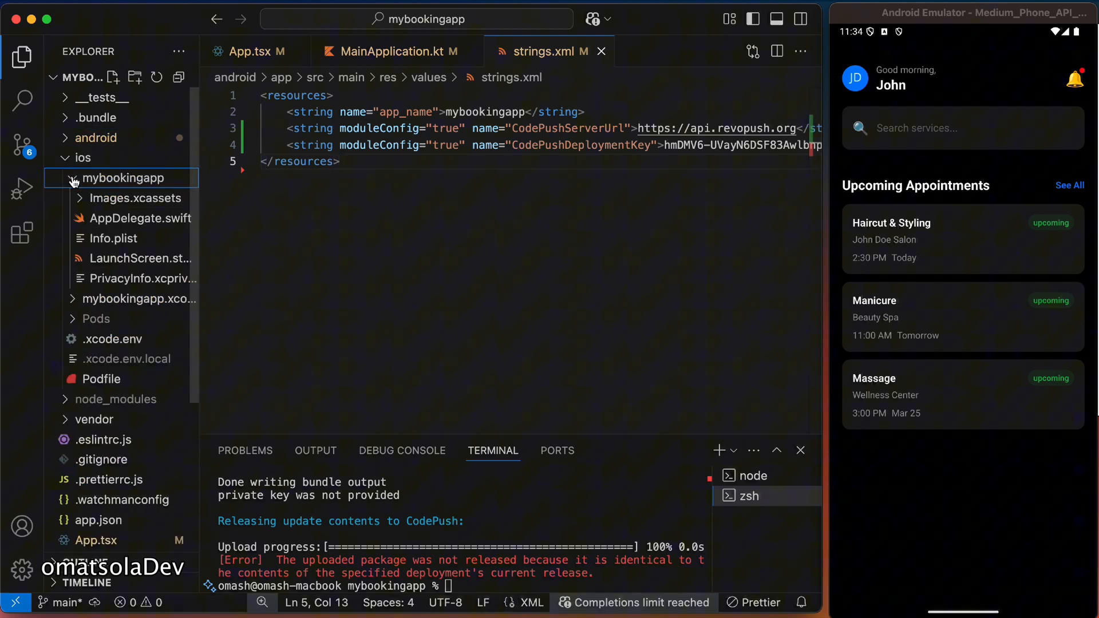
left_click(112, 238)
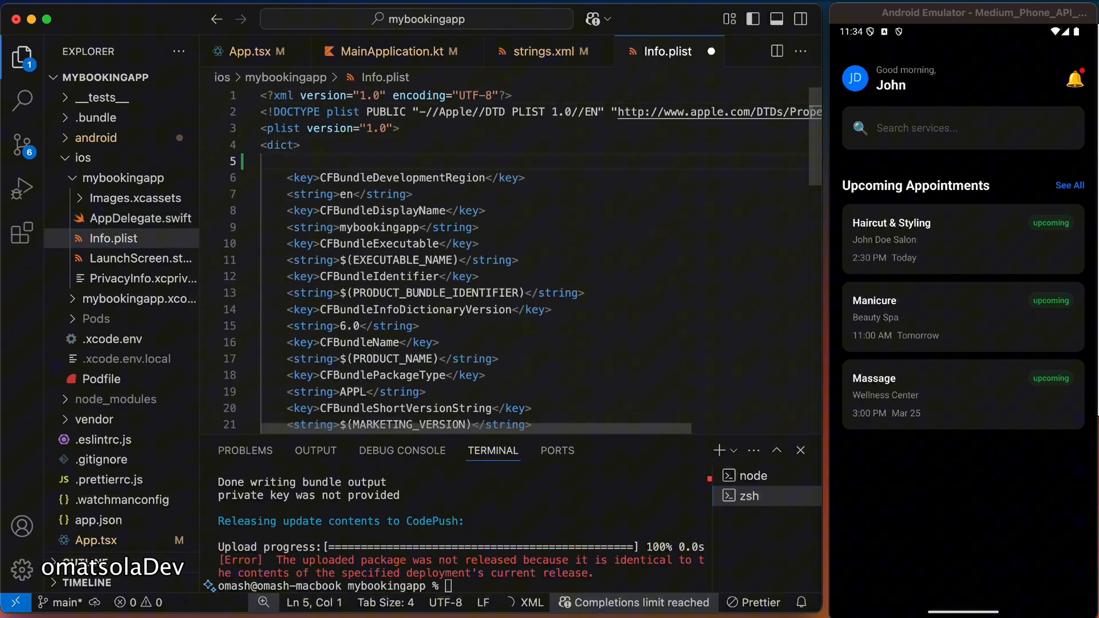
Add the CodePushServerURL key pair to Info.plist and select the YOUR_DEPLOYMENT_KEY placeholder.
type("<key>CodePushServerURL</key>")
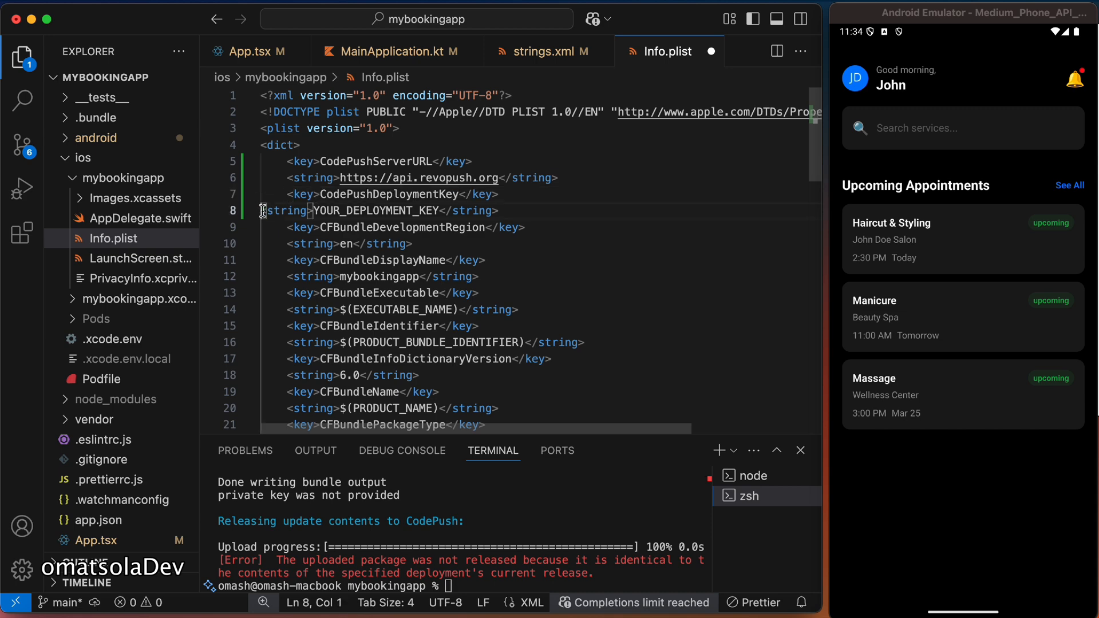
double_click(400, 211)
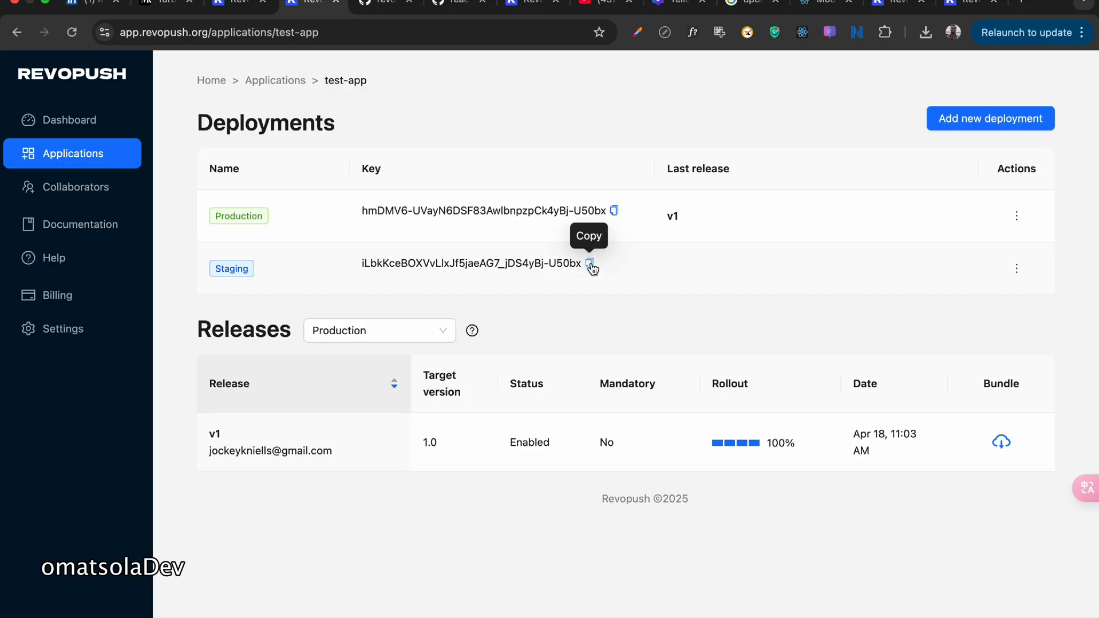
Copy test-app's Staging deployment key and bring the Push release commands into view.
left_click(590, 263)
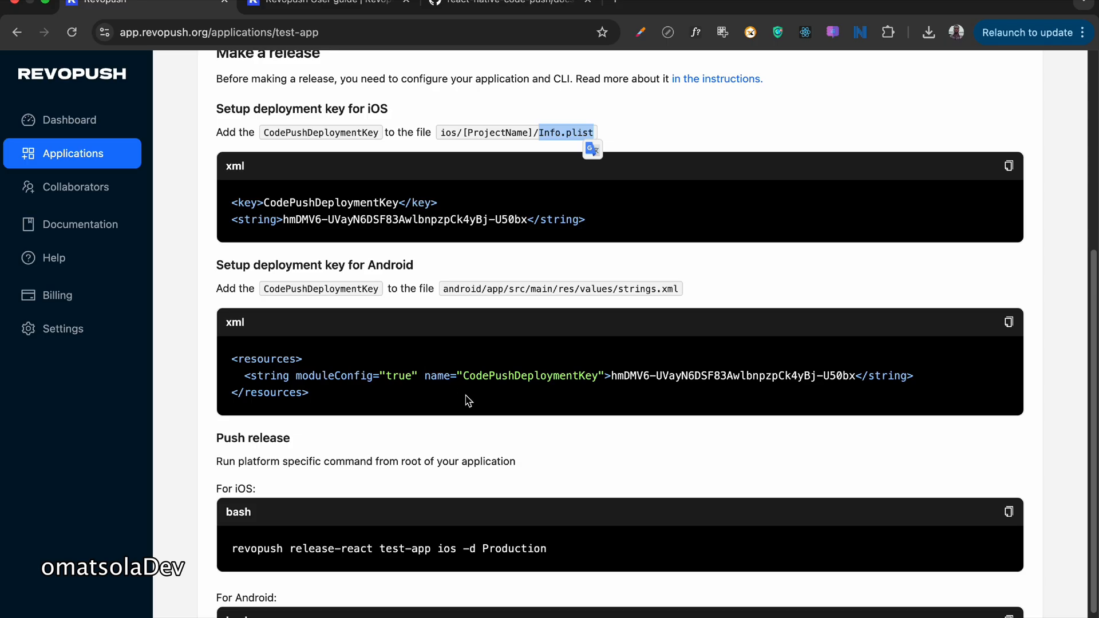
scroll("down", 3)
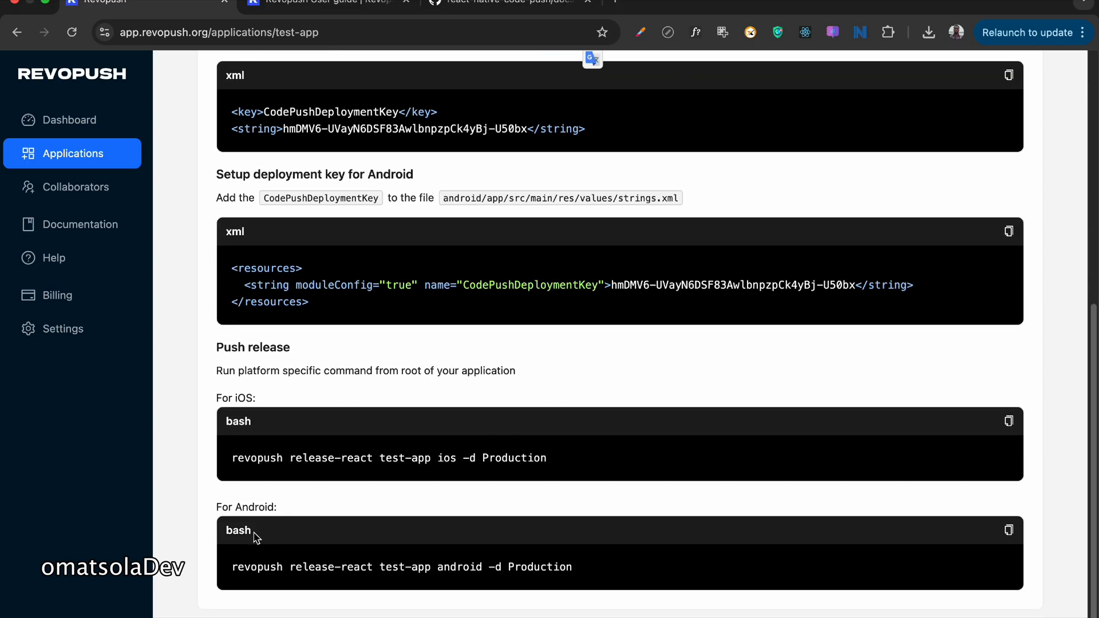
mouse_move(757, 529)
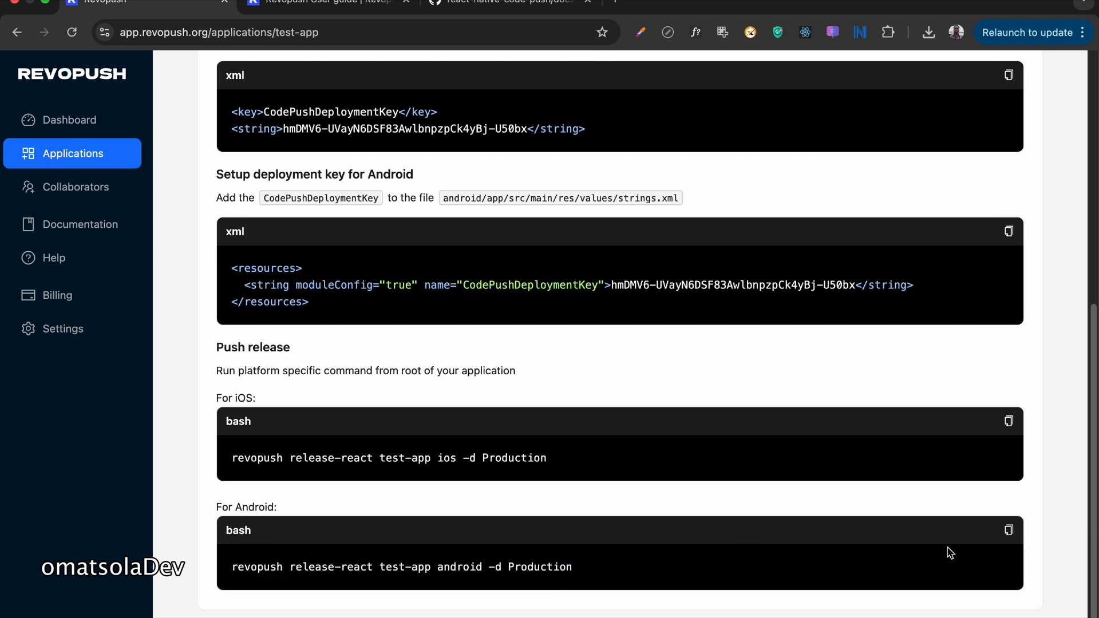
mouse_move(234, 567)
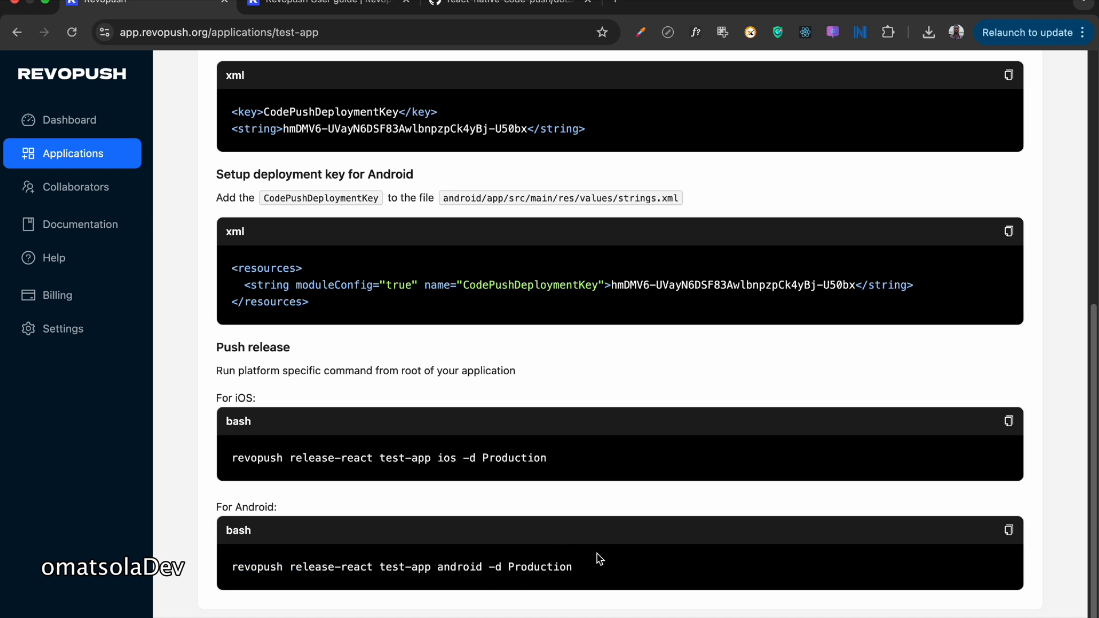
mouse_move(554, 517)
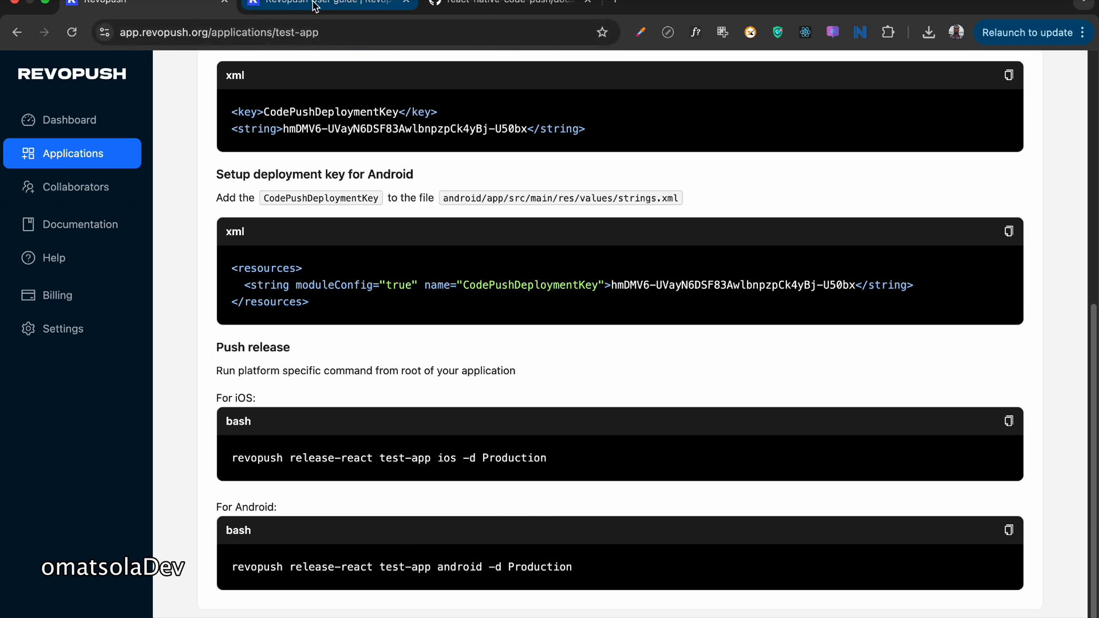
Find the Configure CLI step in the Getting started docs and copy the npm install command.
left_click(328, 4)
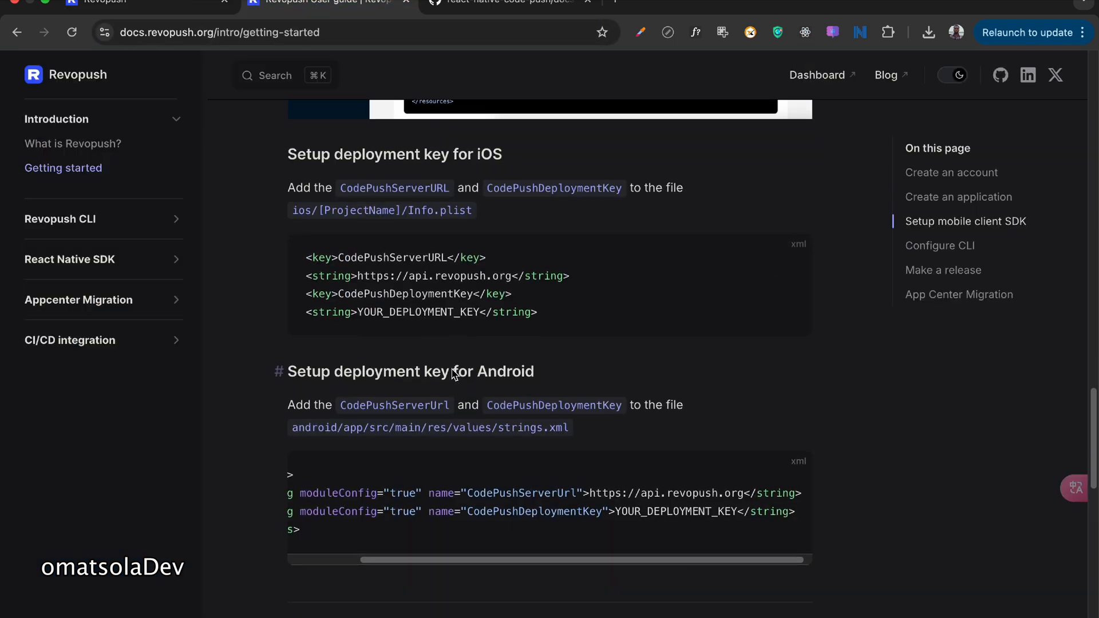
scroll("down", 3)
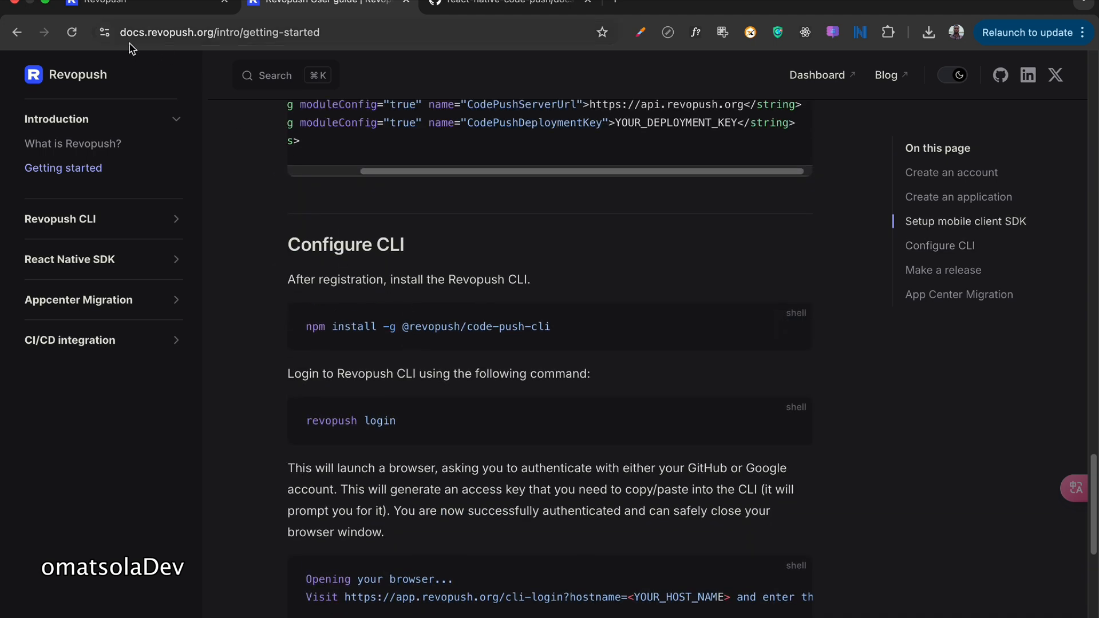
mouse_move(302, 298)
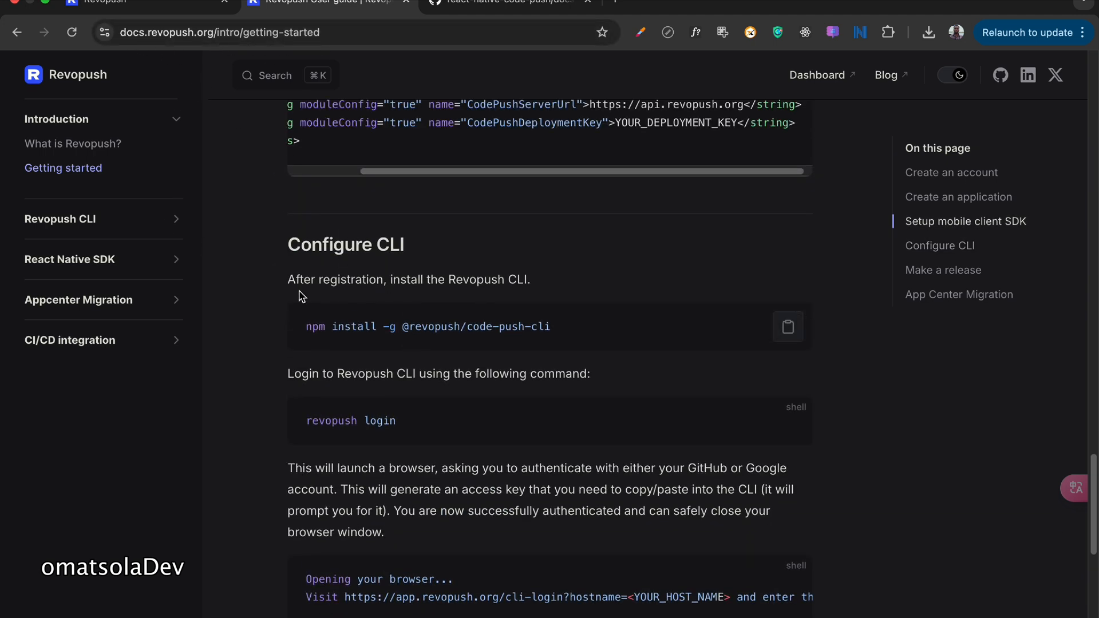
scroll("down", 3)
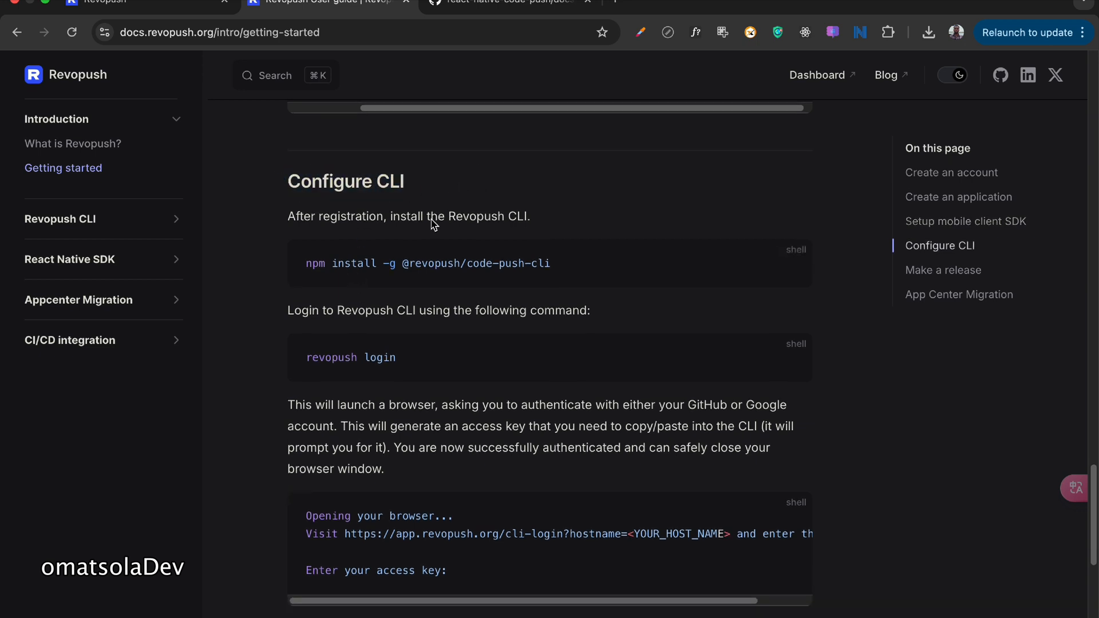
left_click(60, 219)
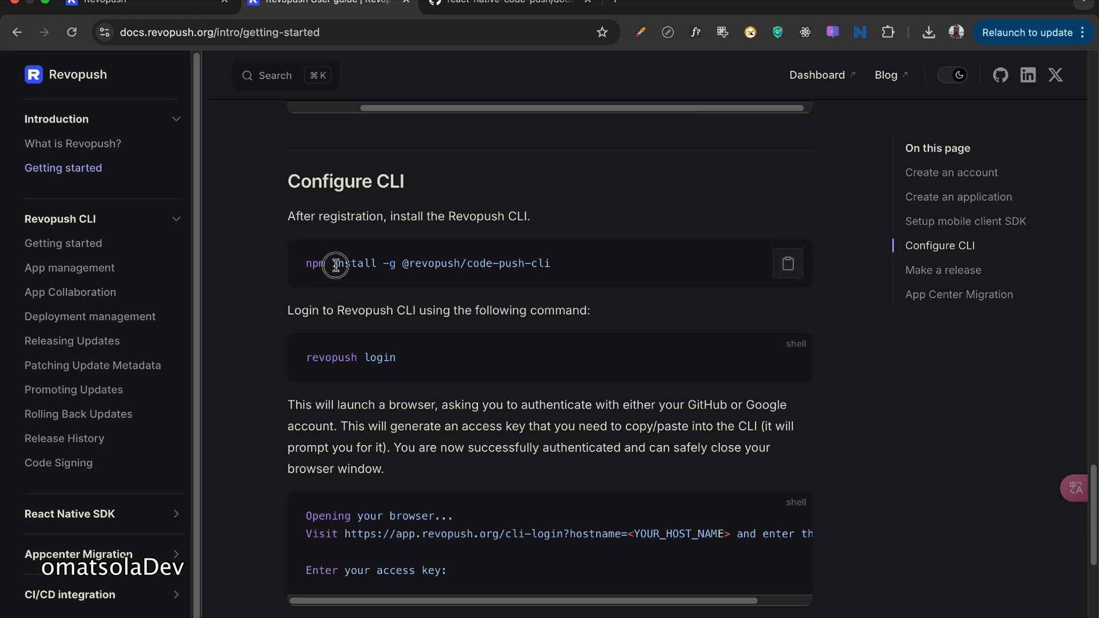
left_click(787, 263)
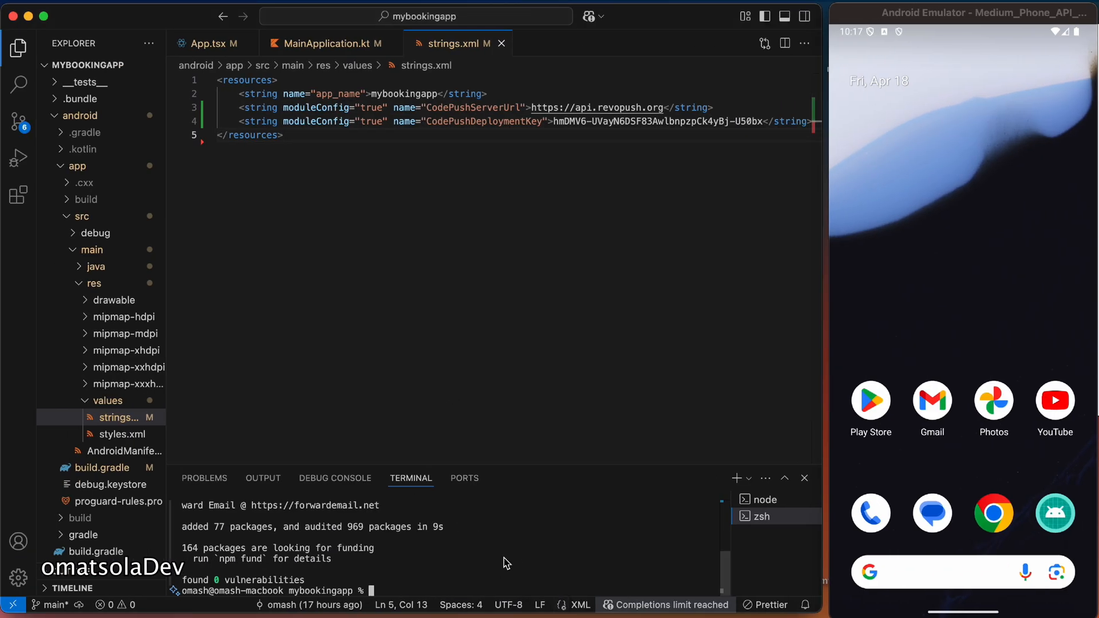
type("npm install -g @revopush/code-push-cli")
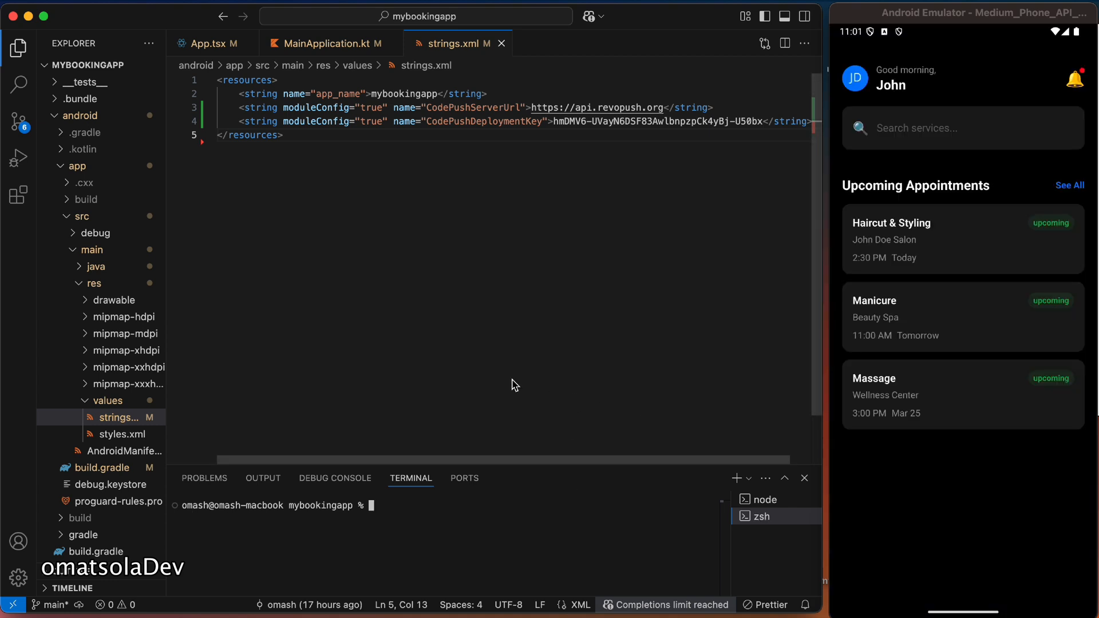
mouse_move(446, 499)
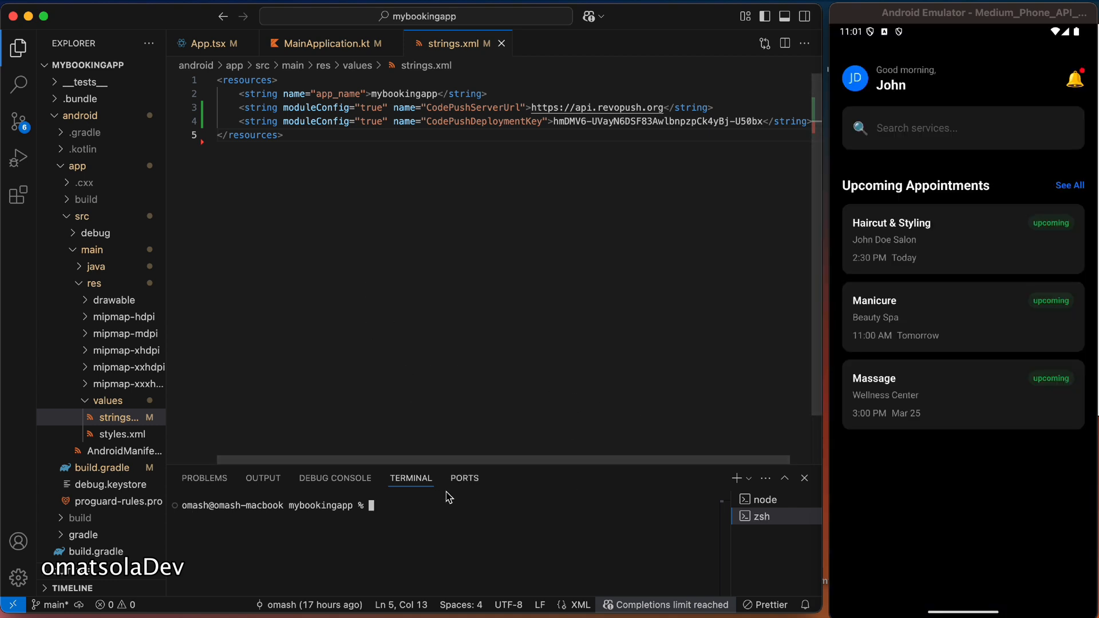
mouse_move(460, 541)
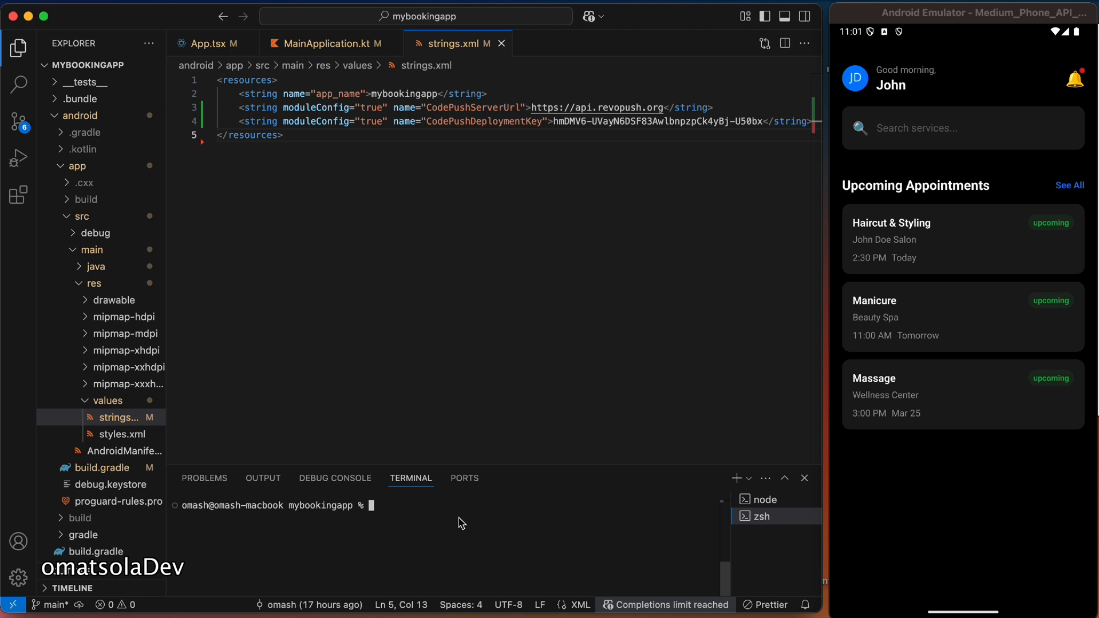
type("revopush")
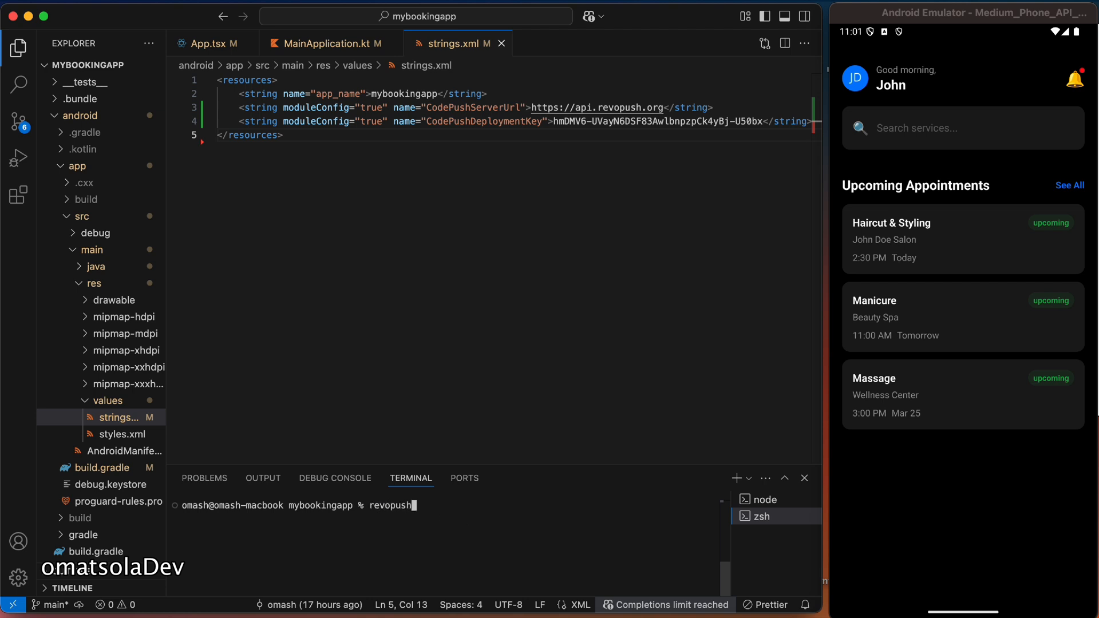
type("log")
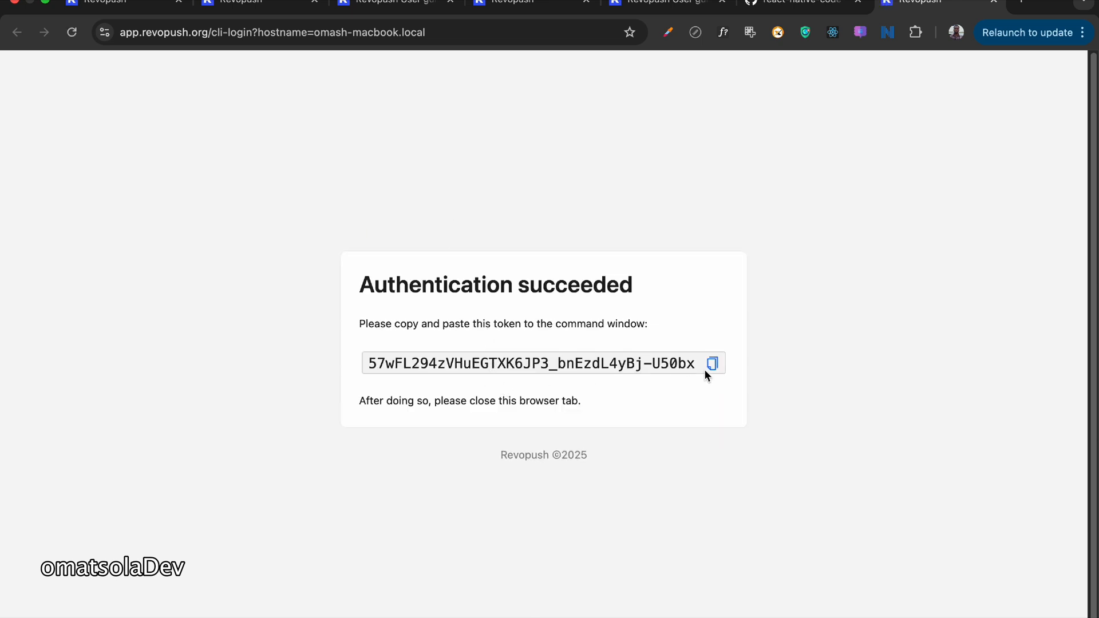
Paste the copied access token at the CLI prompt so the Revopush login succeeds.
left_click(712, 364)
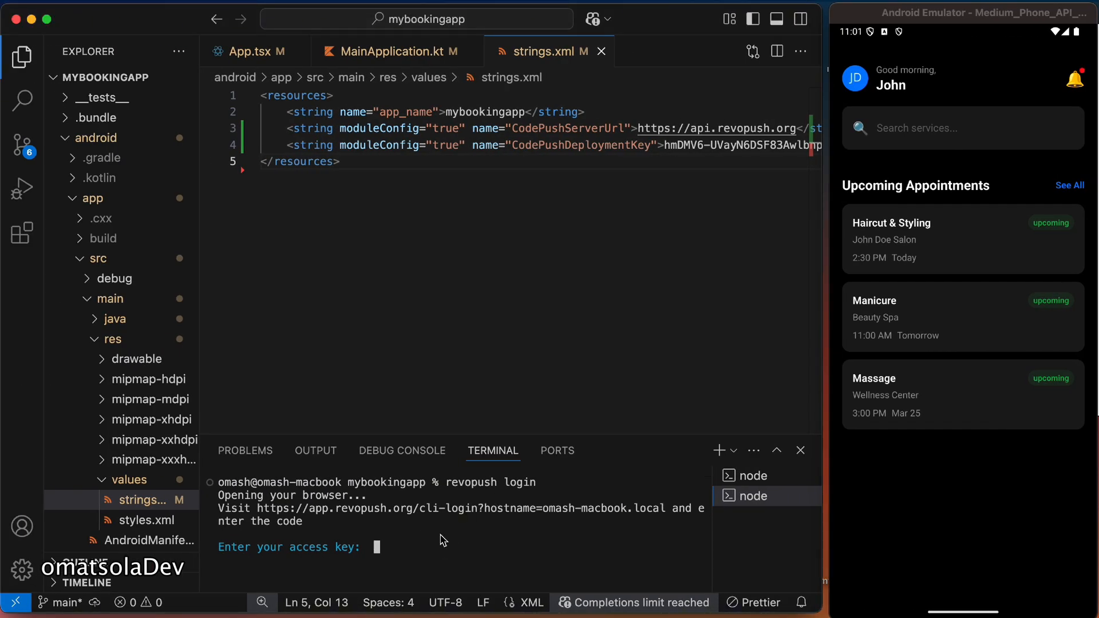
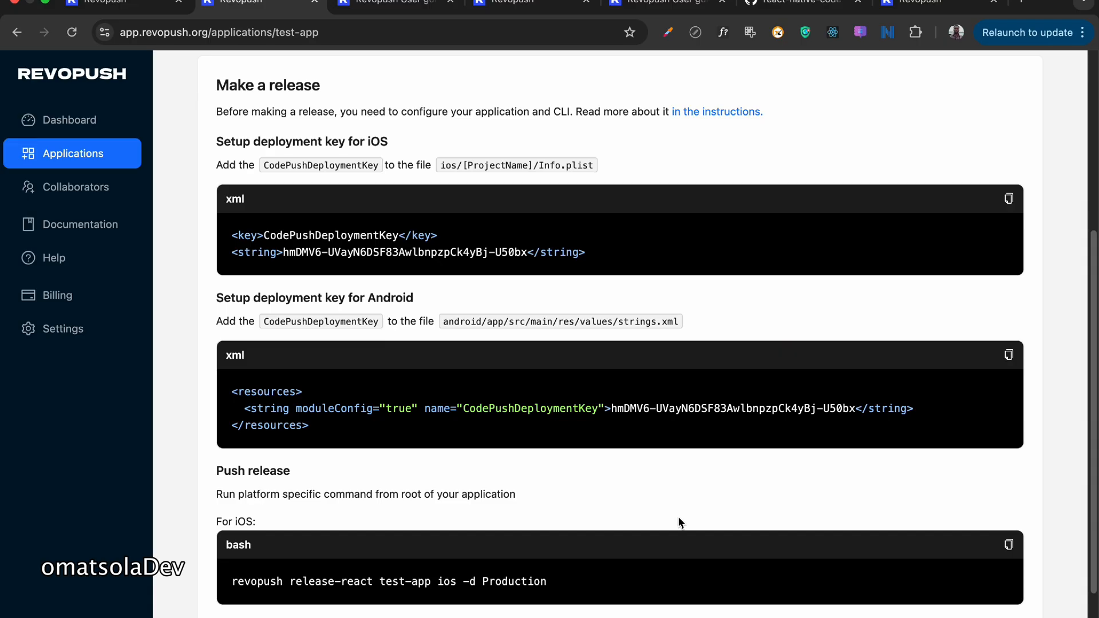
mouse_move(206, 166)
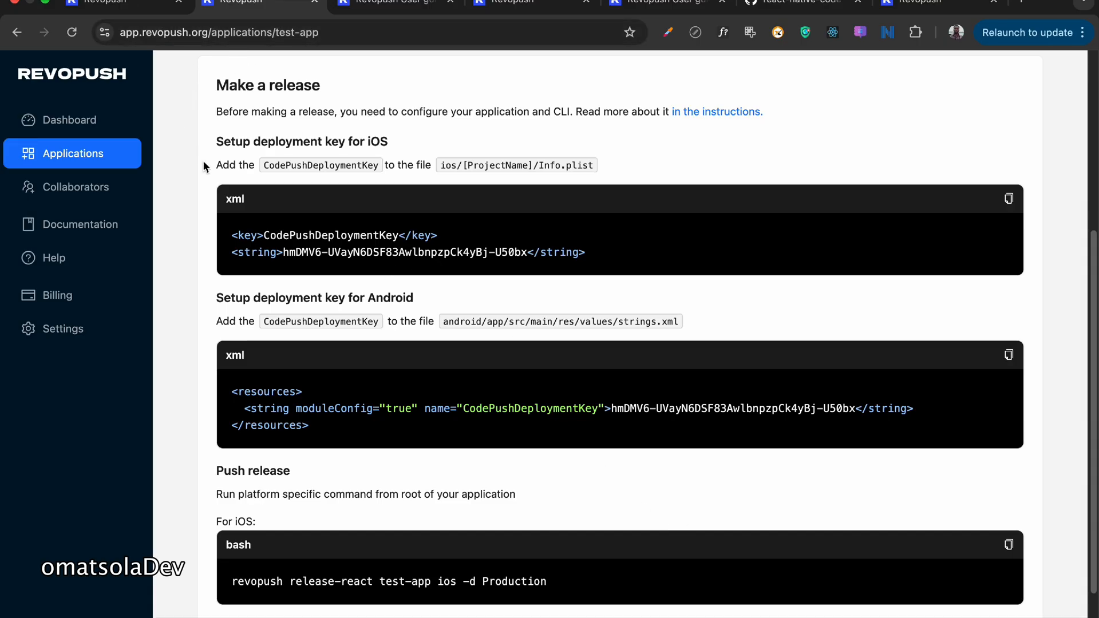
mouse_move(325, 338)
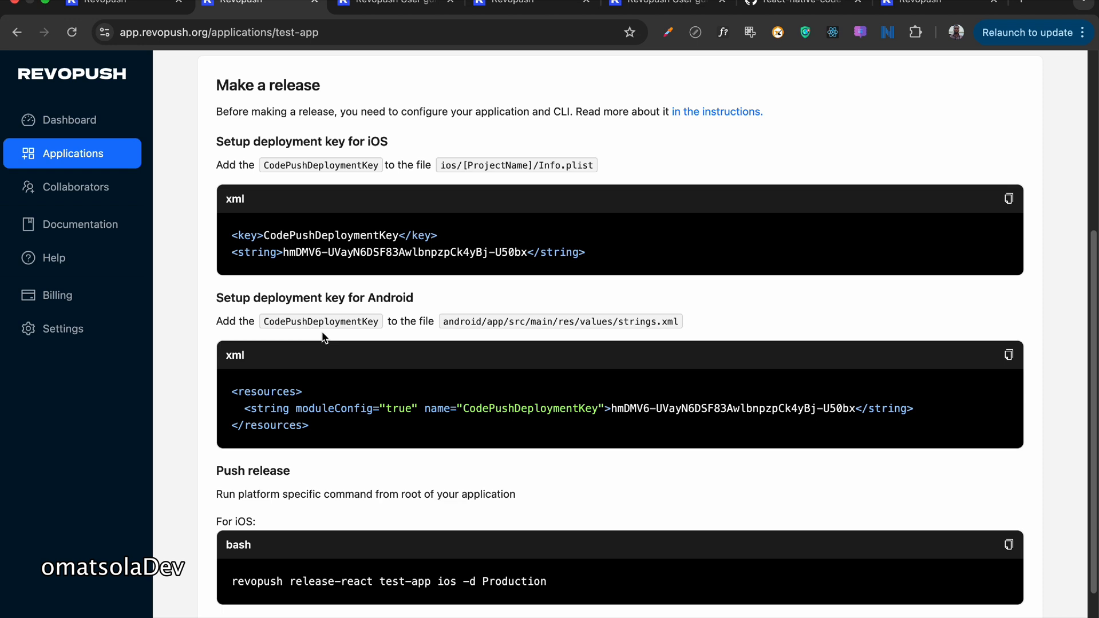
Select test-app's Android Production release bash command for copying.
scroll("down", 3)
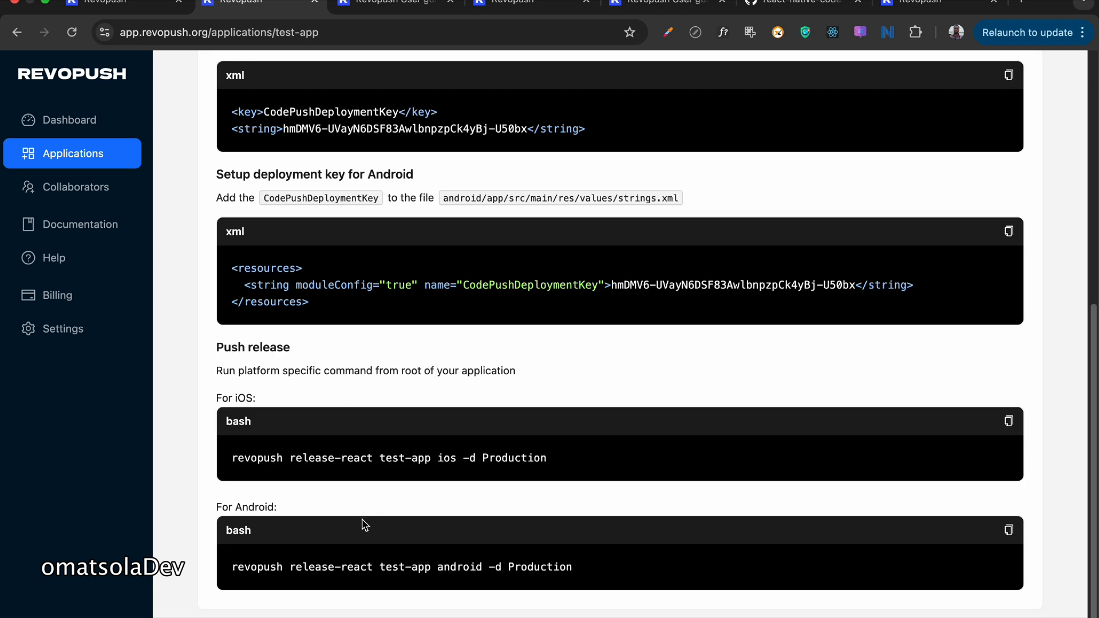
mouse_move(972, 545)
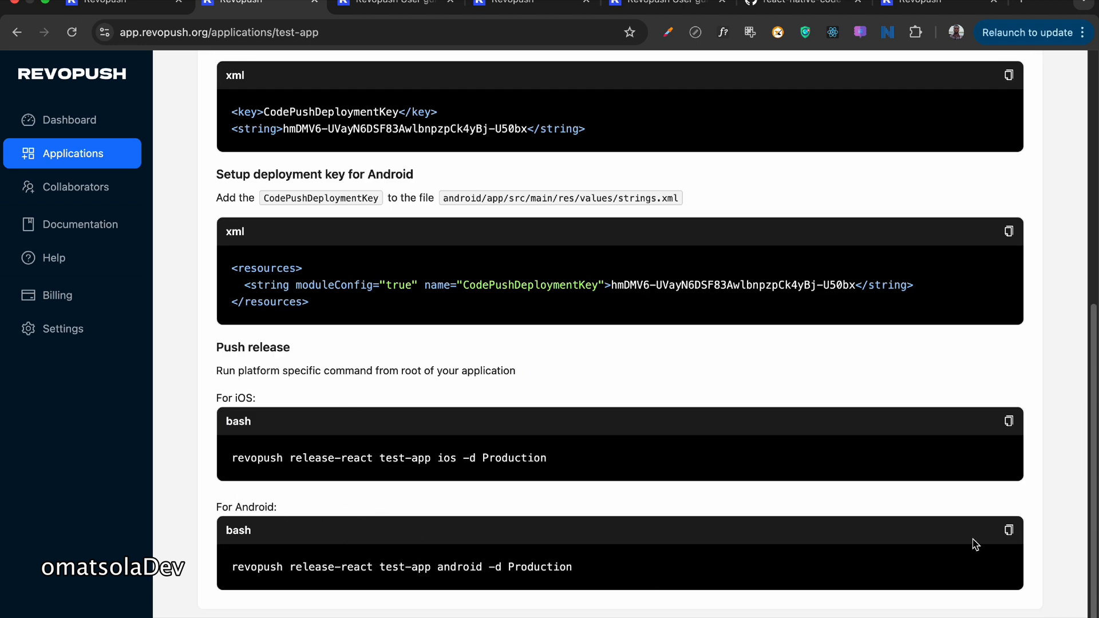
mouse_move(508, 585)
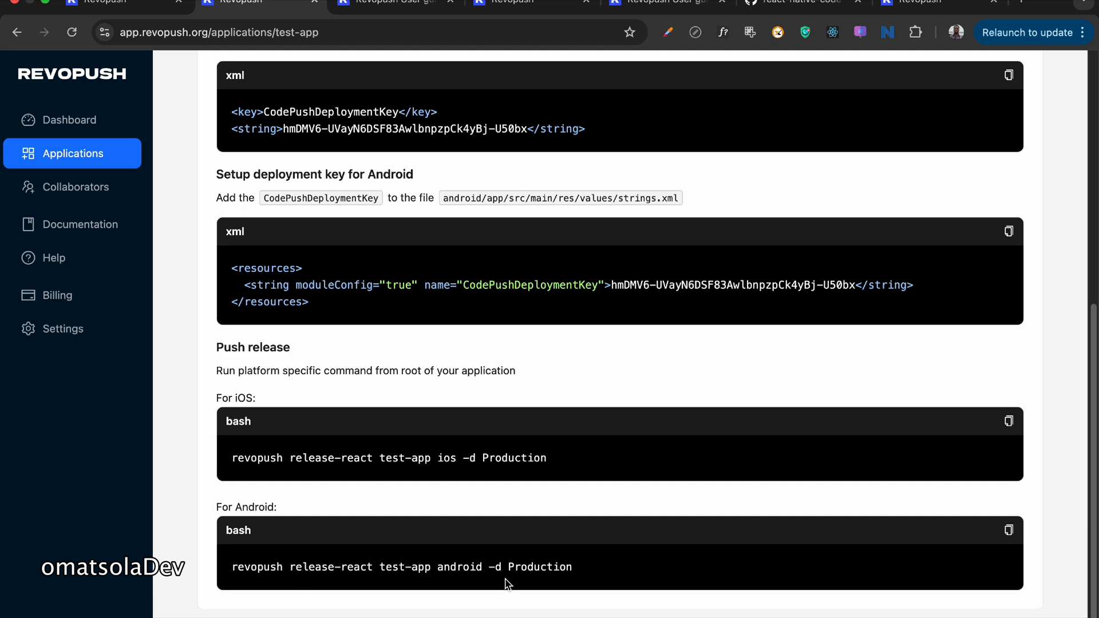
triple_click(398, 566)
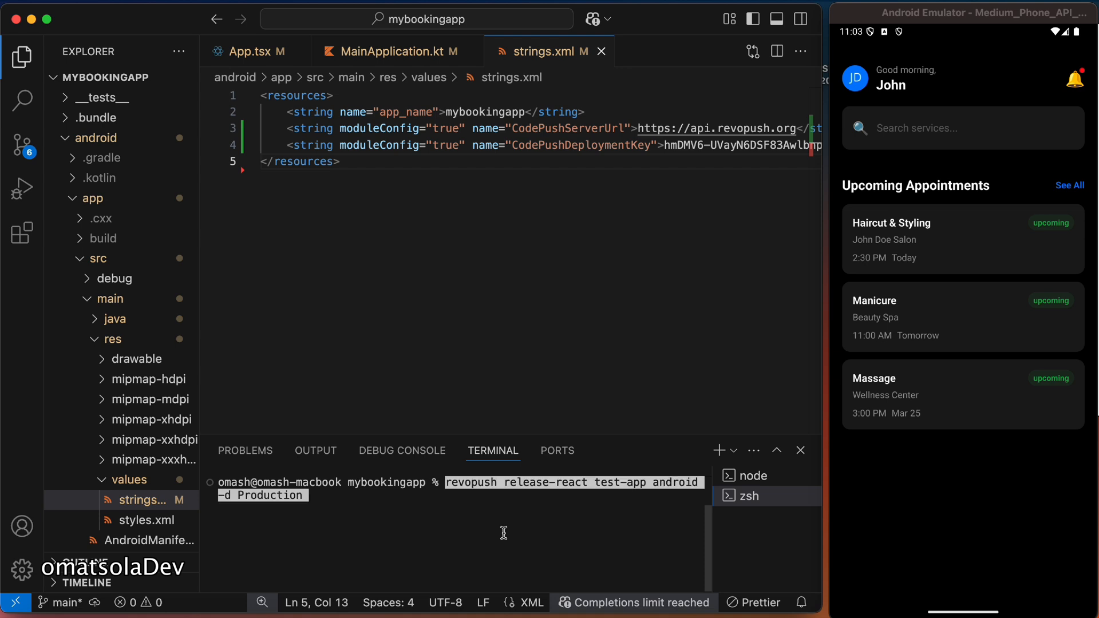
Run the revopush release-react command to push Android release v1 to Production.
key("Enter")
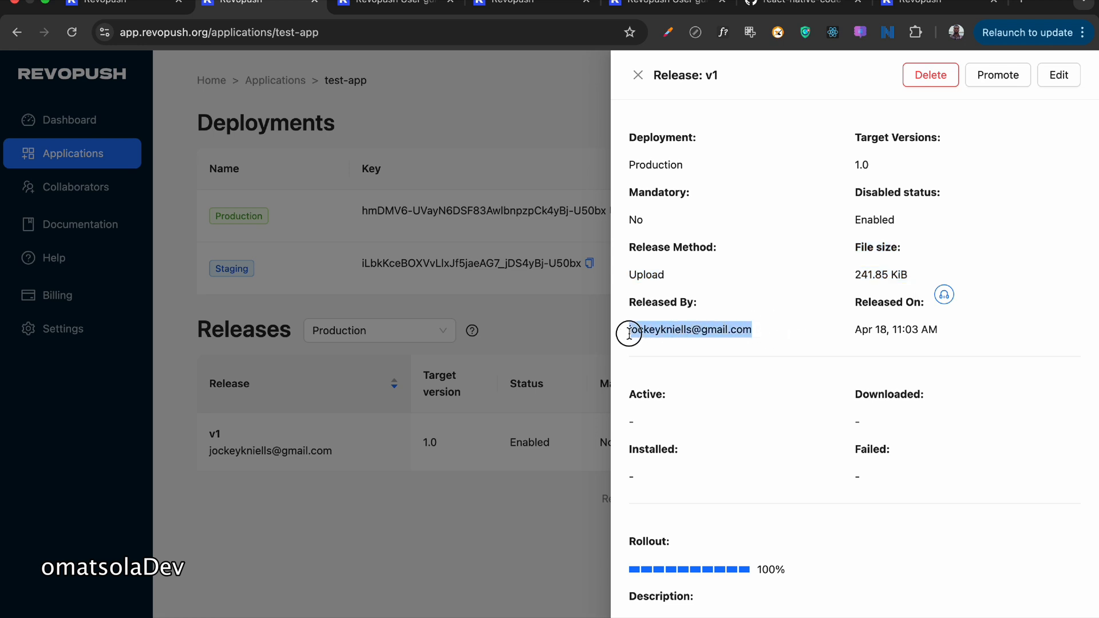
mouse_move(901, 154)
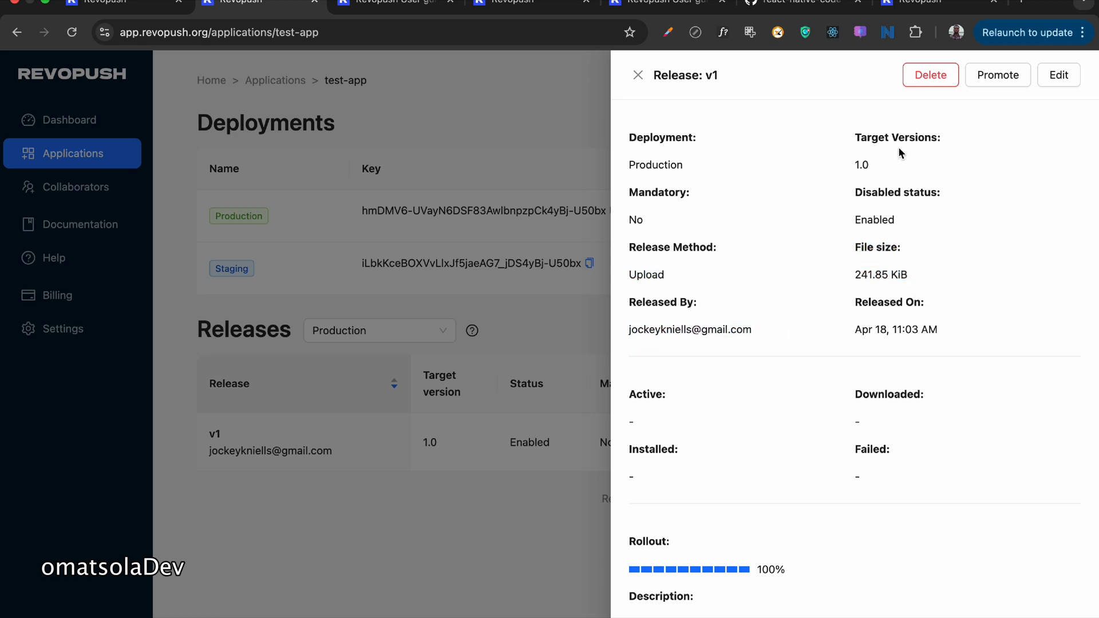
Open release v1's details in the test-app Production deployment, showing 100% rollout.
left_click(638, 75)
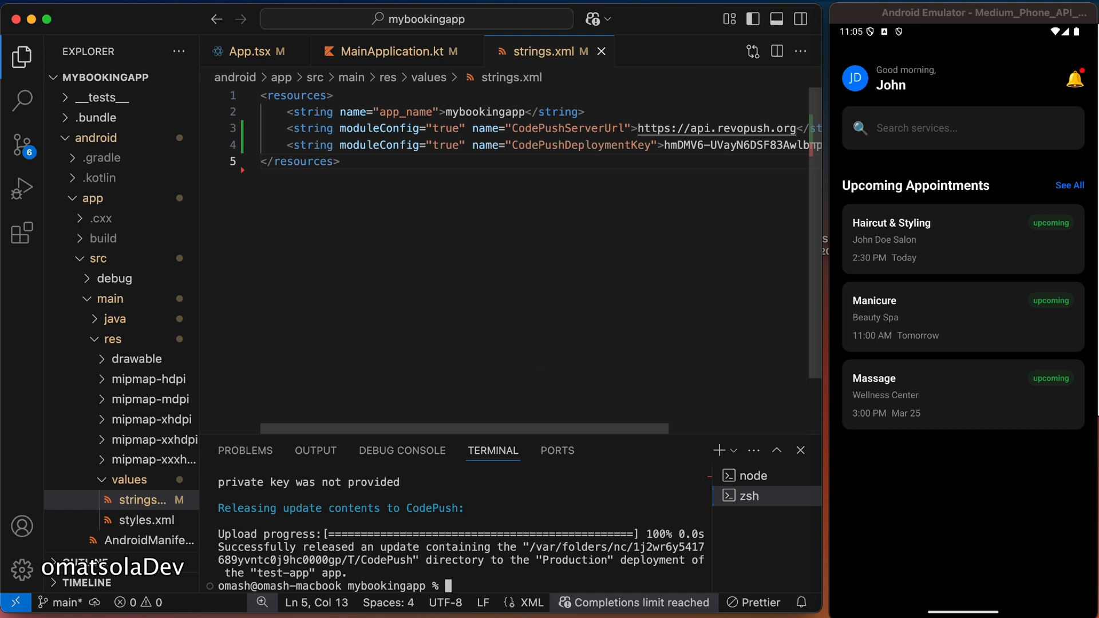
mouse_move(543, 544)
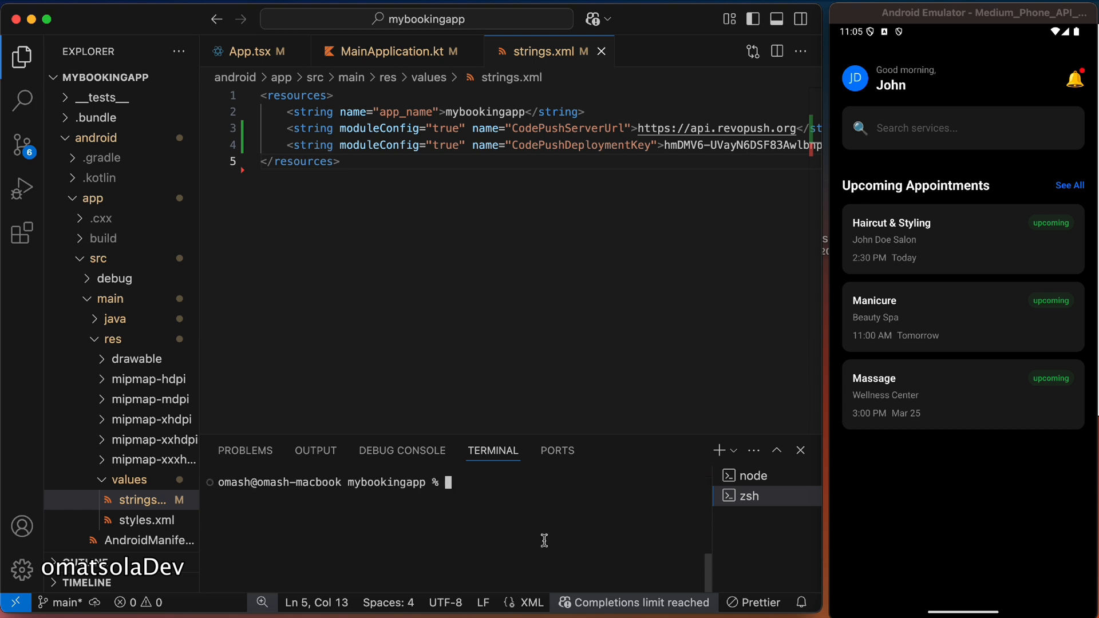
Rerun 'revopush release-react test-app android -d Production' and highlight the identical-package rejection error.
type("revopush release-react test-app android -d Production")
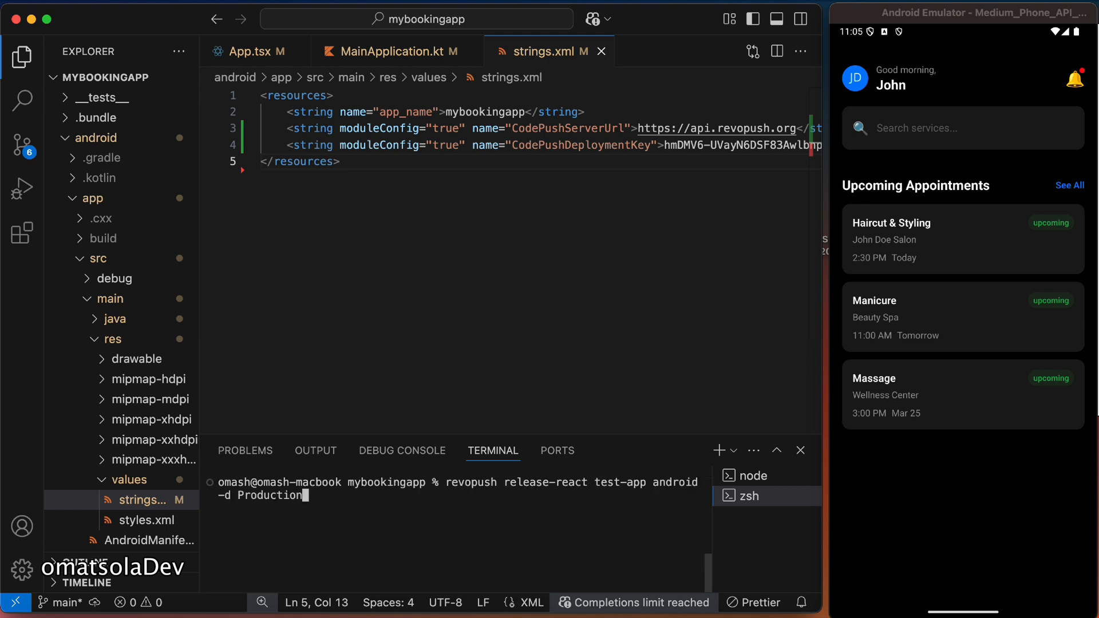
key("Enter")
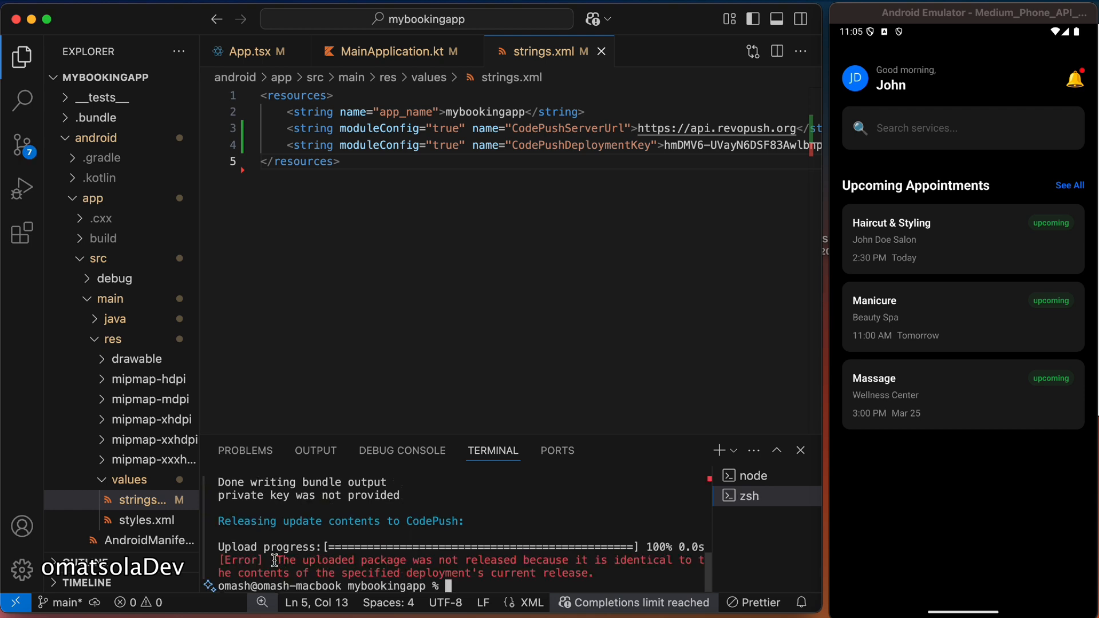
left_click_drag(275, 559, 648, 559)
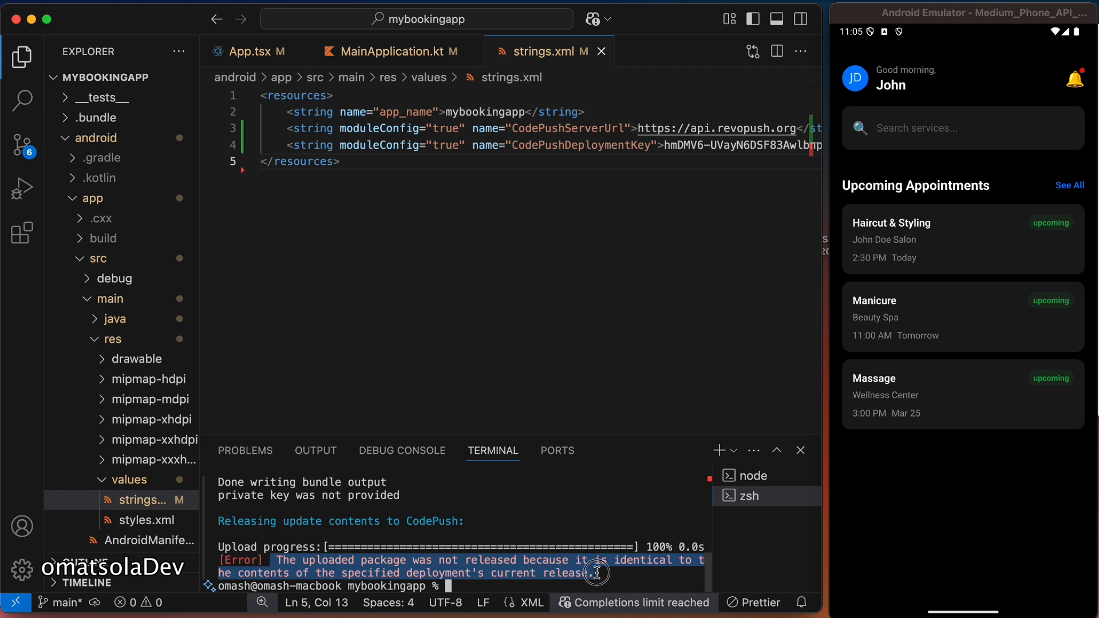
mouse_move(590, 522)
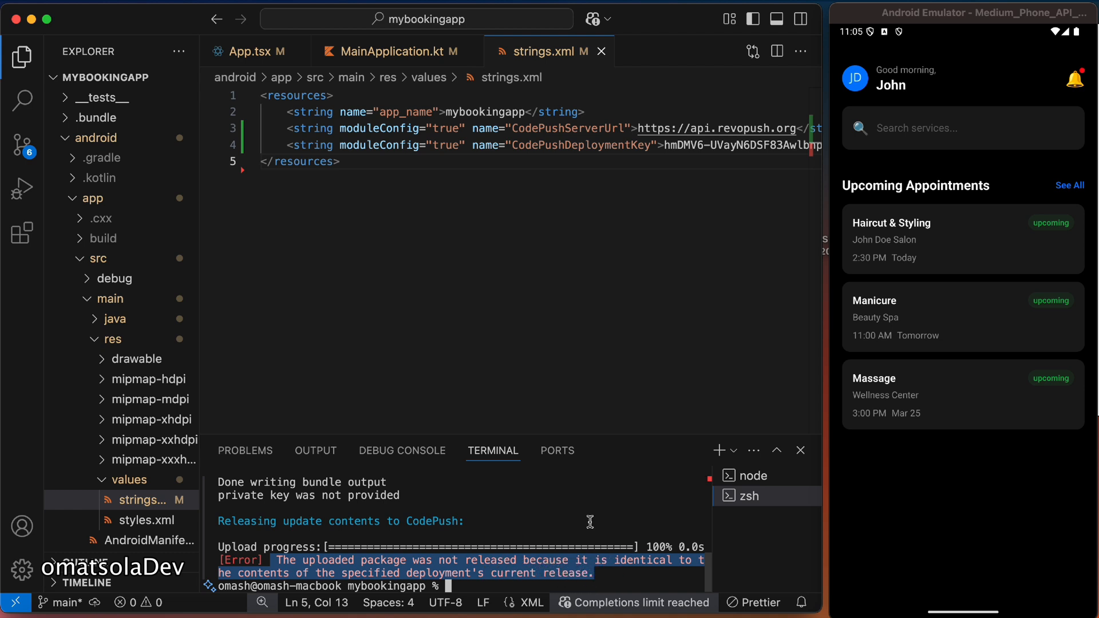